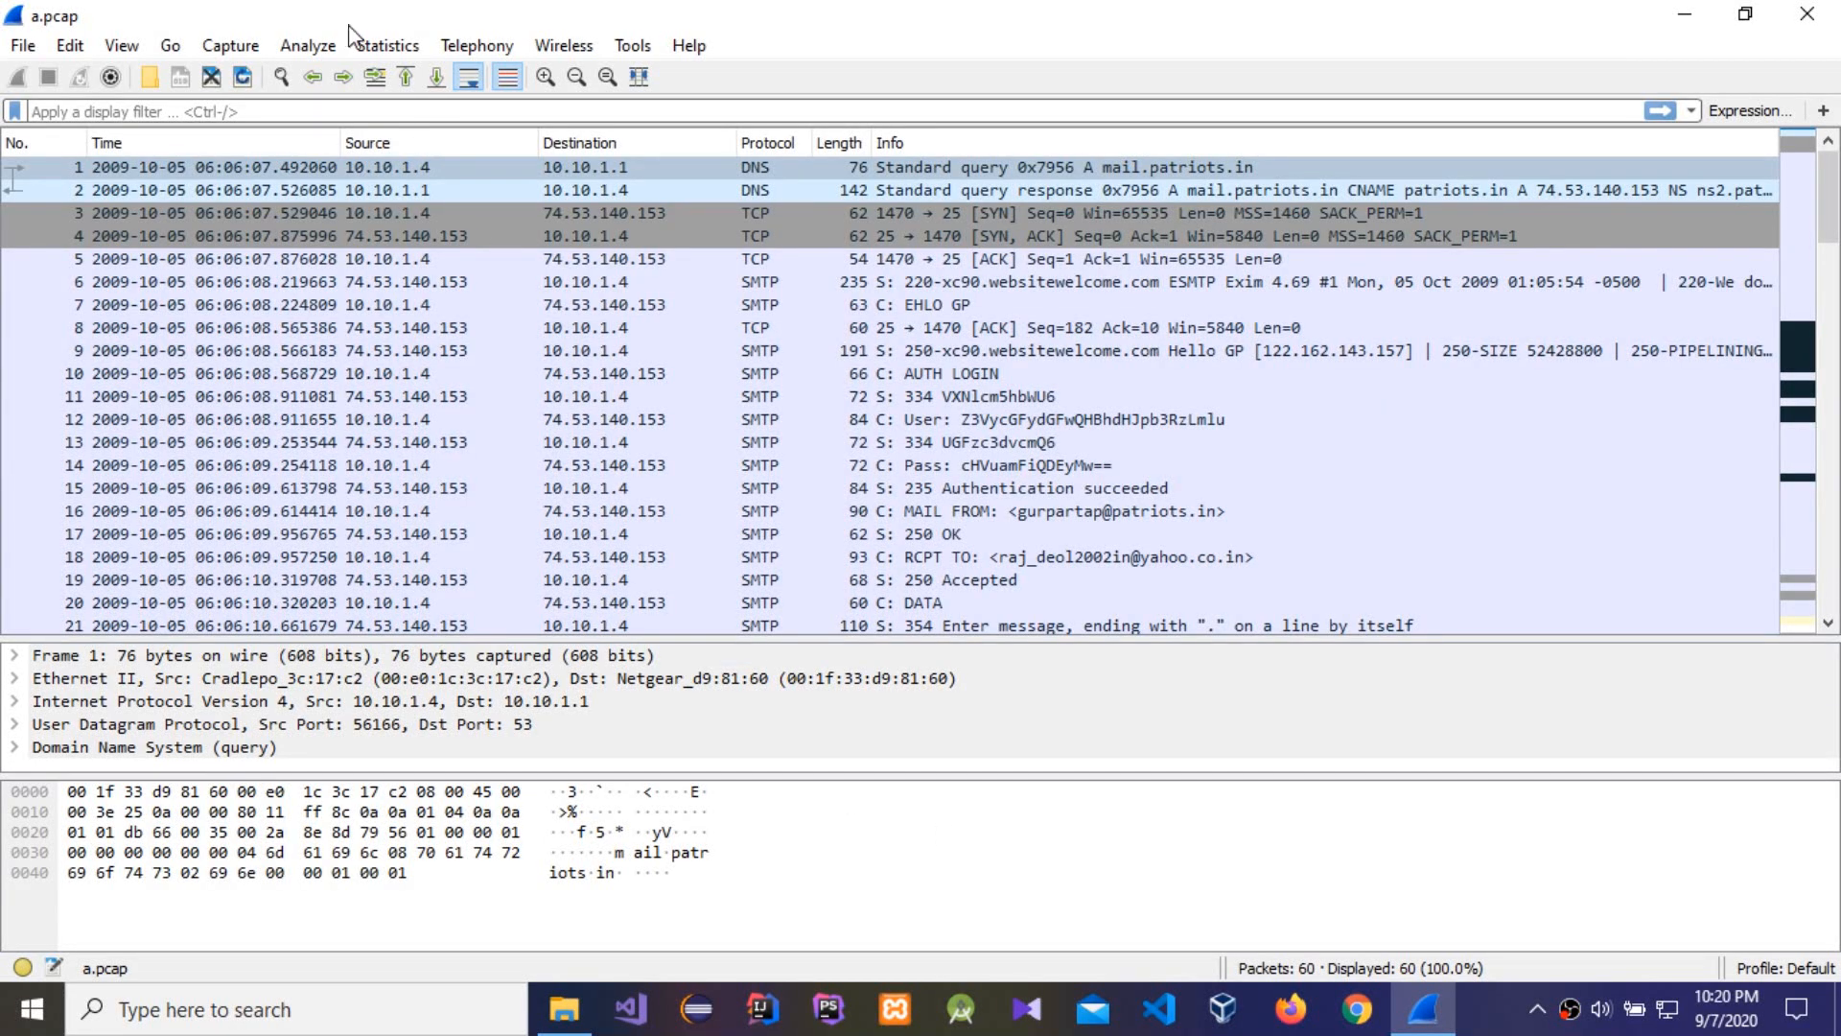
Show the protocol hierarchy breakdown of a.pcap's 60 packets, then reopen the Statistics menu
left_click(386, 45)
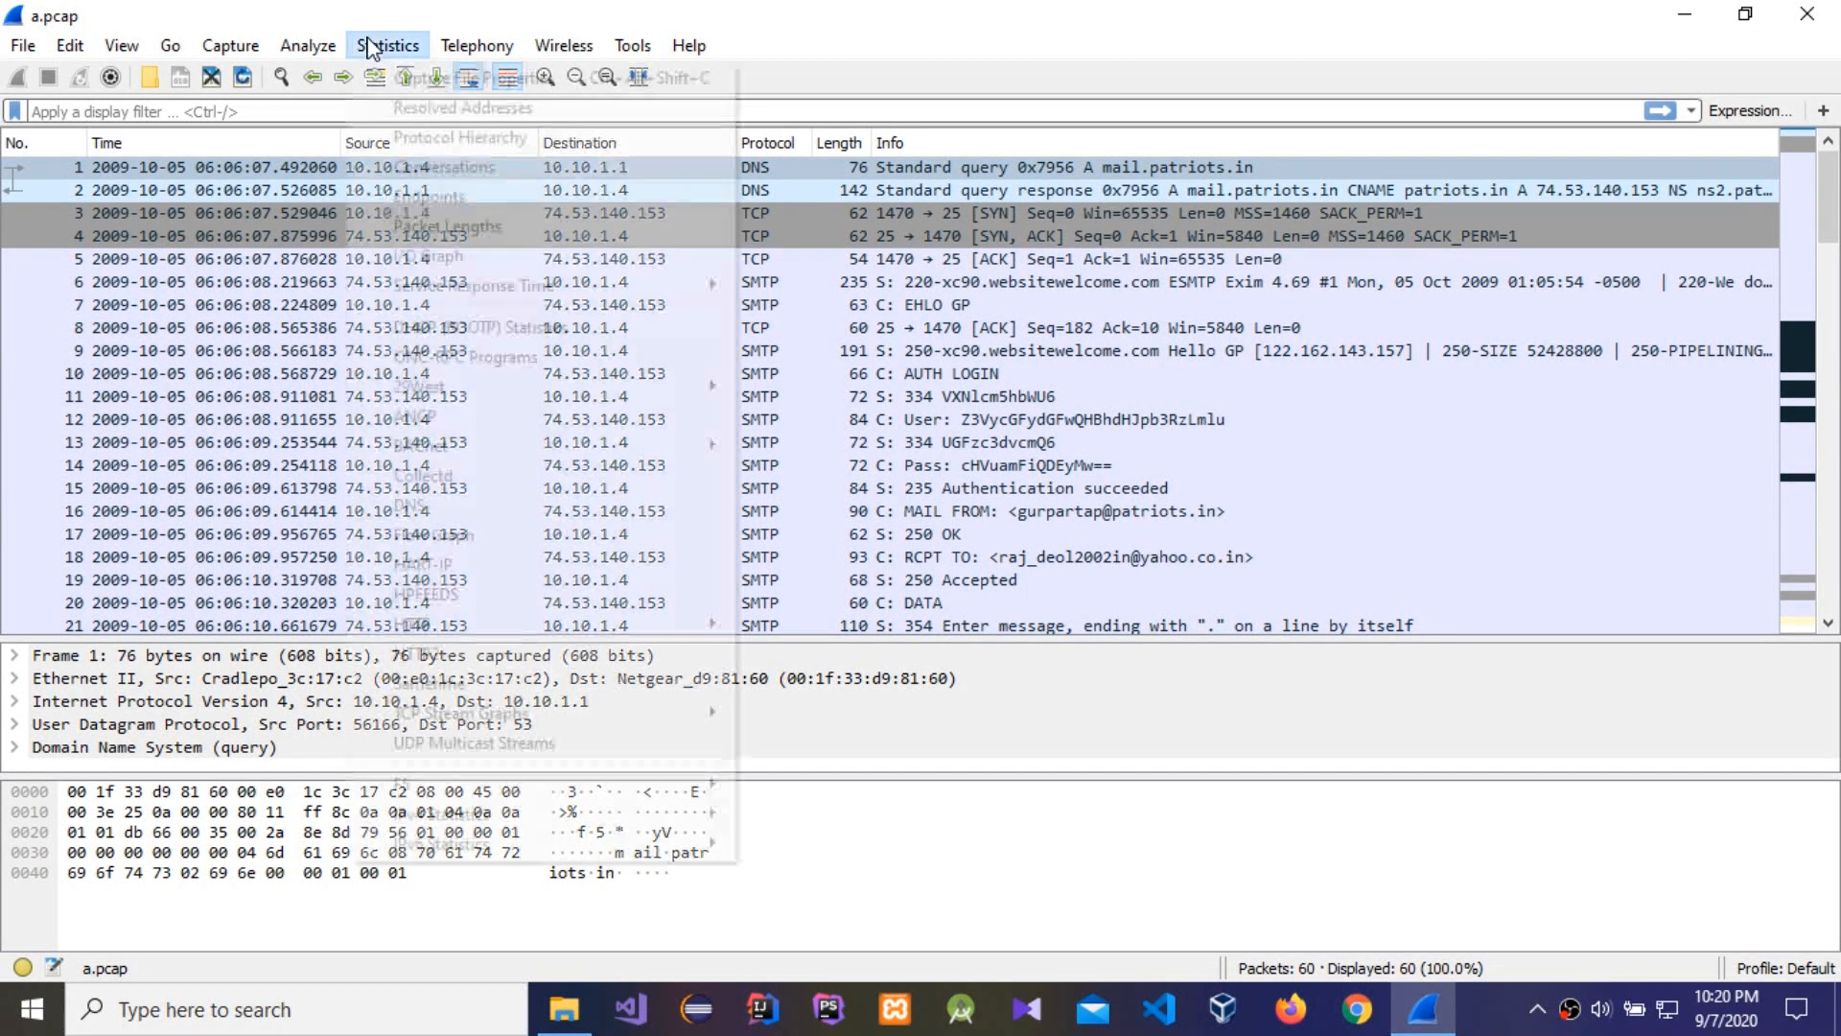
left_click(386, 45)
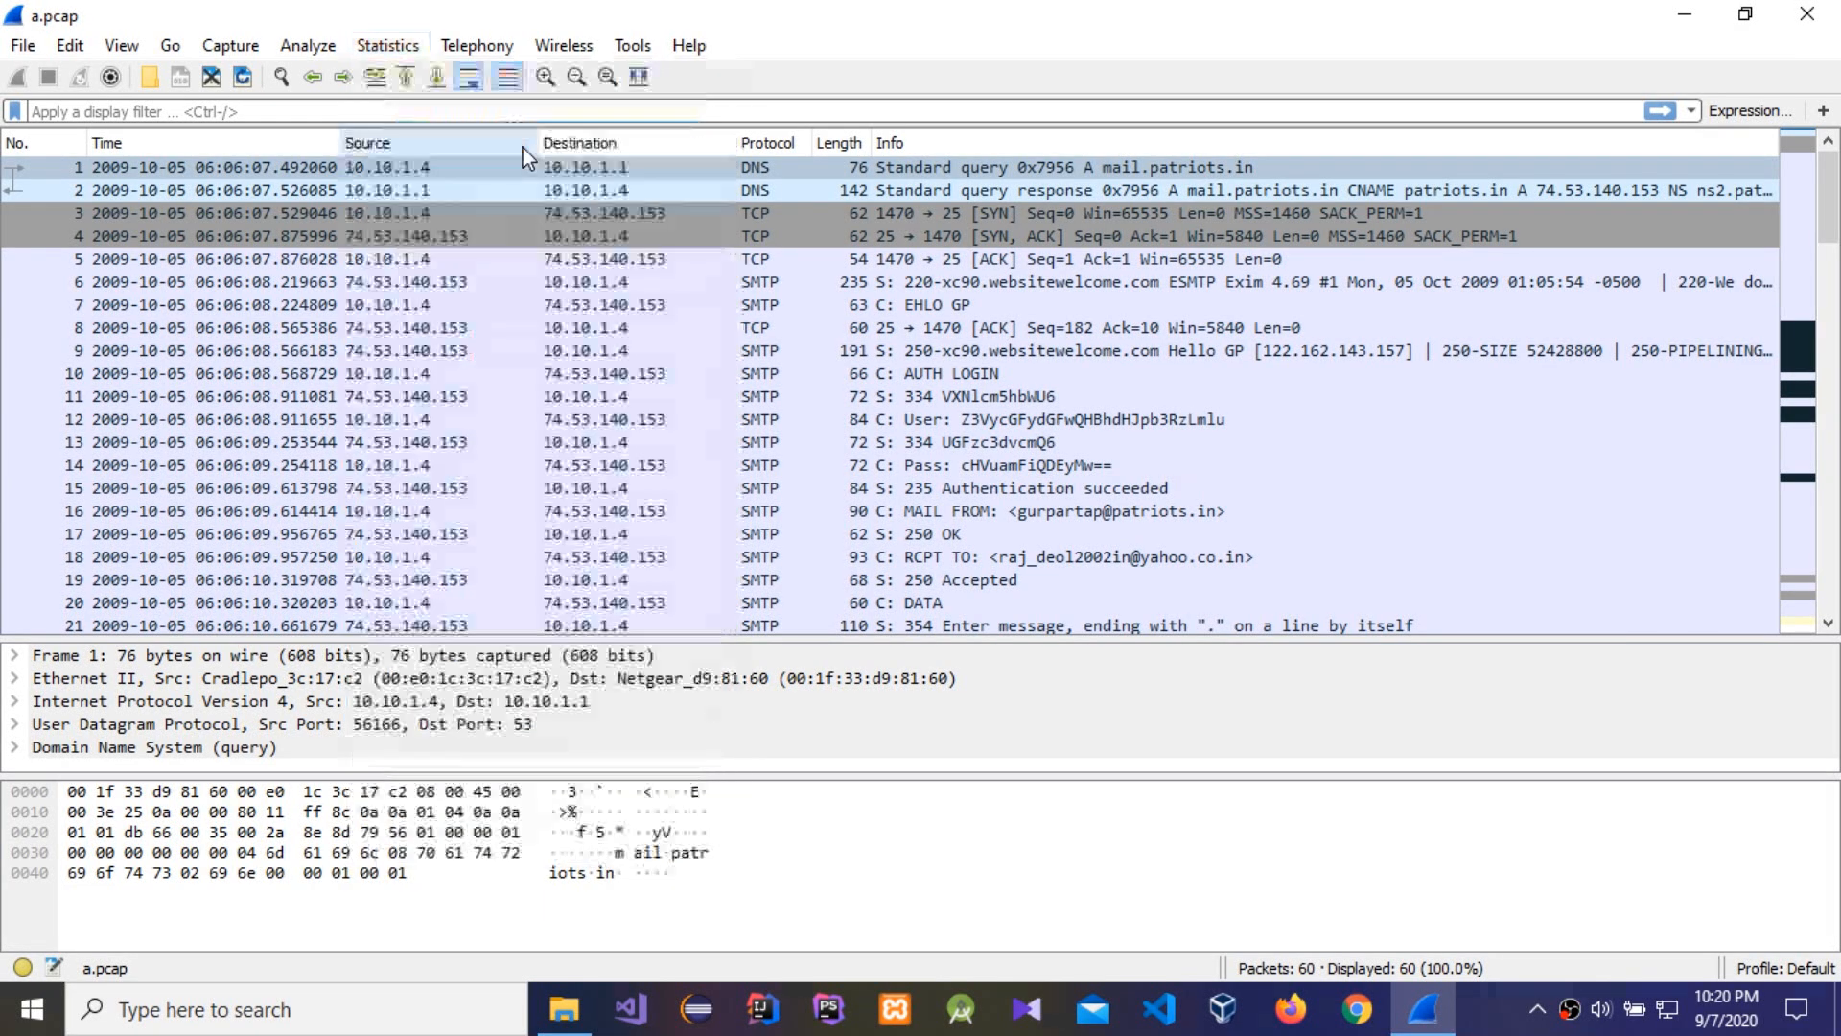
left_click(387, 46)
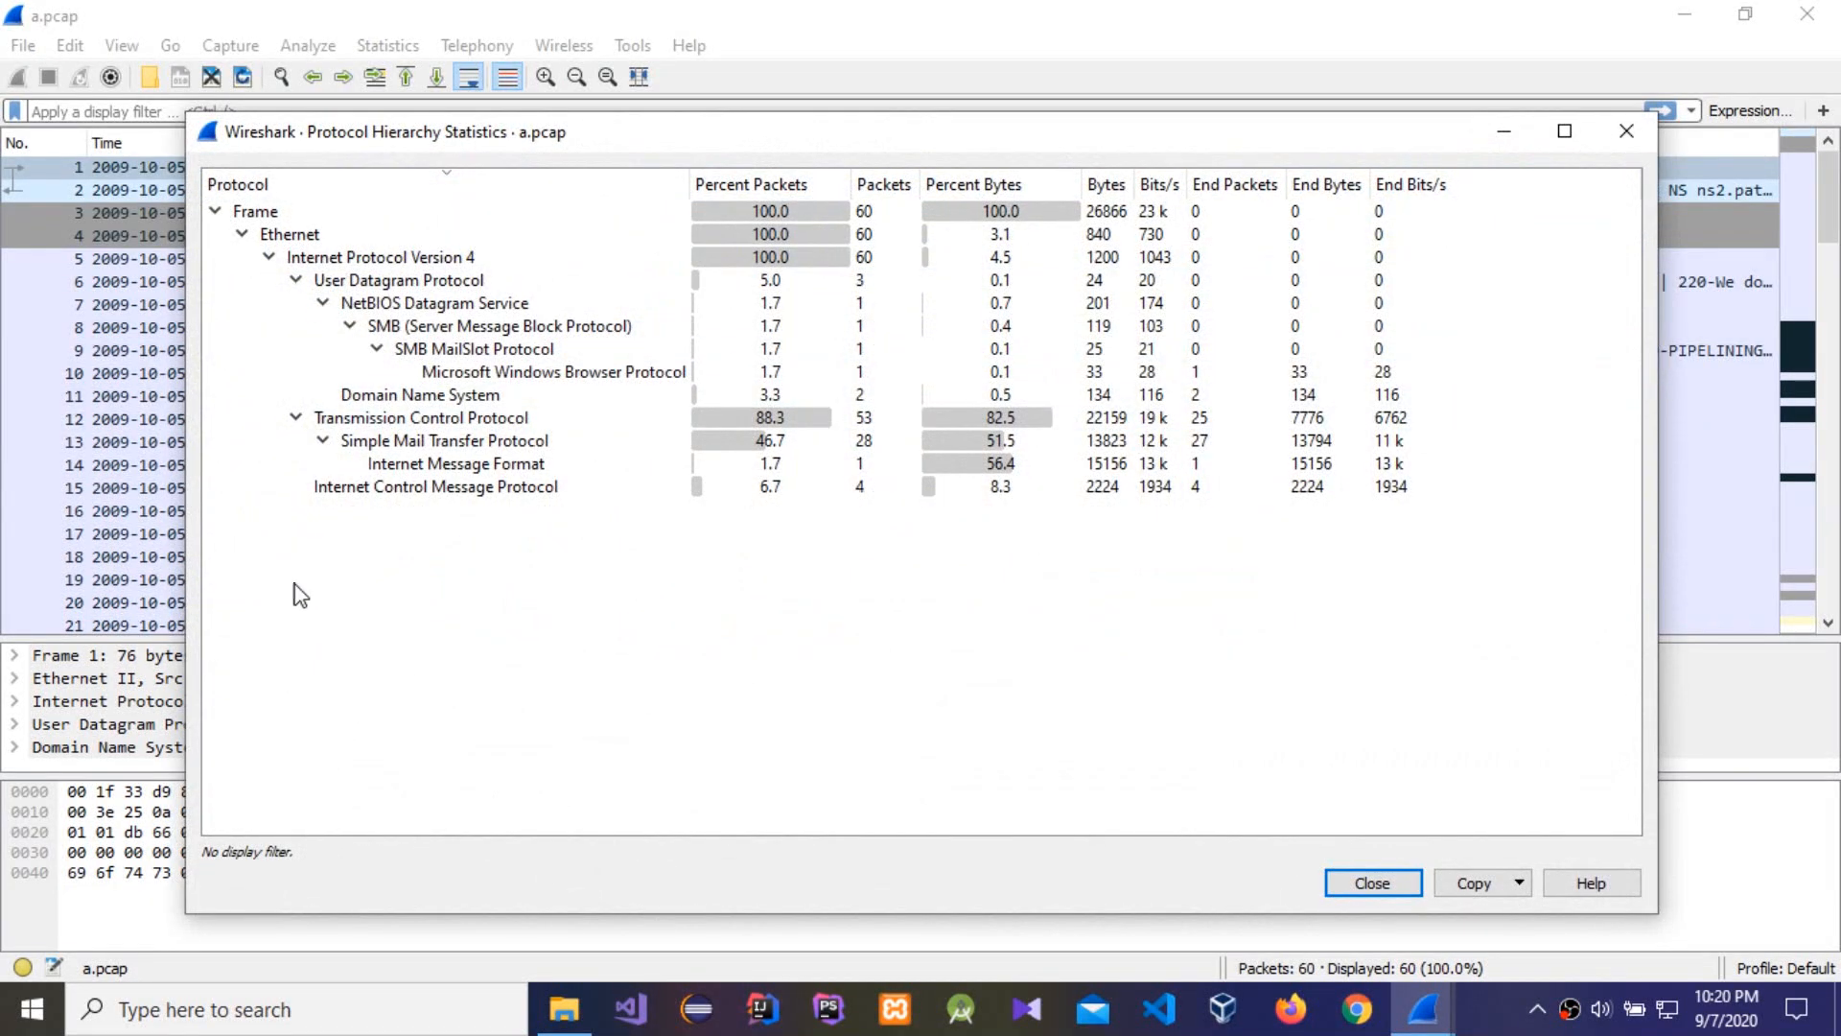
mouse_move(533, 522)
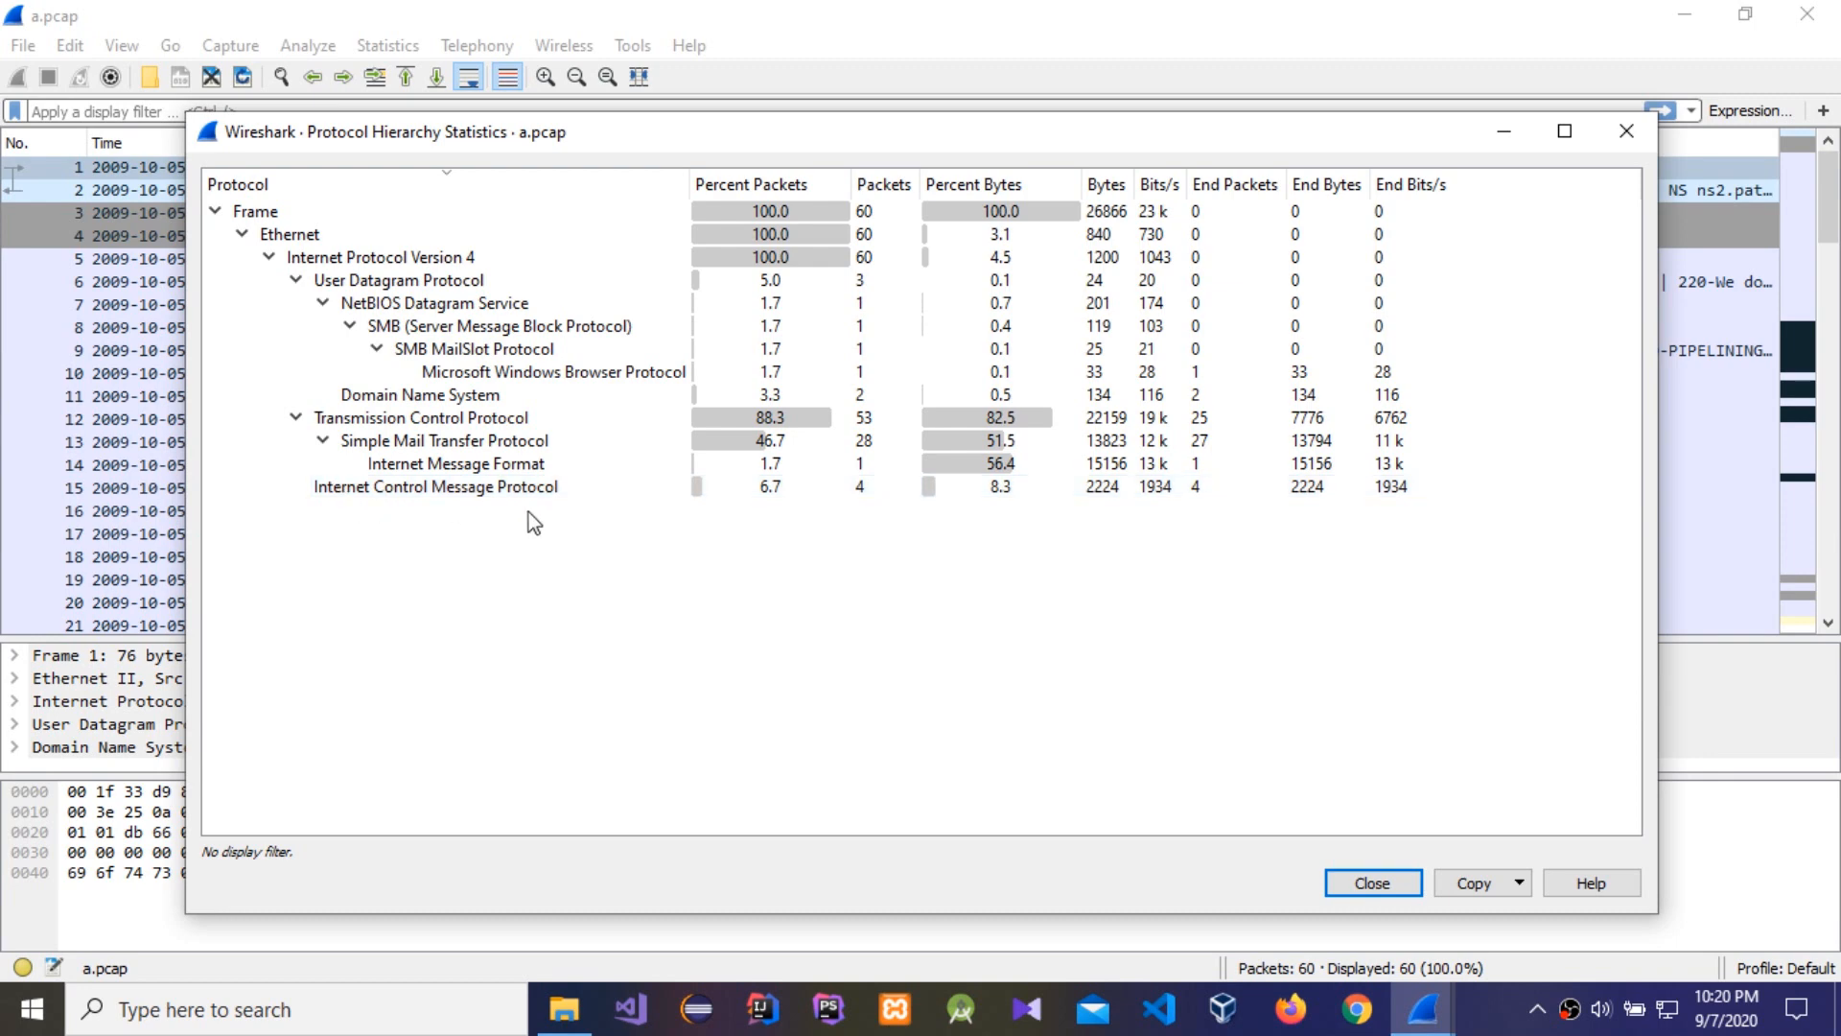
mouse_move(573, 510)
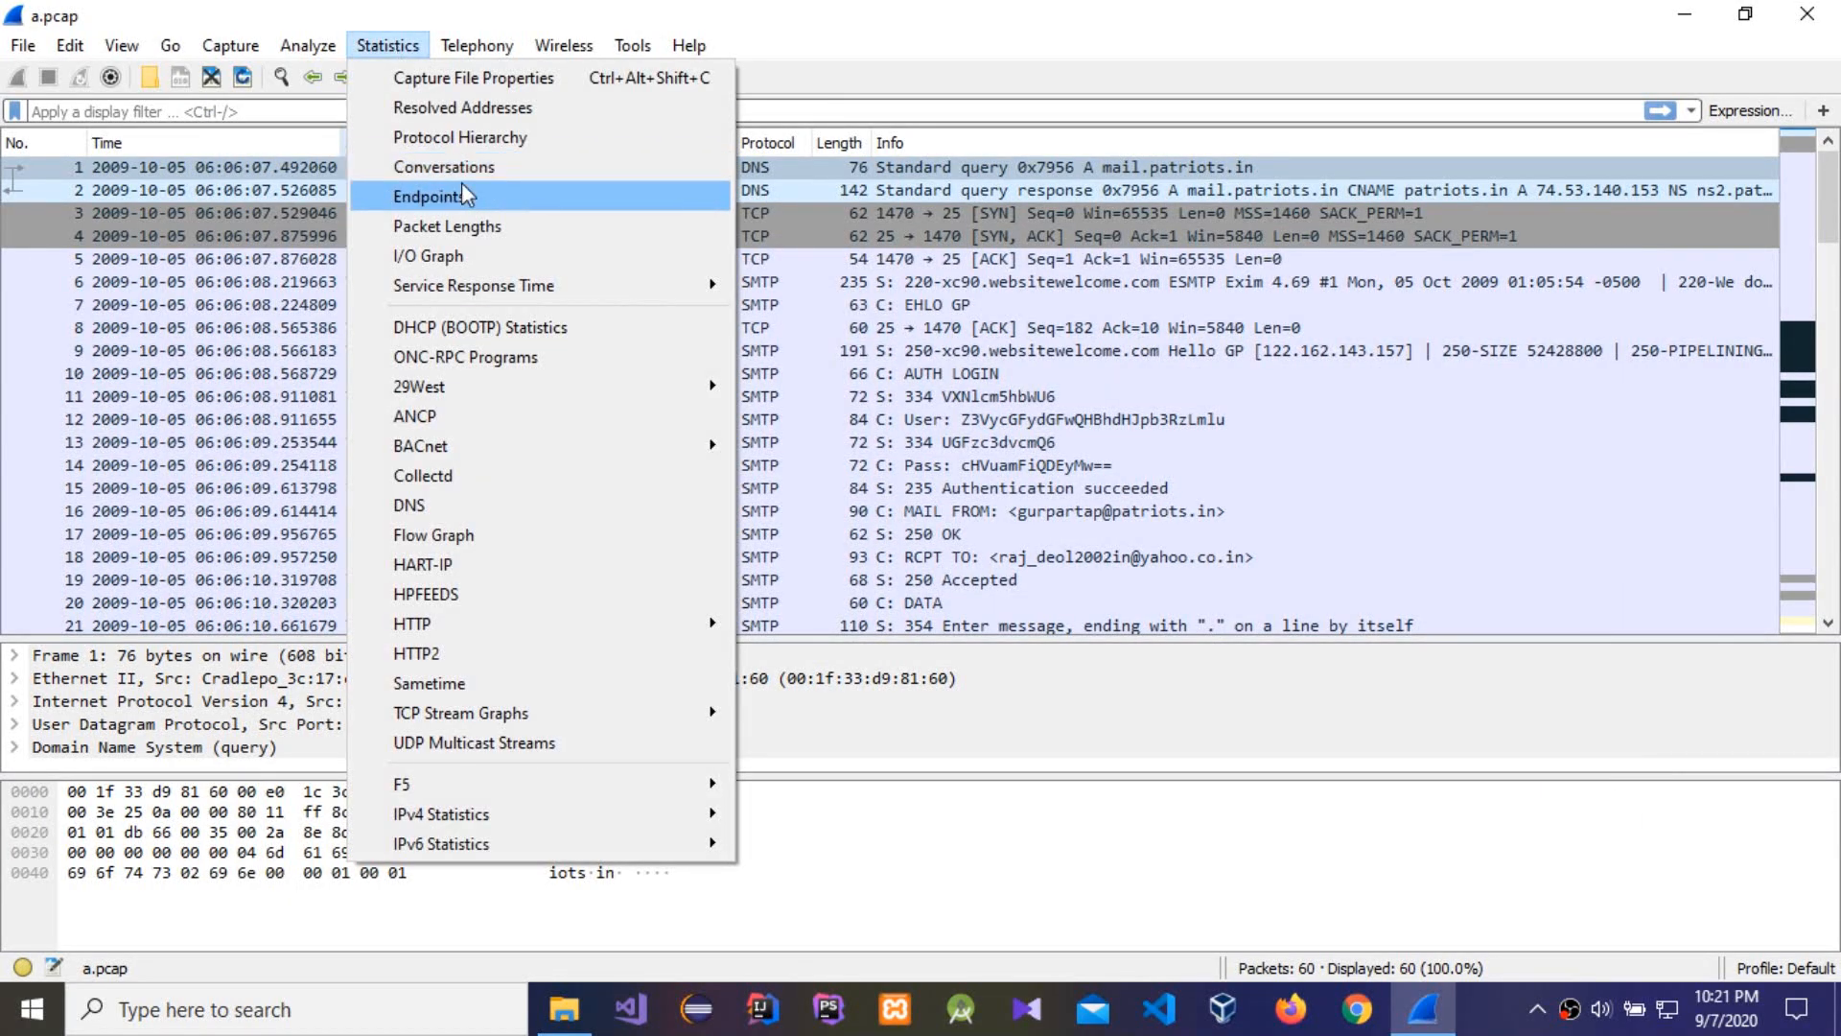
Open the Conversations report and review its IPv4 and IPv6 tabs
left_click(444, 167)
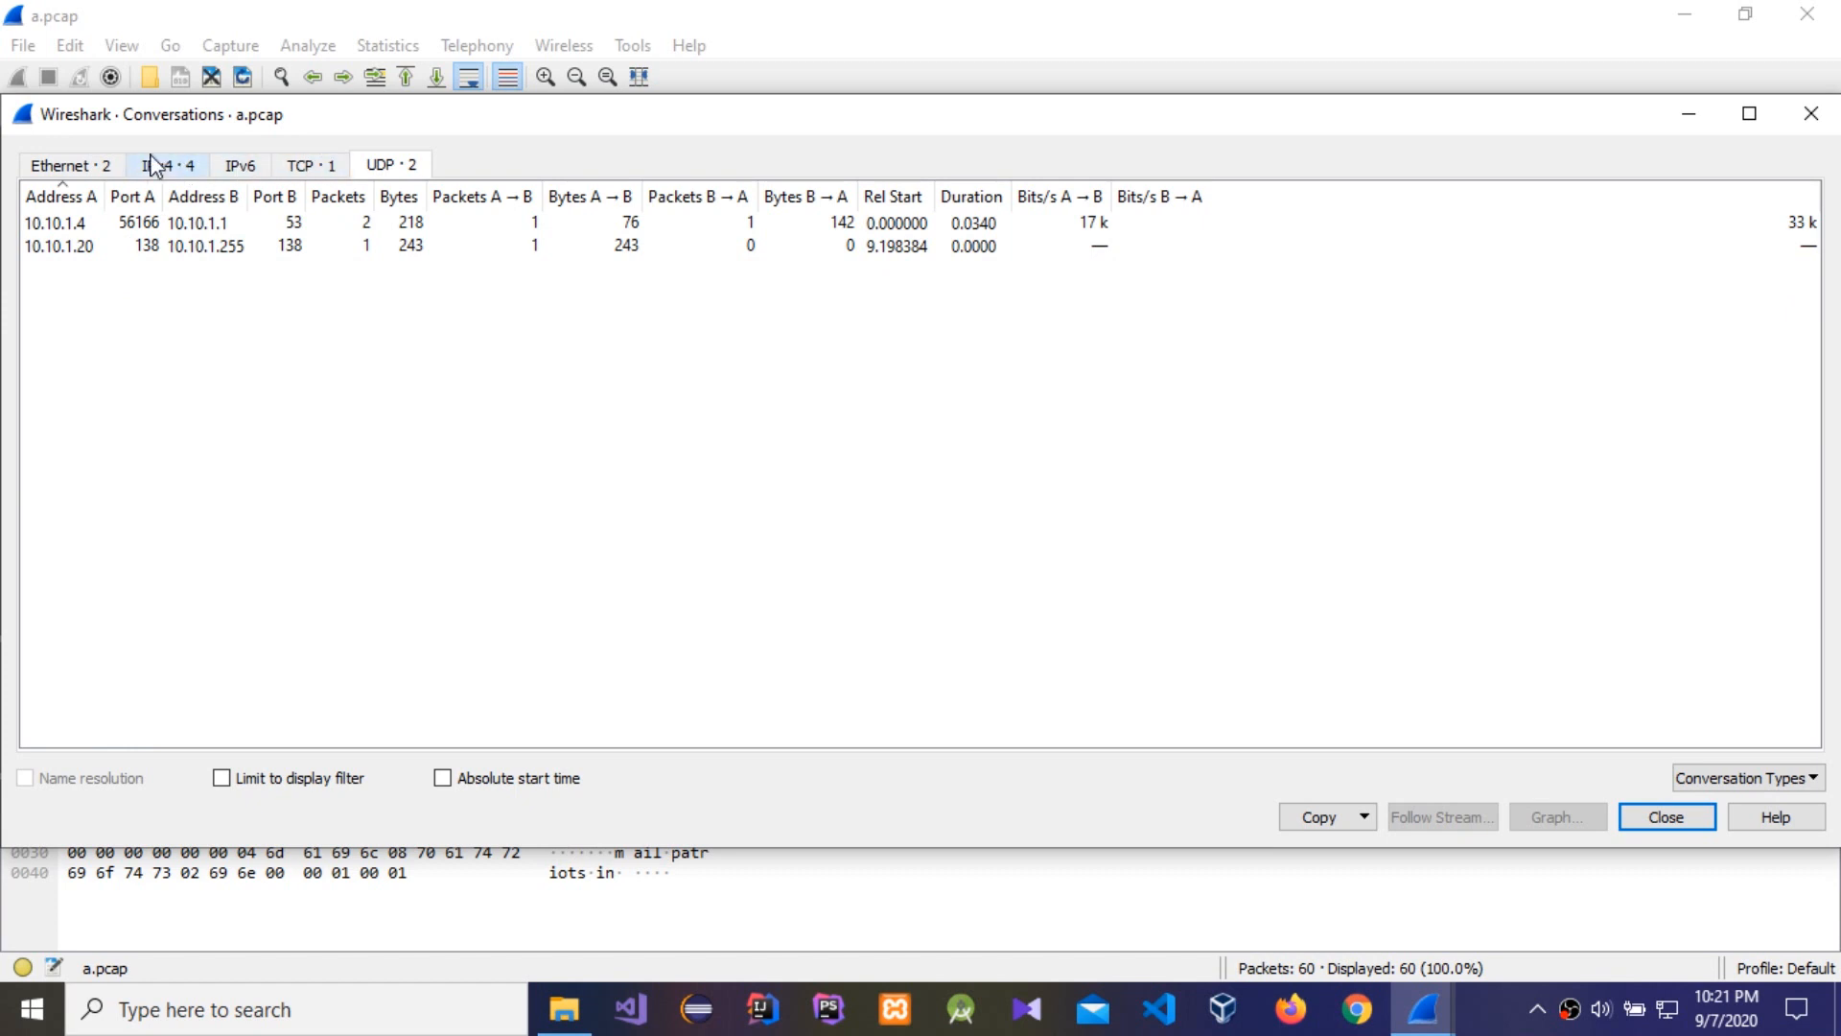
left_click(167, 164)
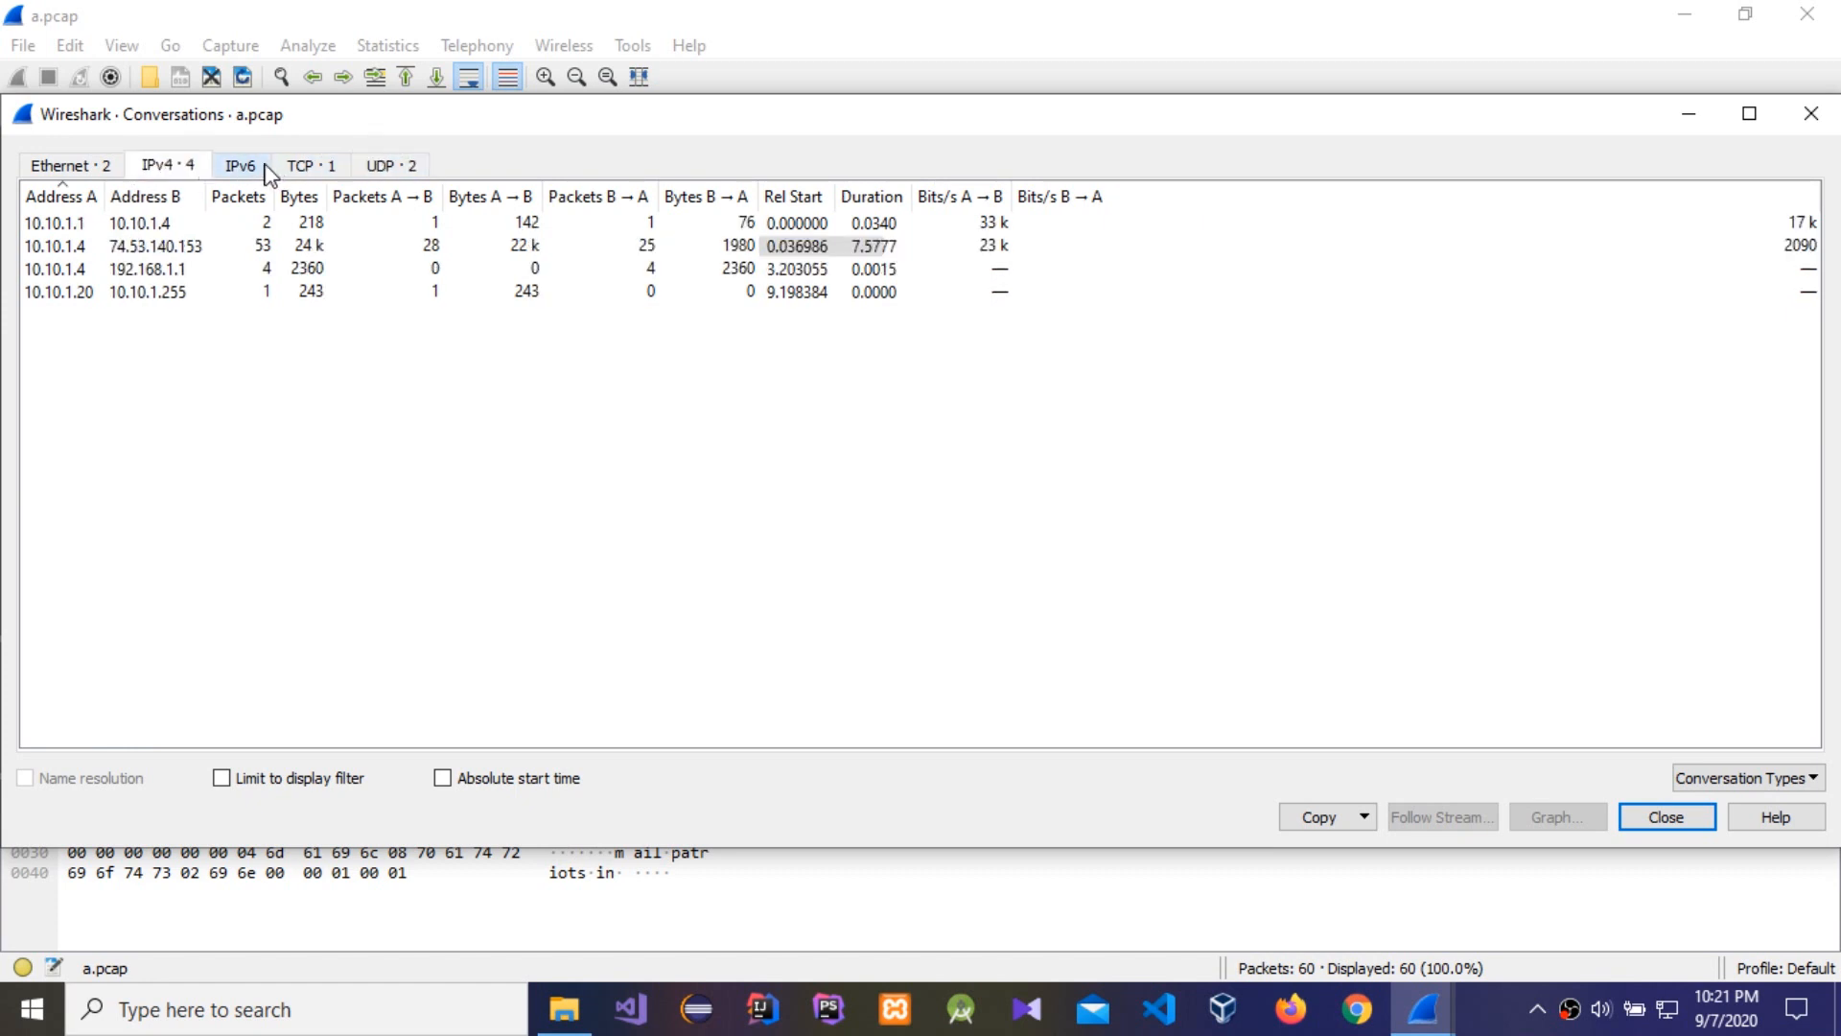
left_click(307, 164)
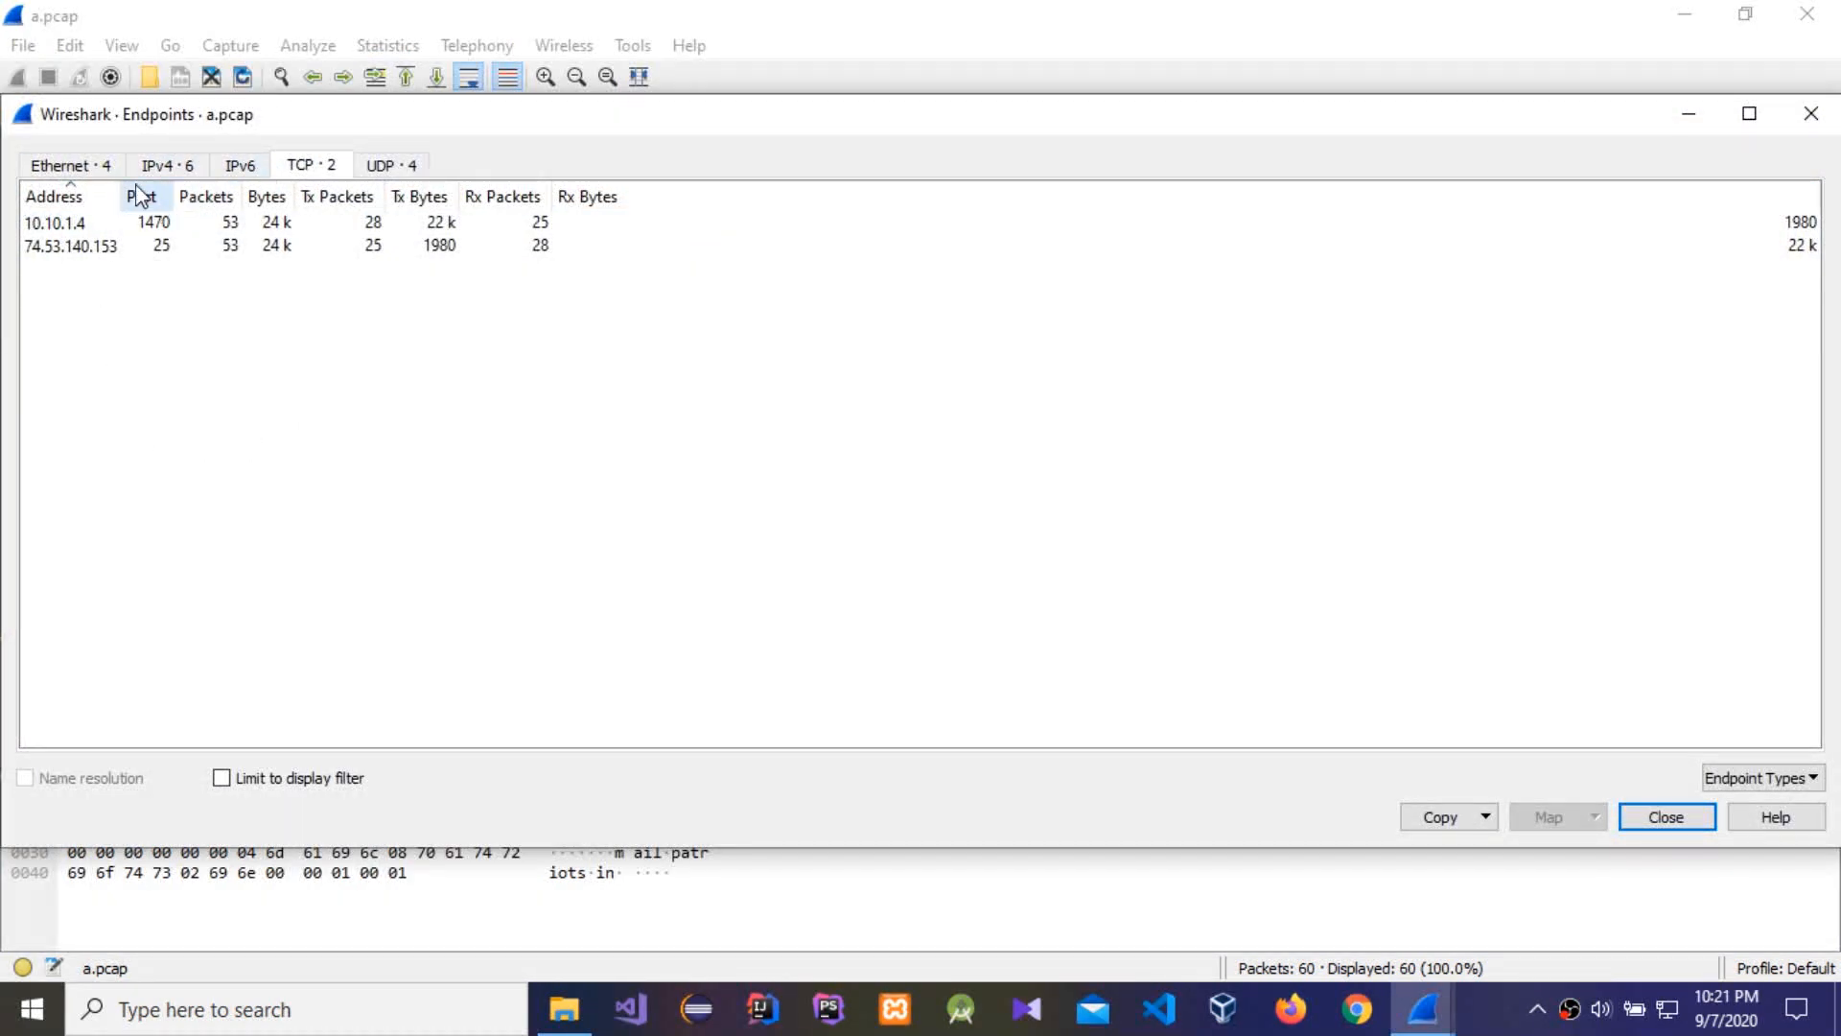
Sort TCP endpoints by port, select 10.10.1.4, then close the Endpoints report
left_click(141, 195)
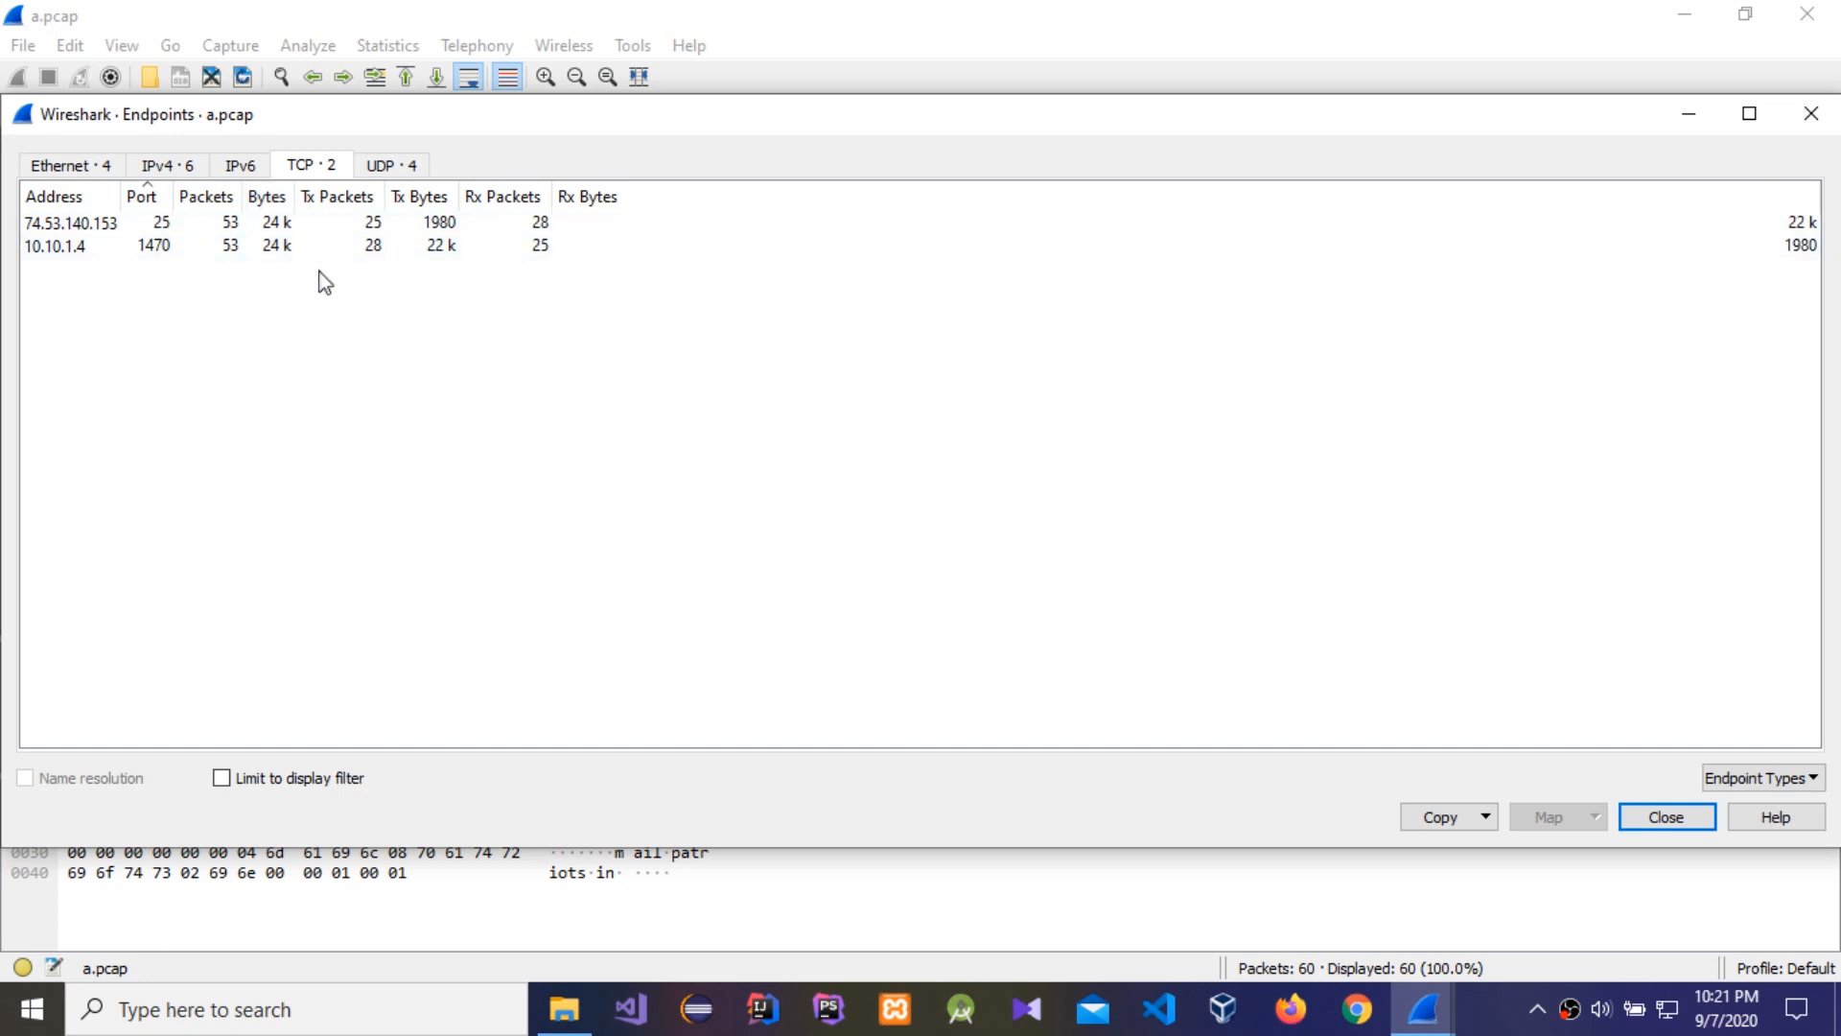
mouse_move(325, 282)
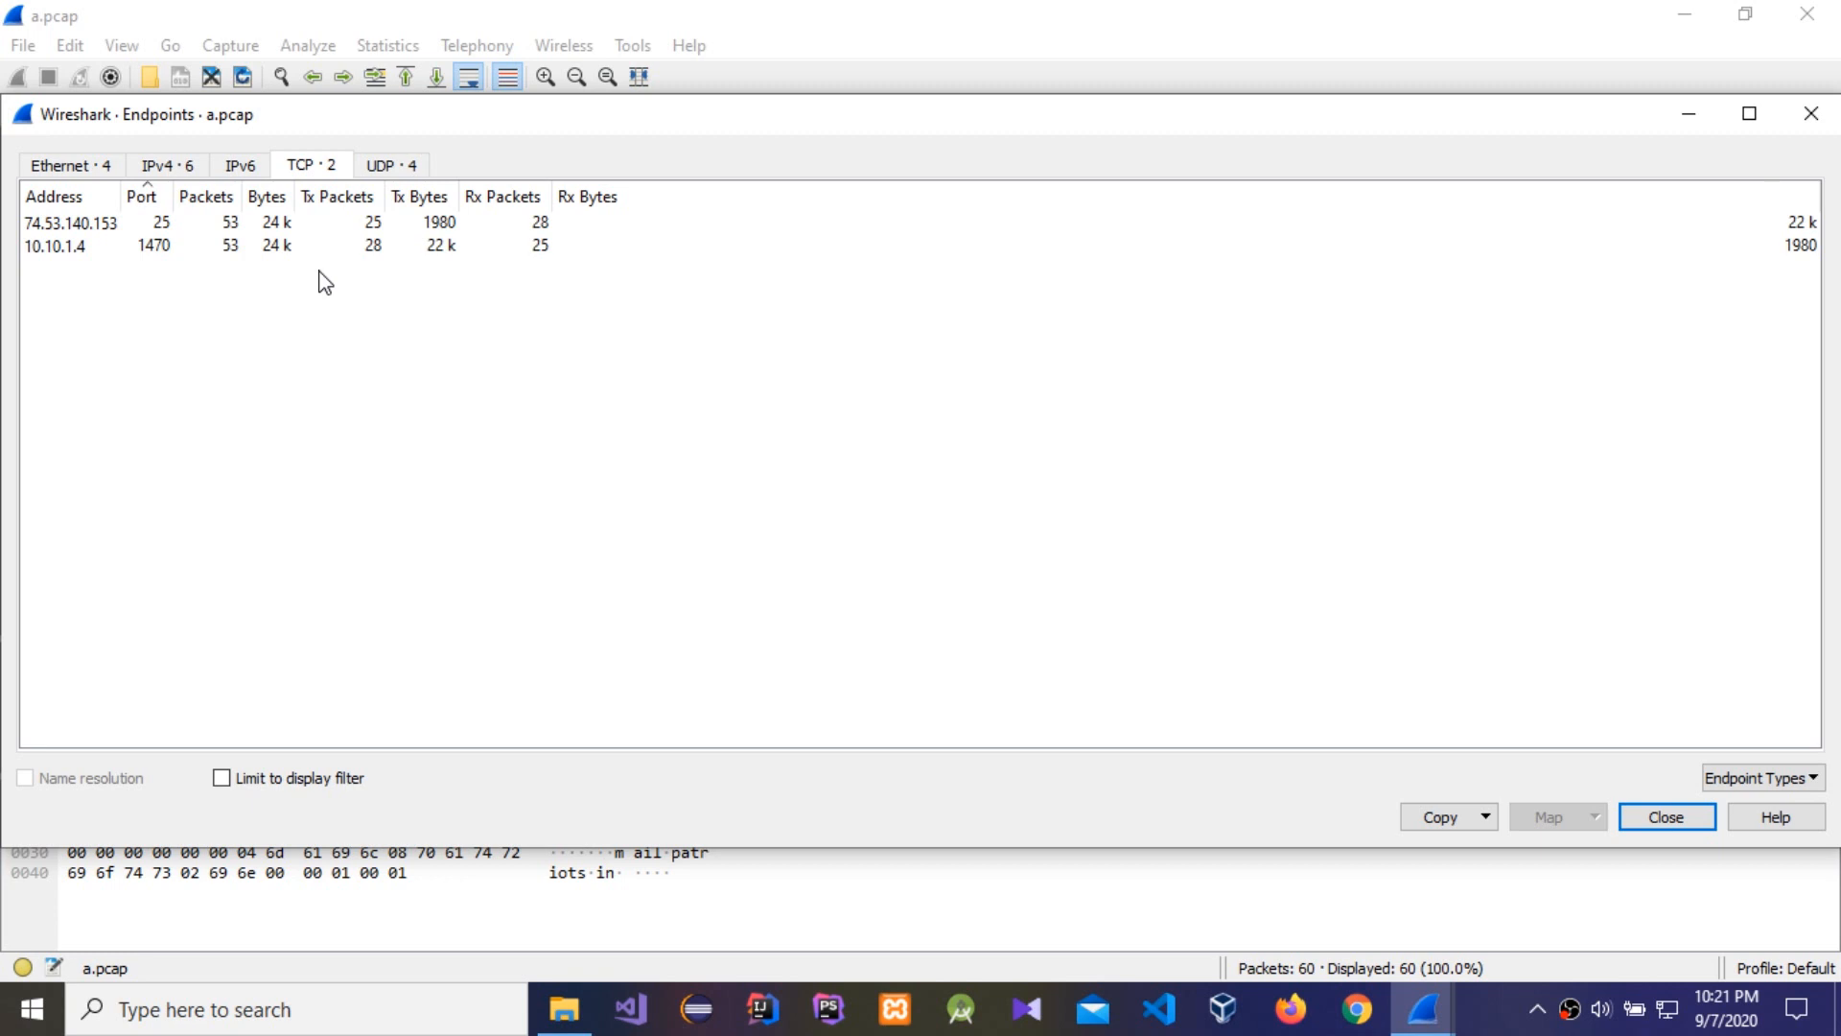
left_click(152, 246)
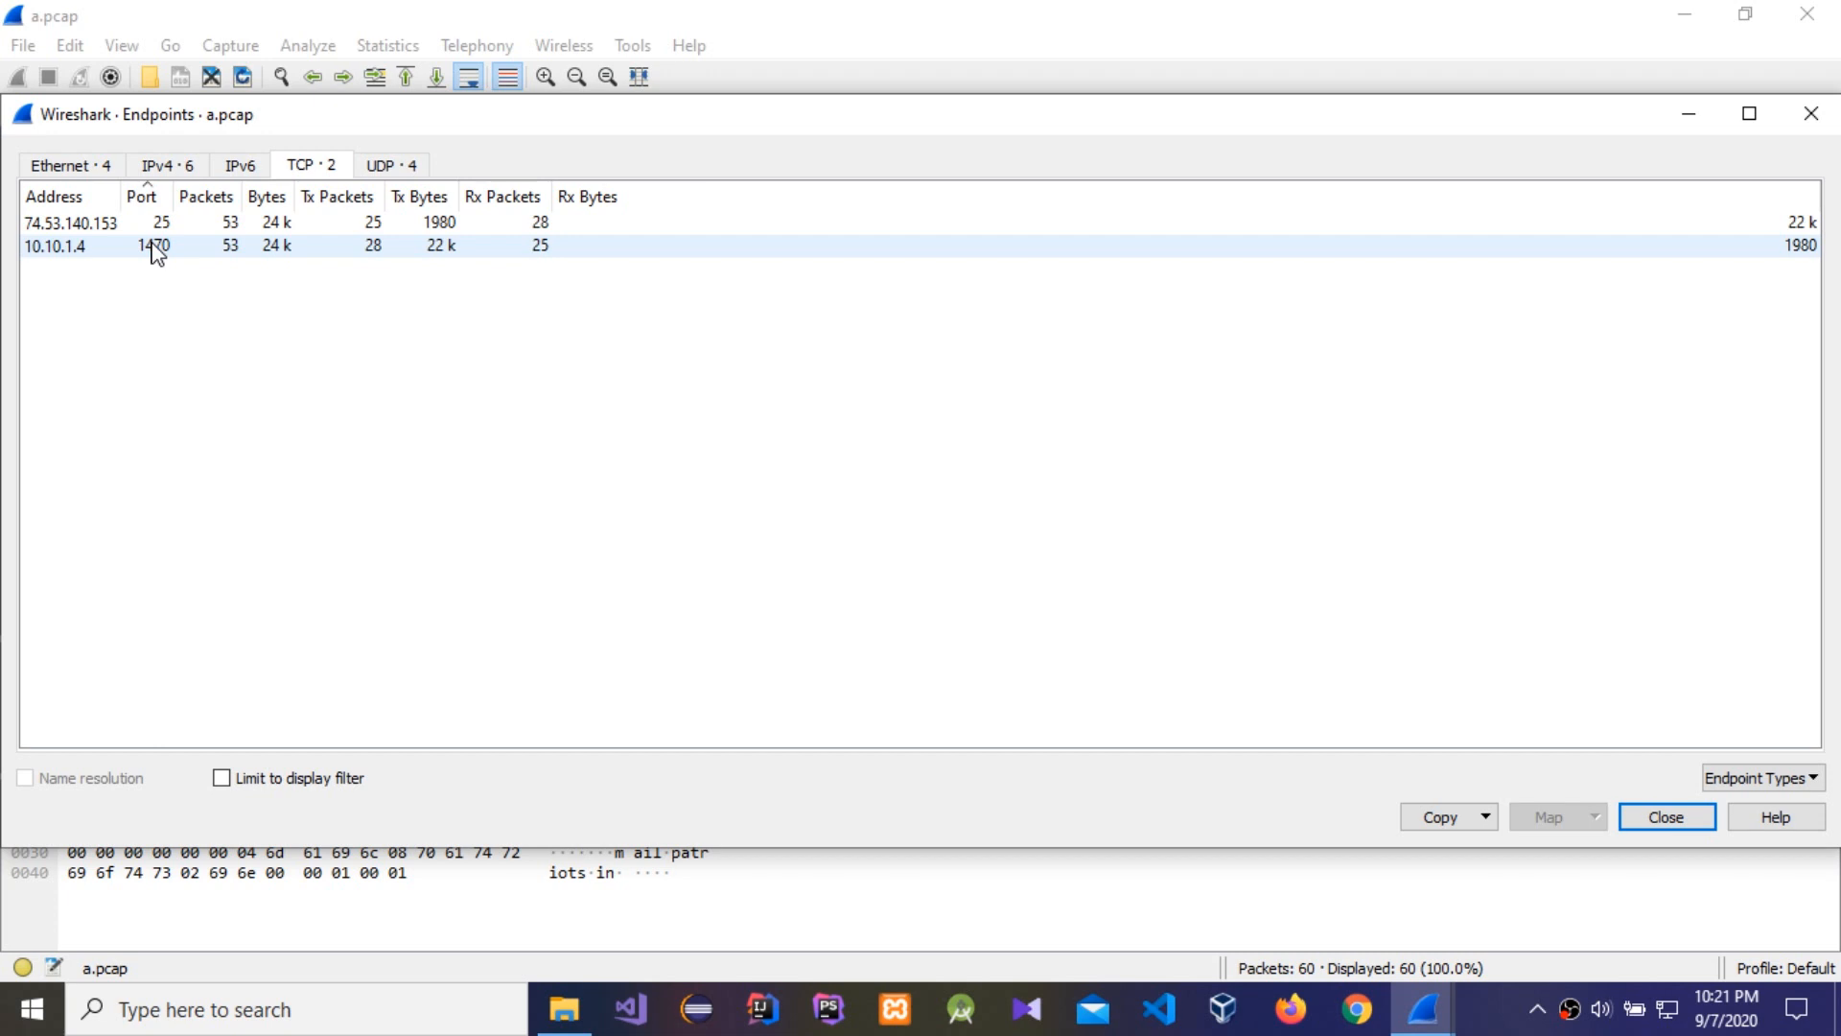
left_click(141, 195)
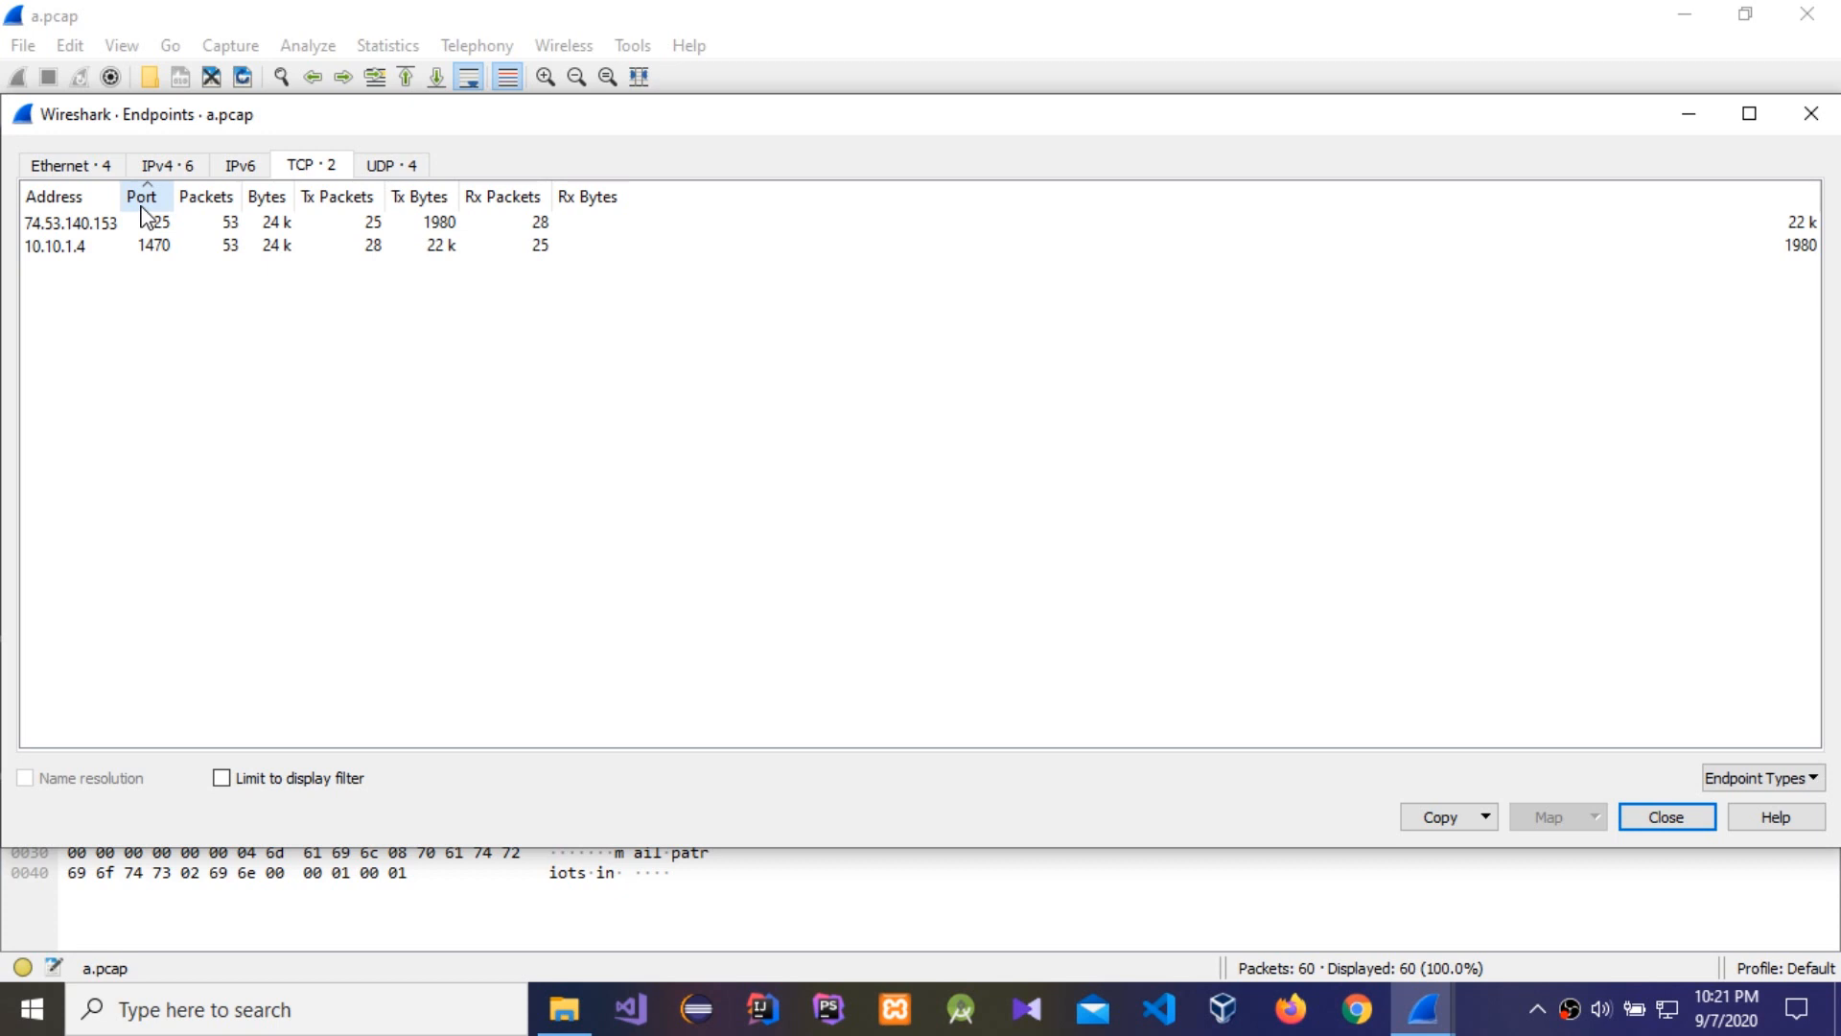
mouse_move(156, 222)
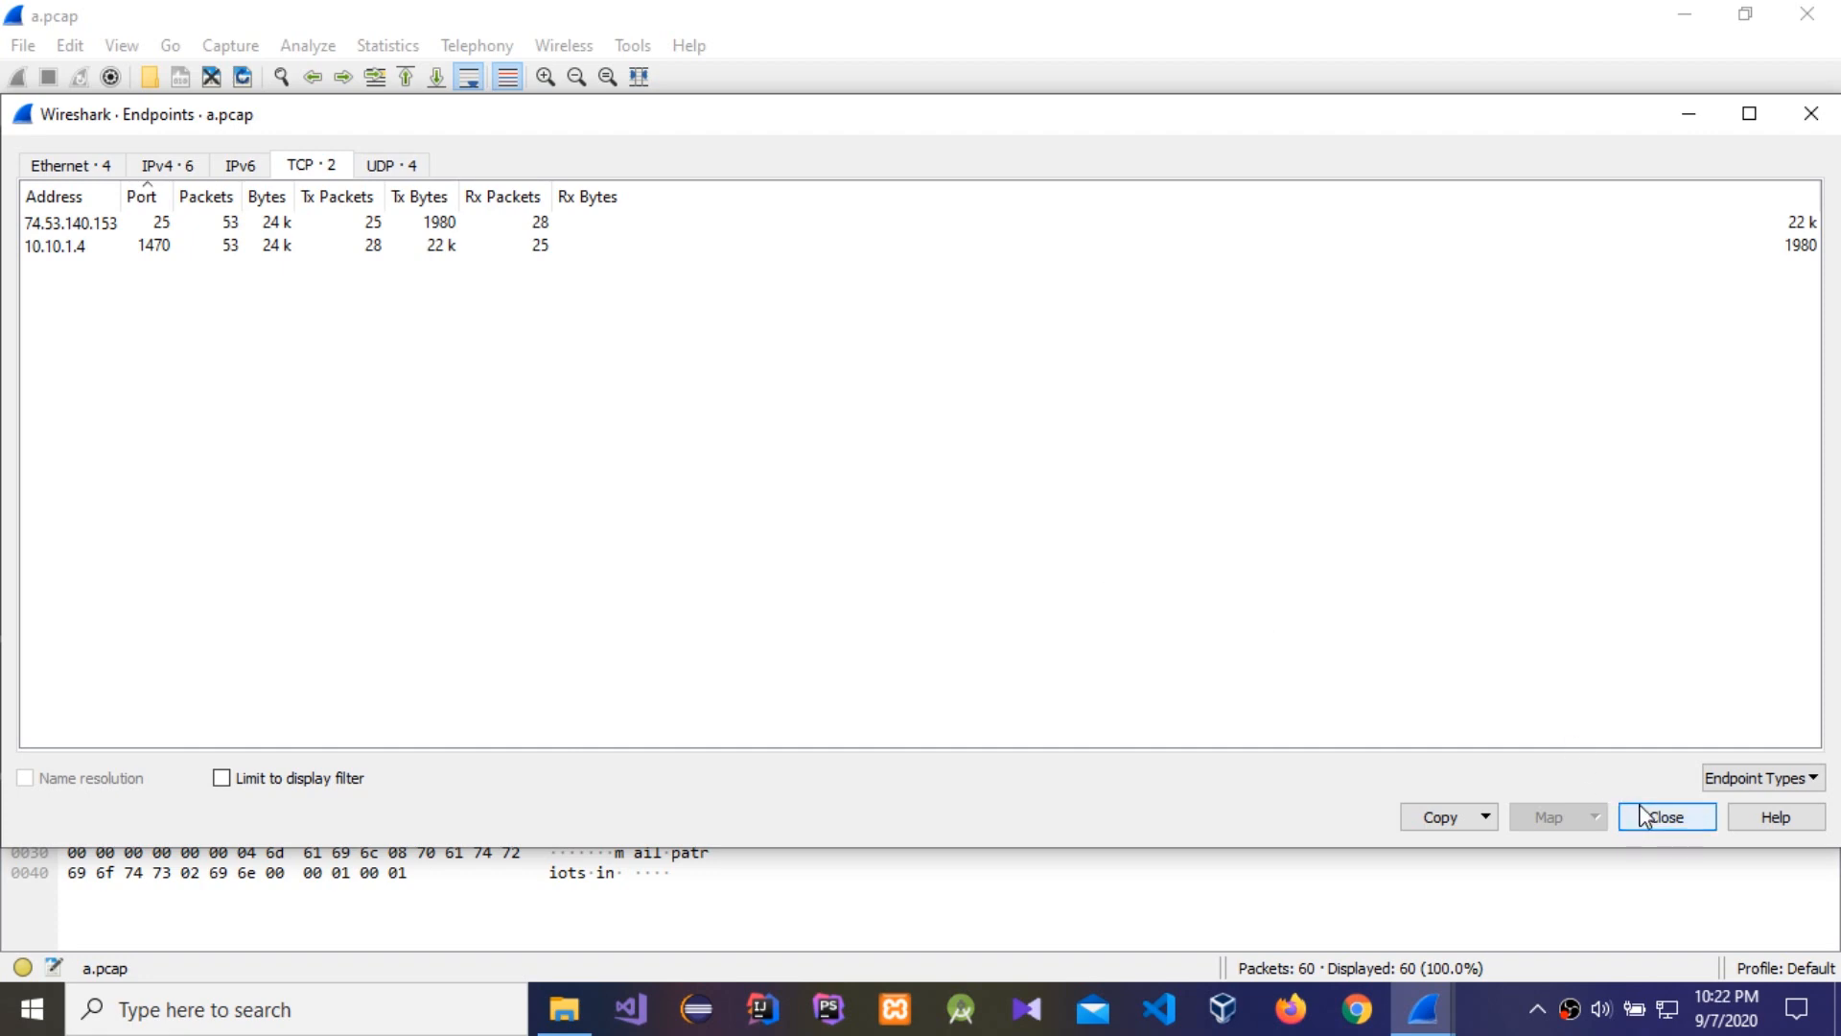
left_click(1664, 816)
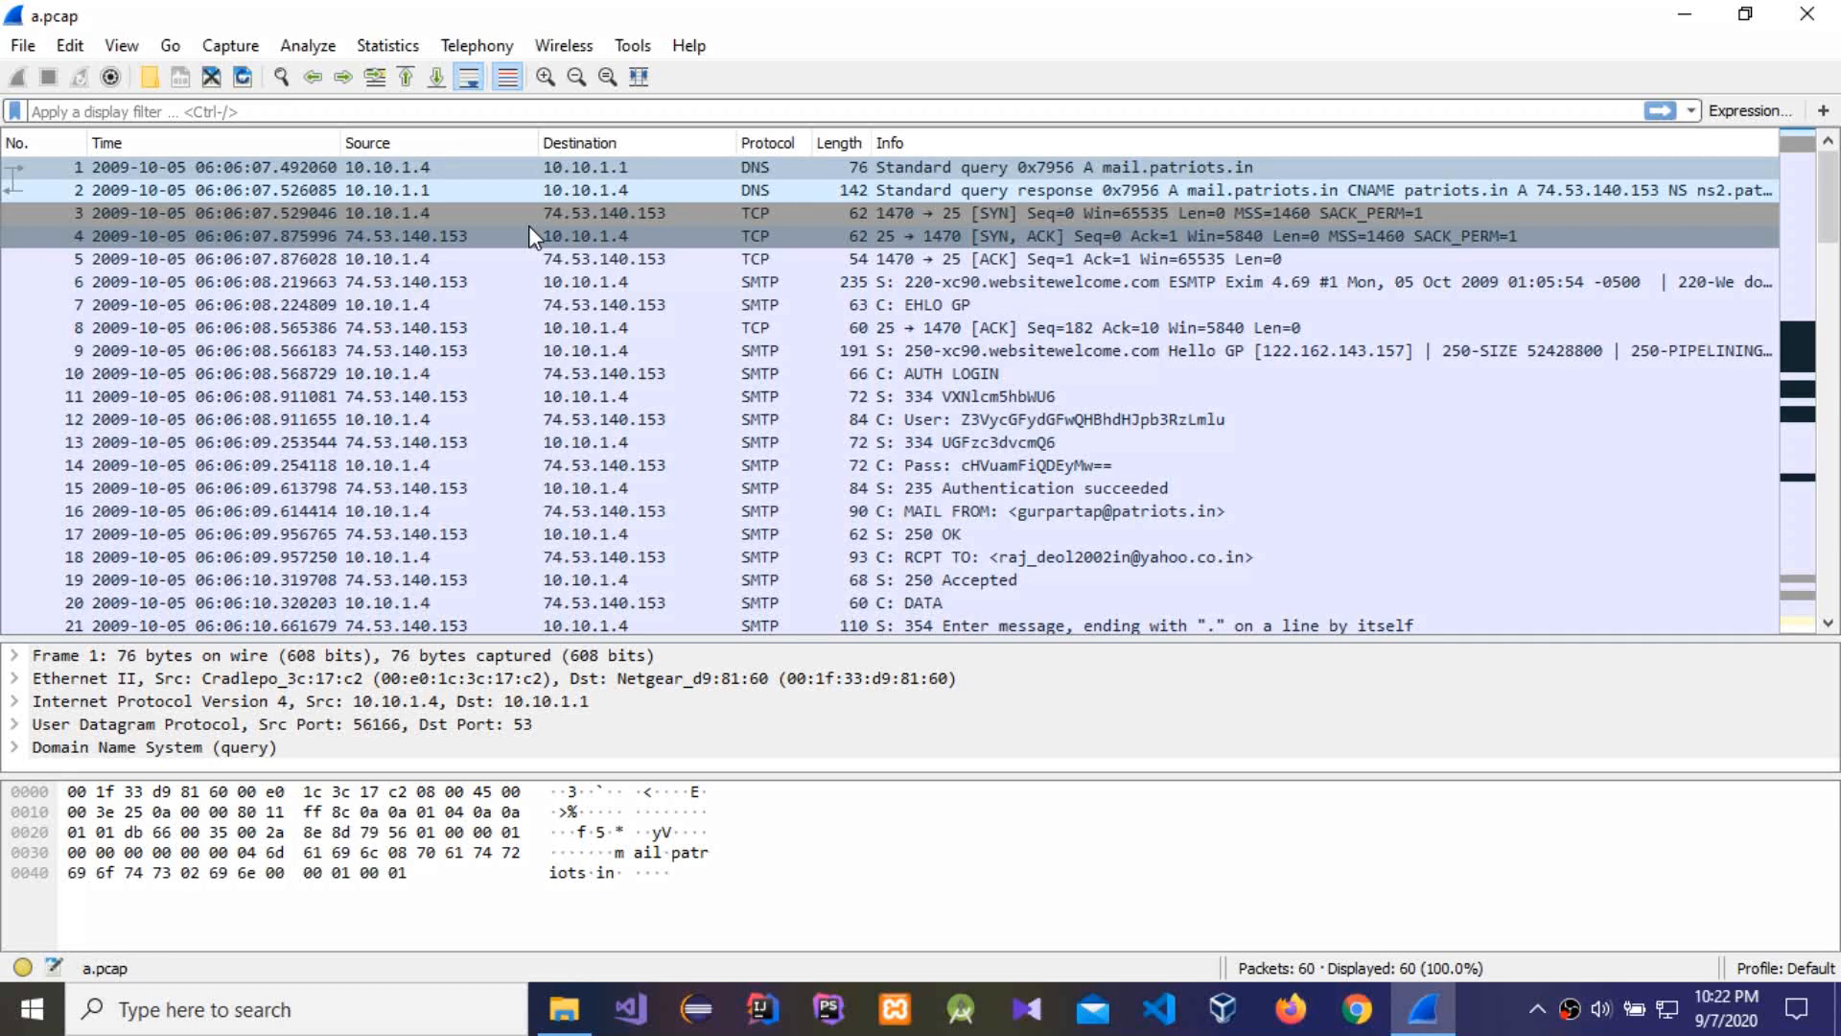
mouse_move(21, 45)
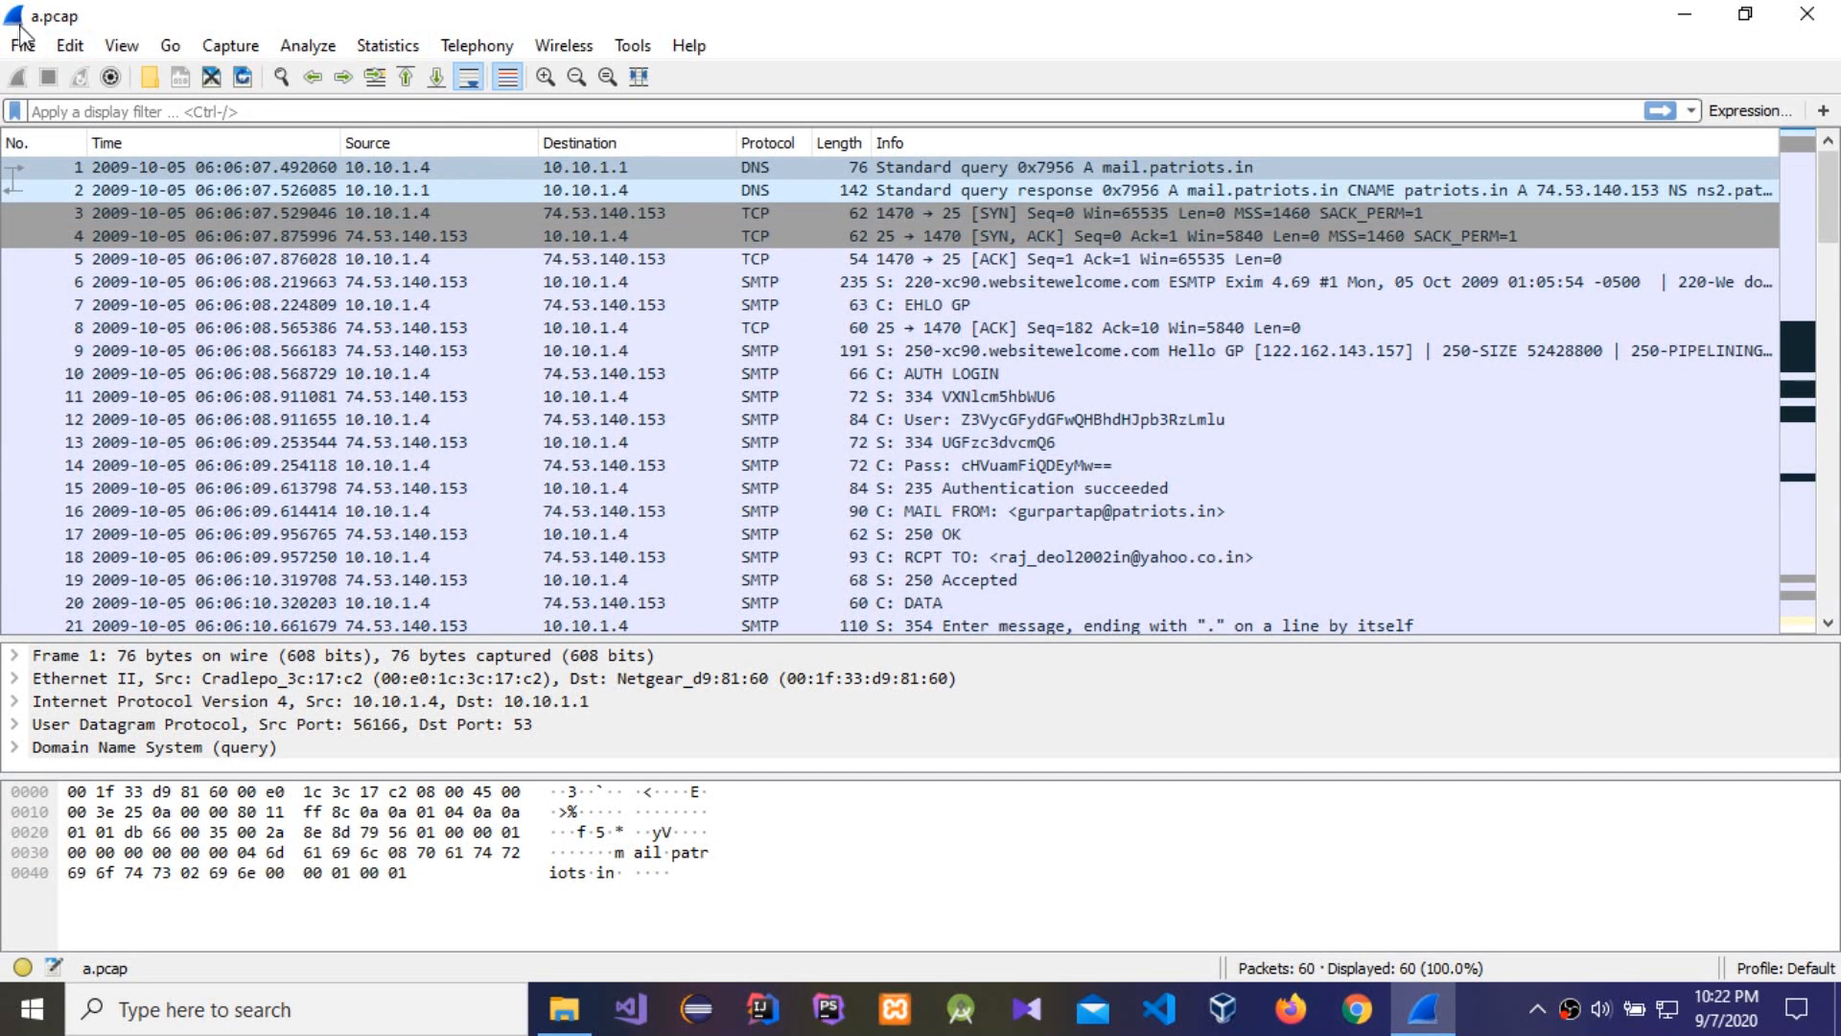
Check the empty DICOM and HTTP object lists, then list IMF objects showing SMTP.eml
left_click(21, 45)
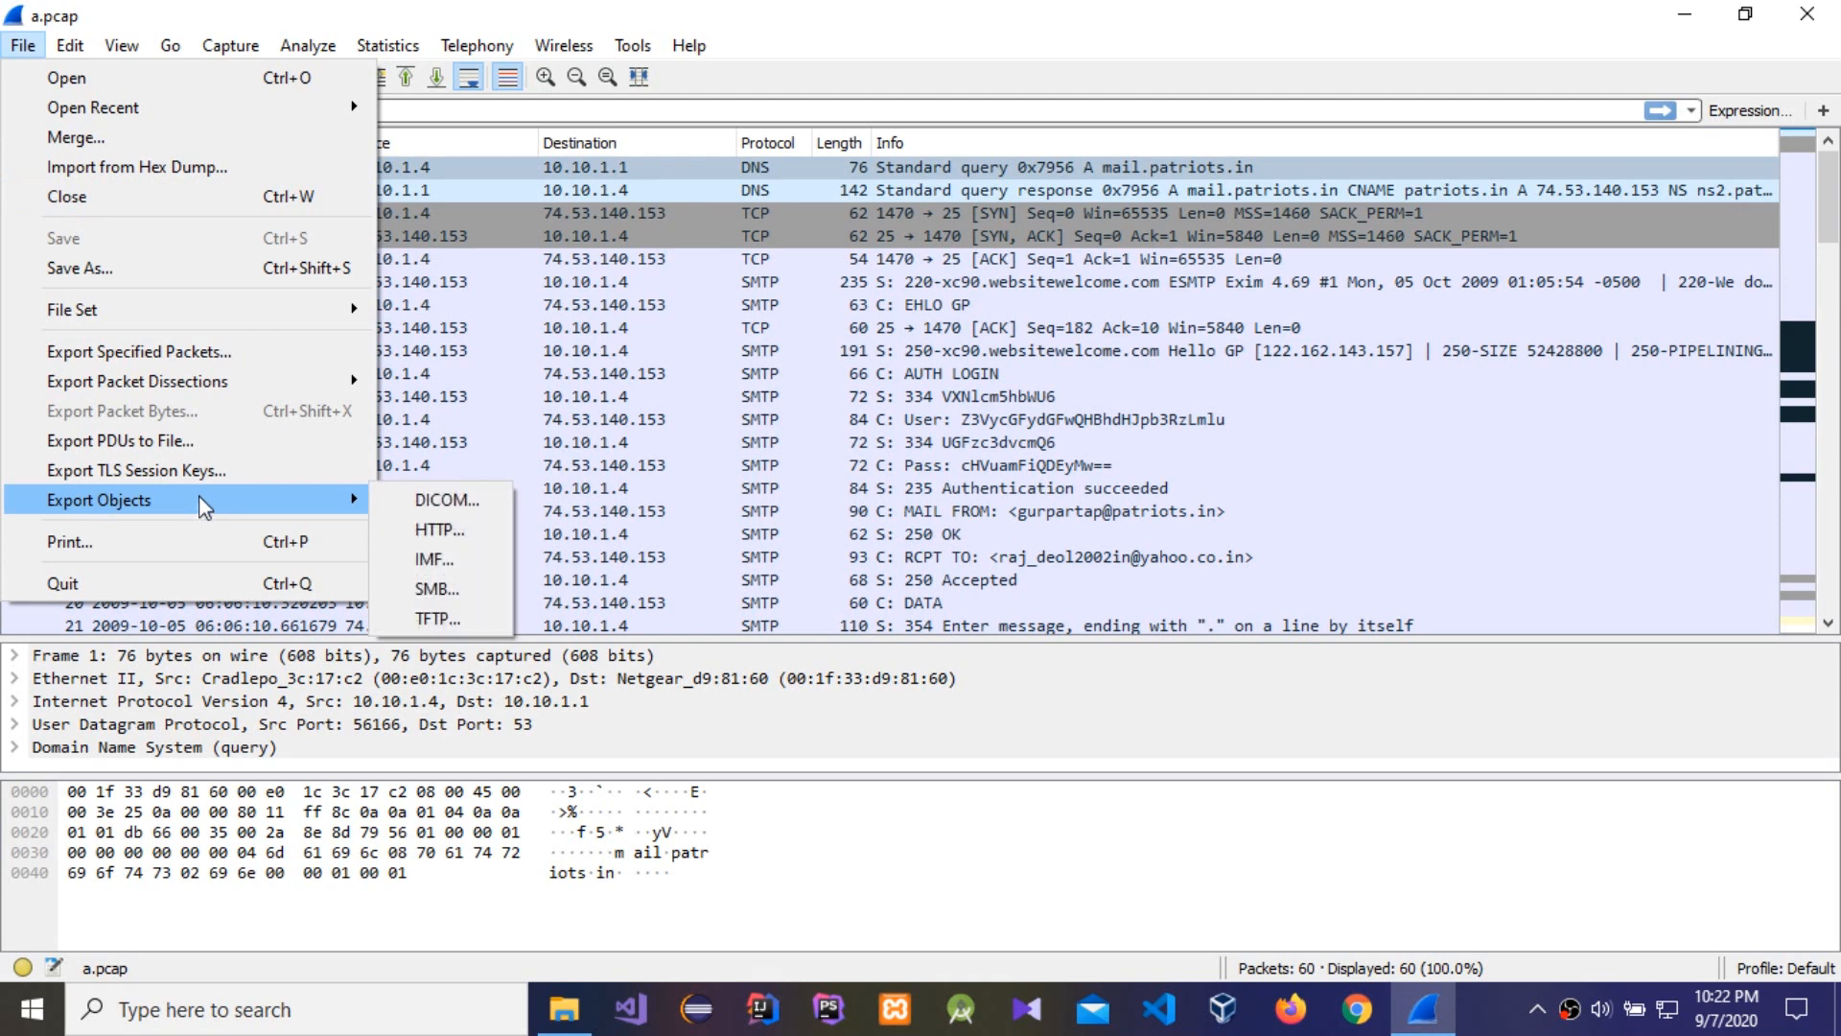
mouse_move(444, 498)
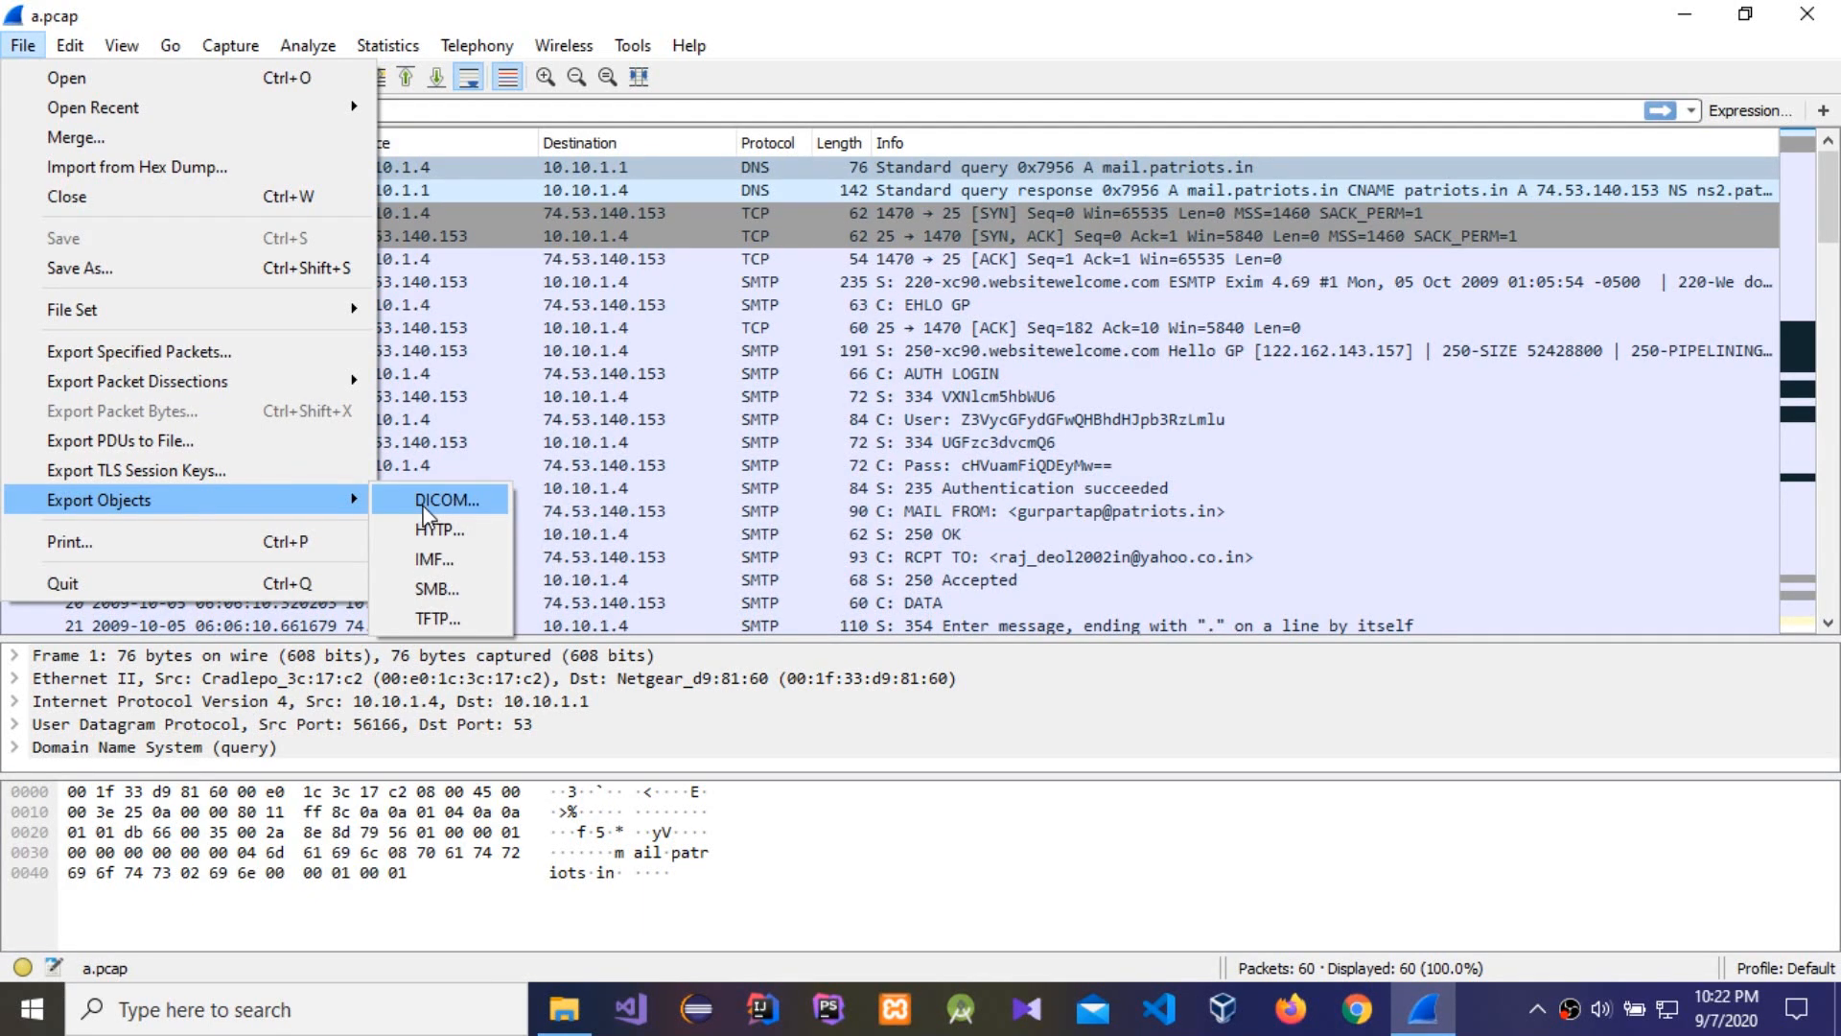
left_click(446, 499)
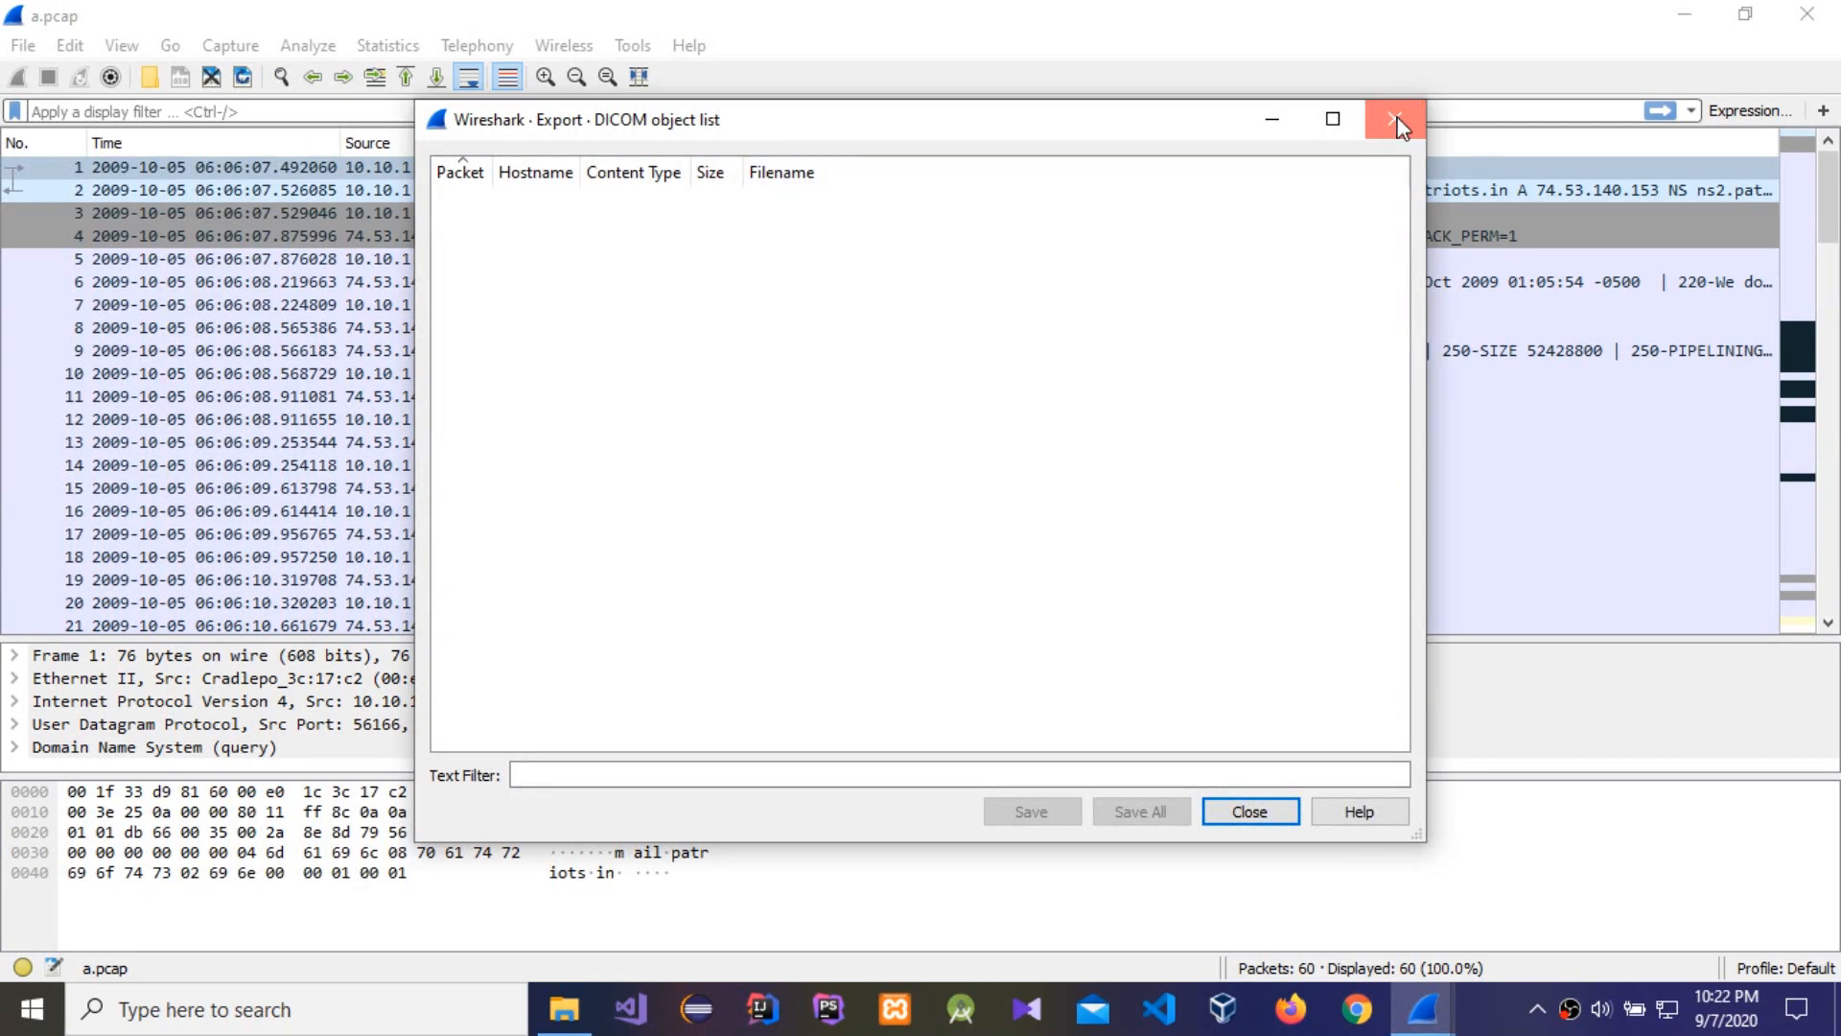
left_click(21, 46)
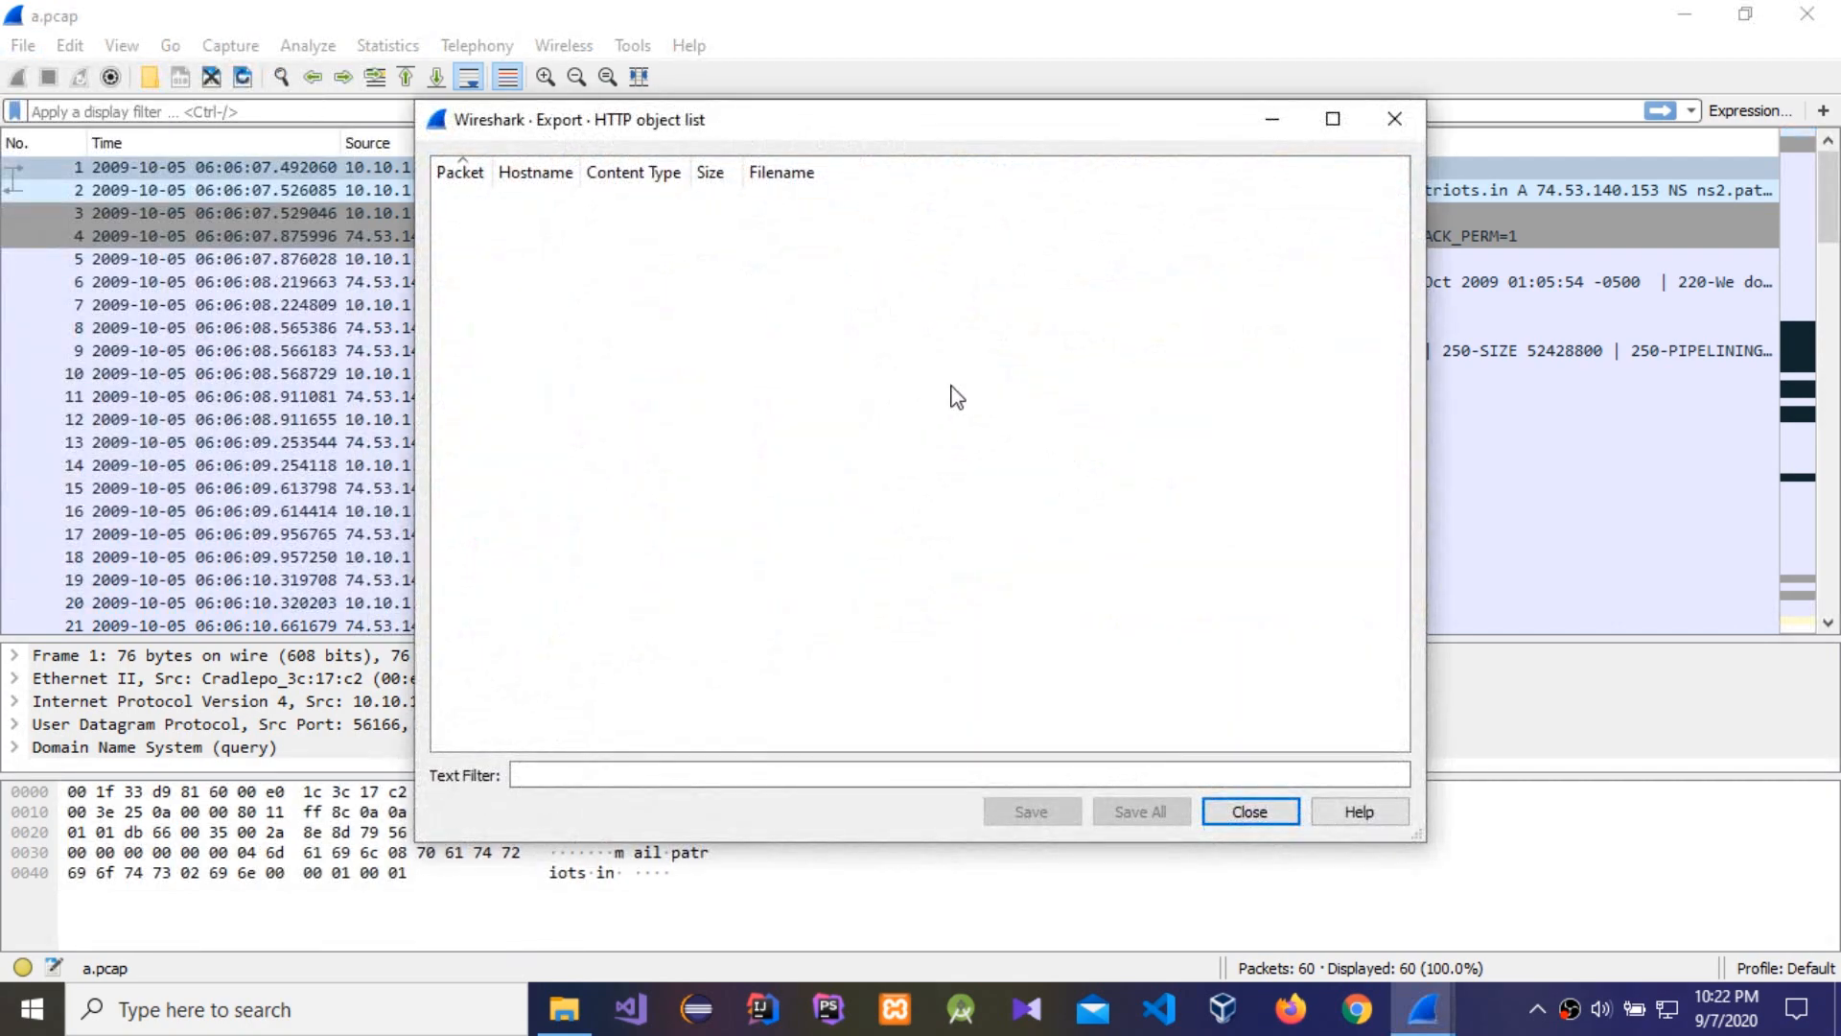
left_click(1249, 811)
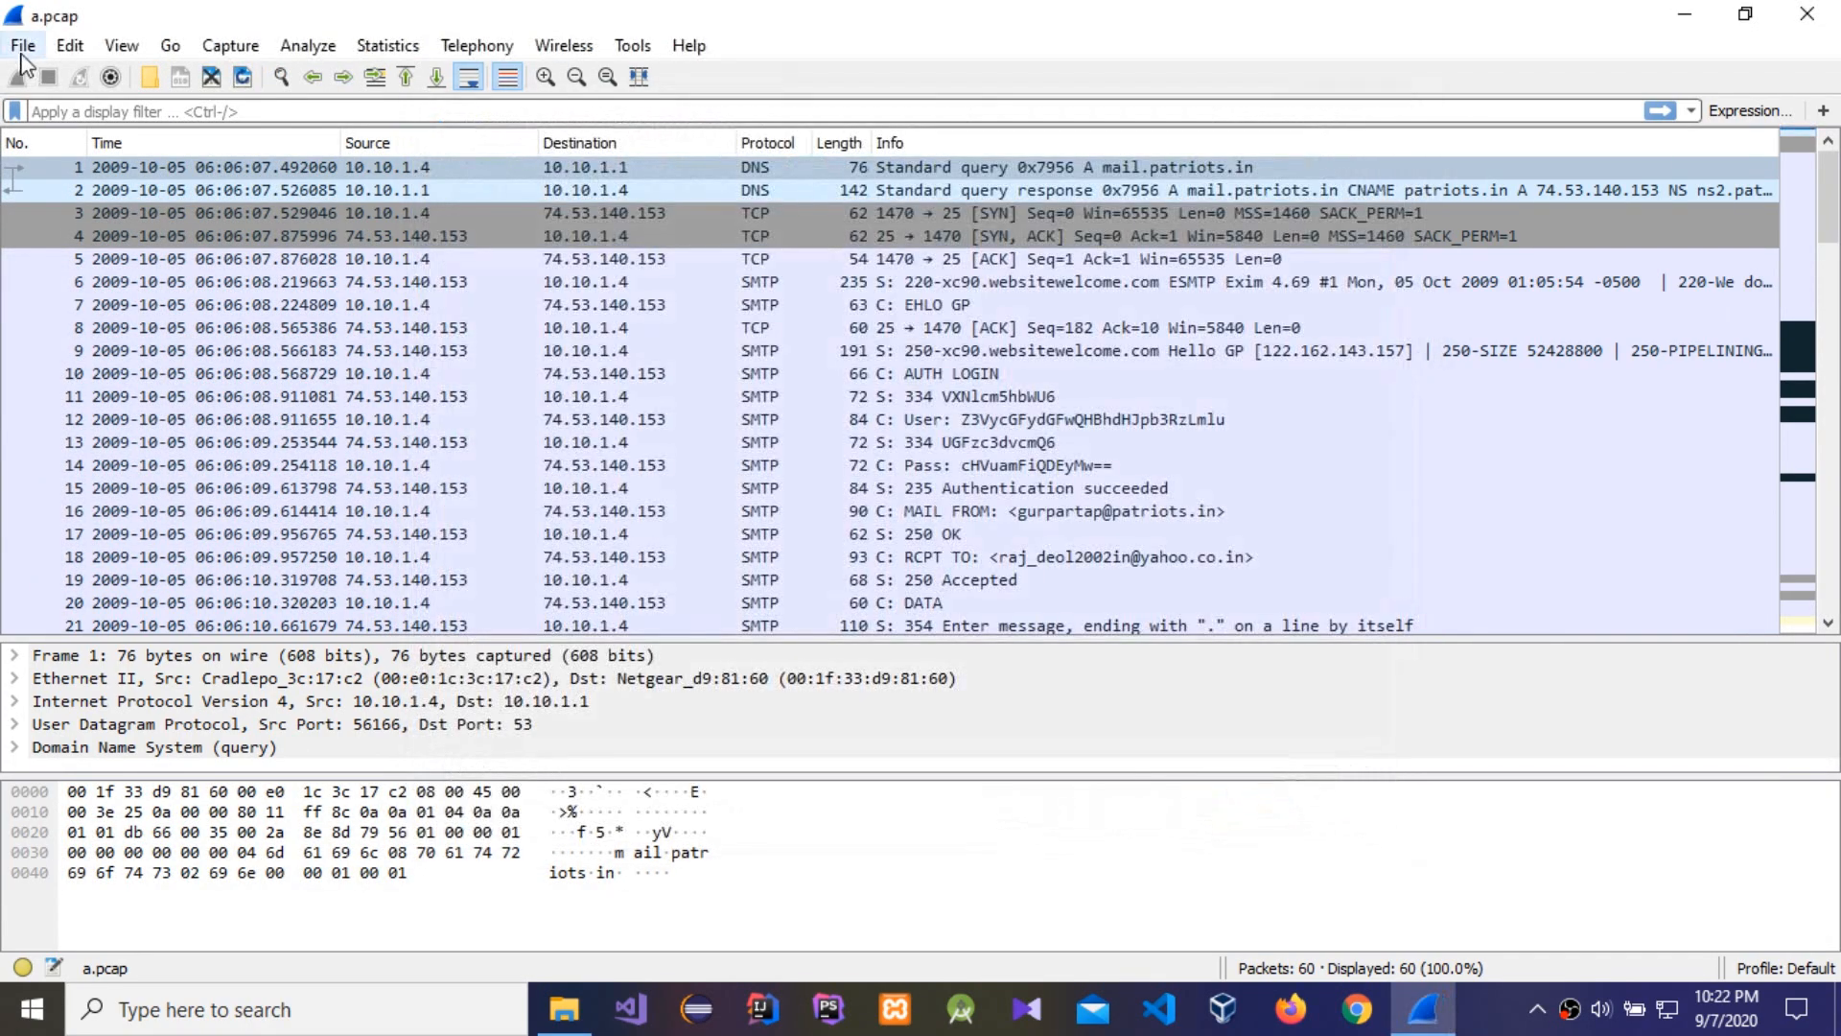
left_click(21, 45)
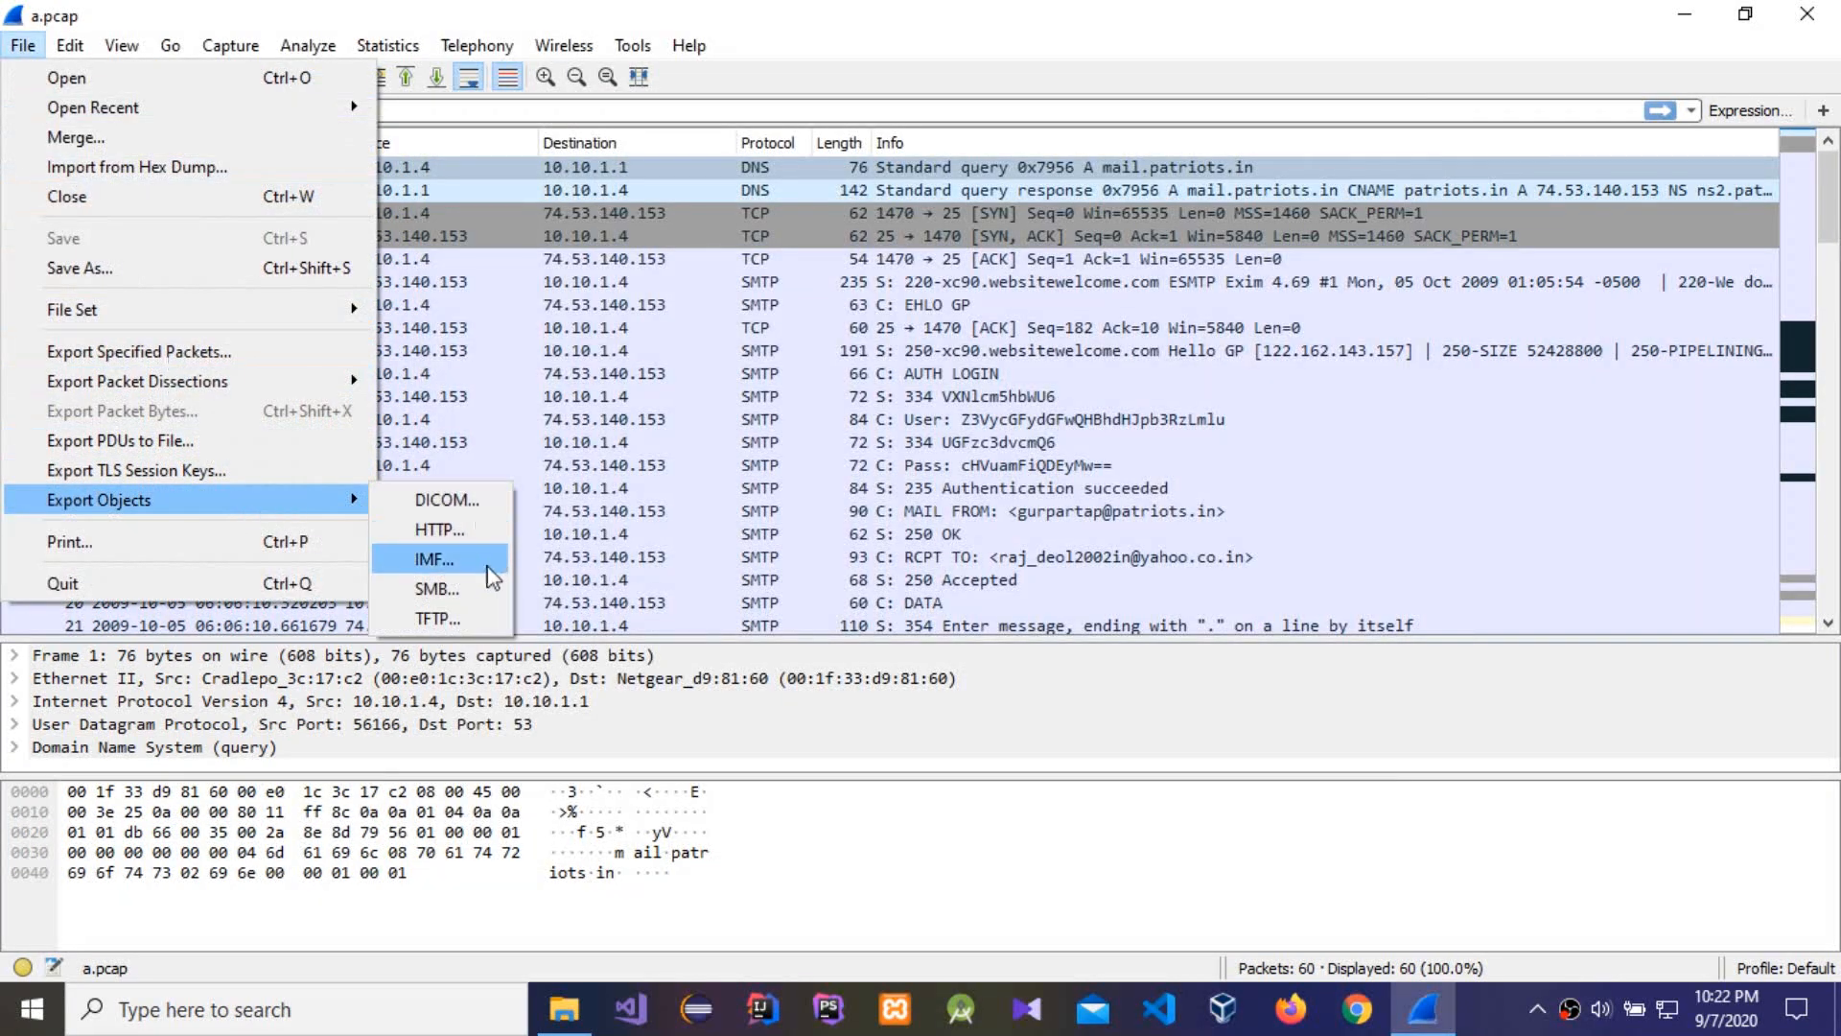
left_click(434, 559)
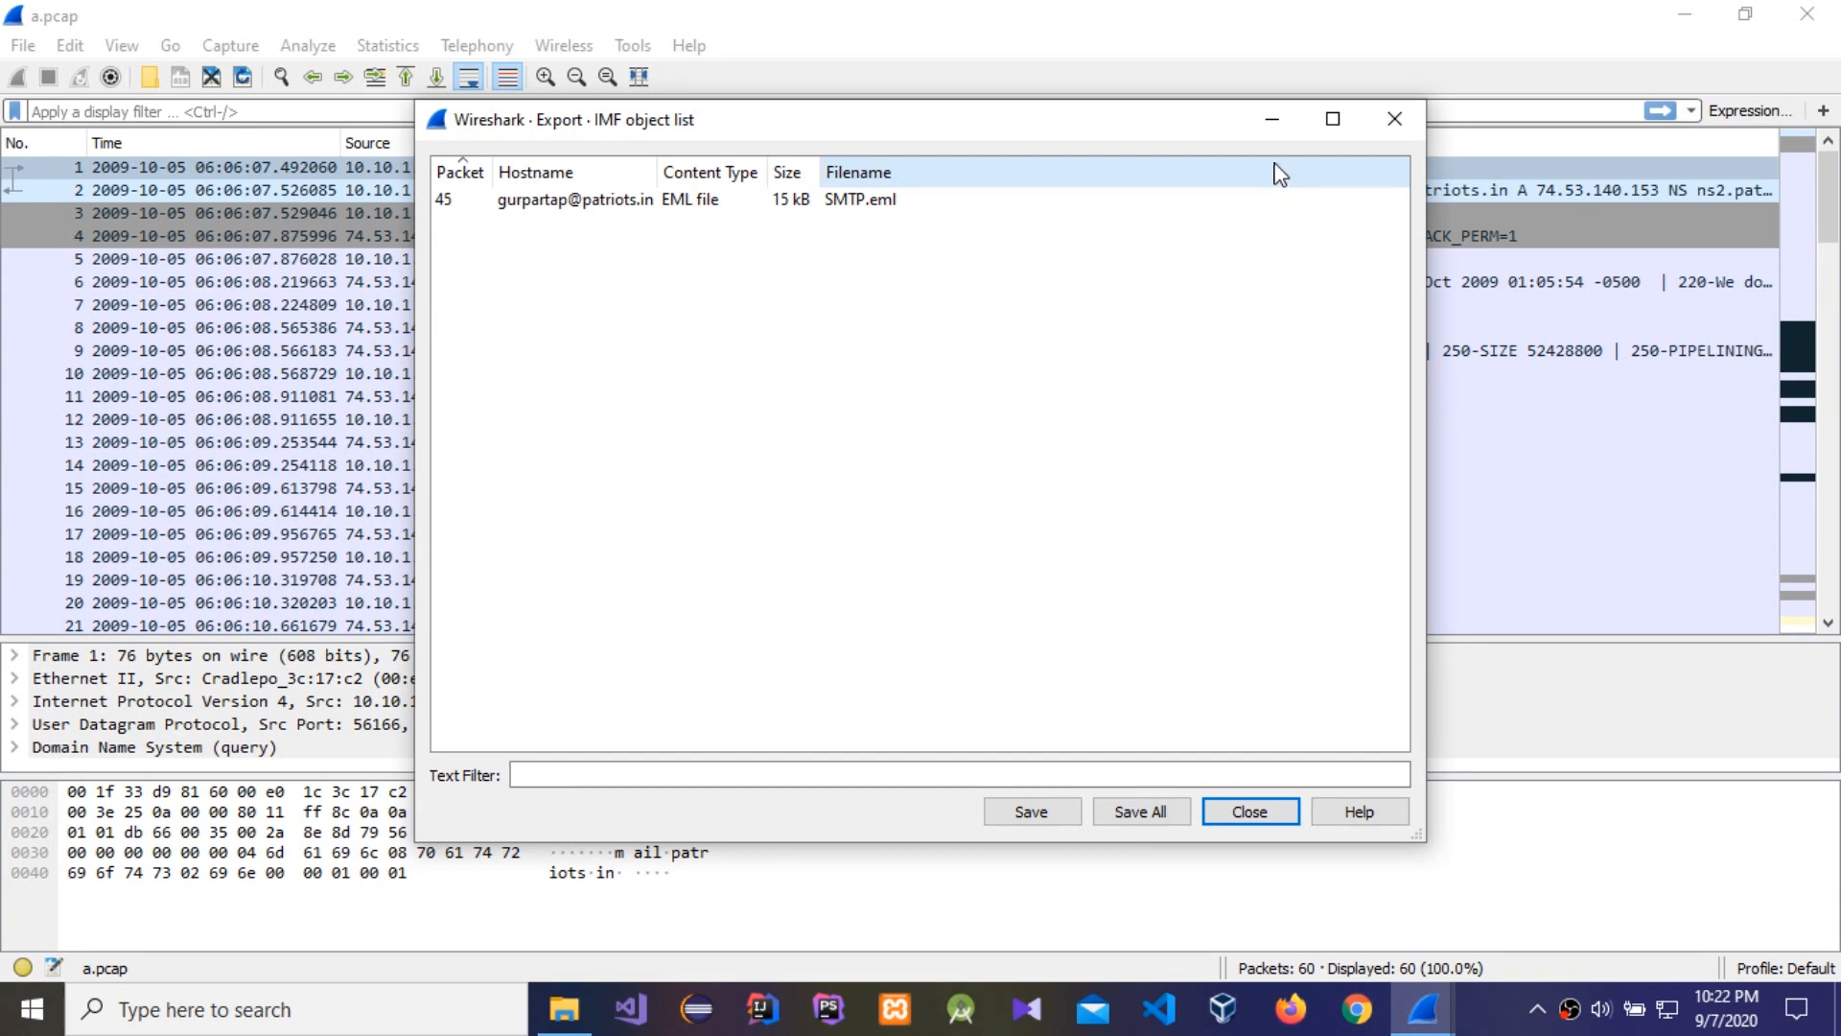
mouse_move(1307, 166)
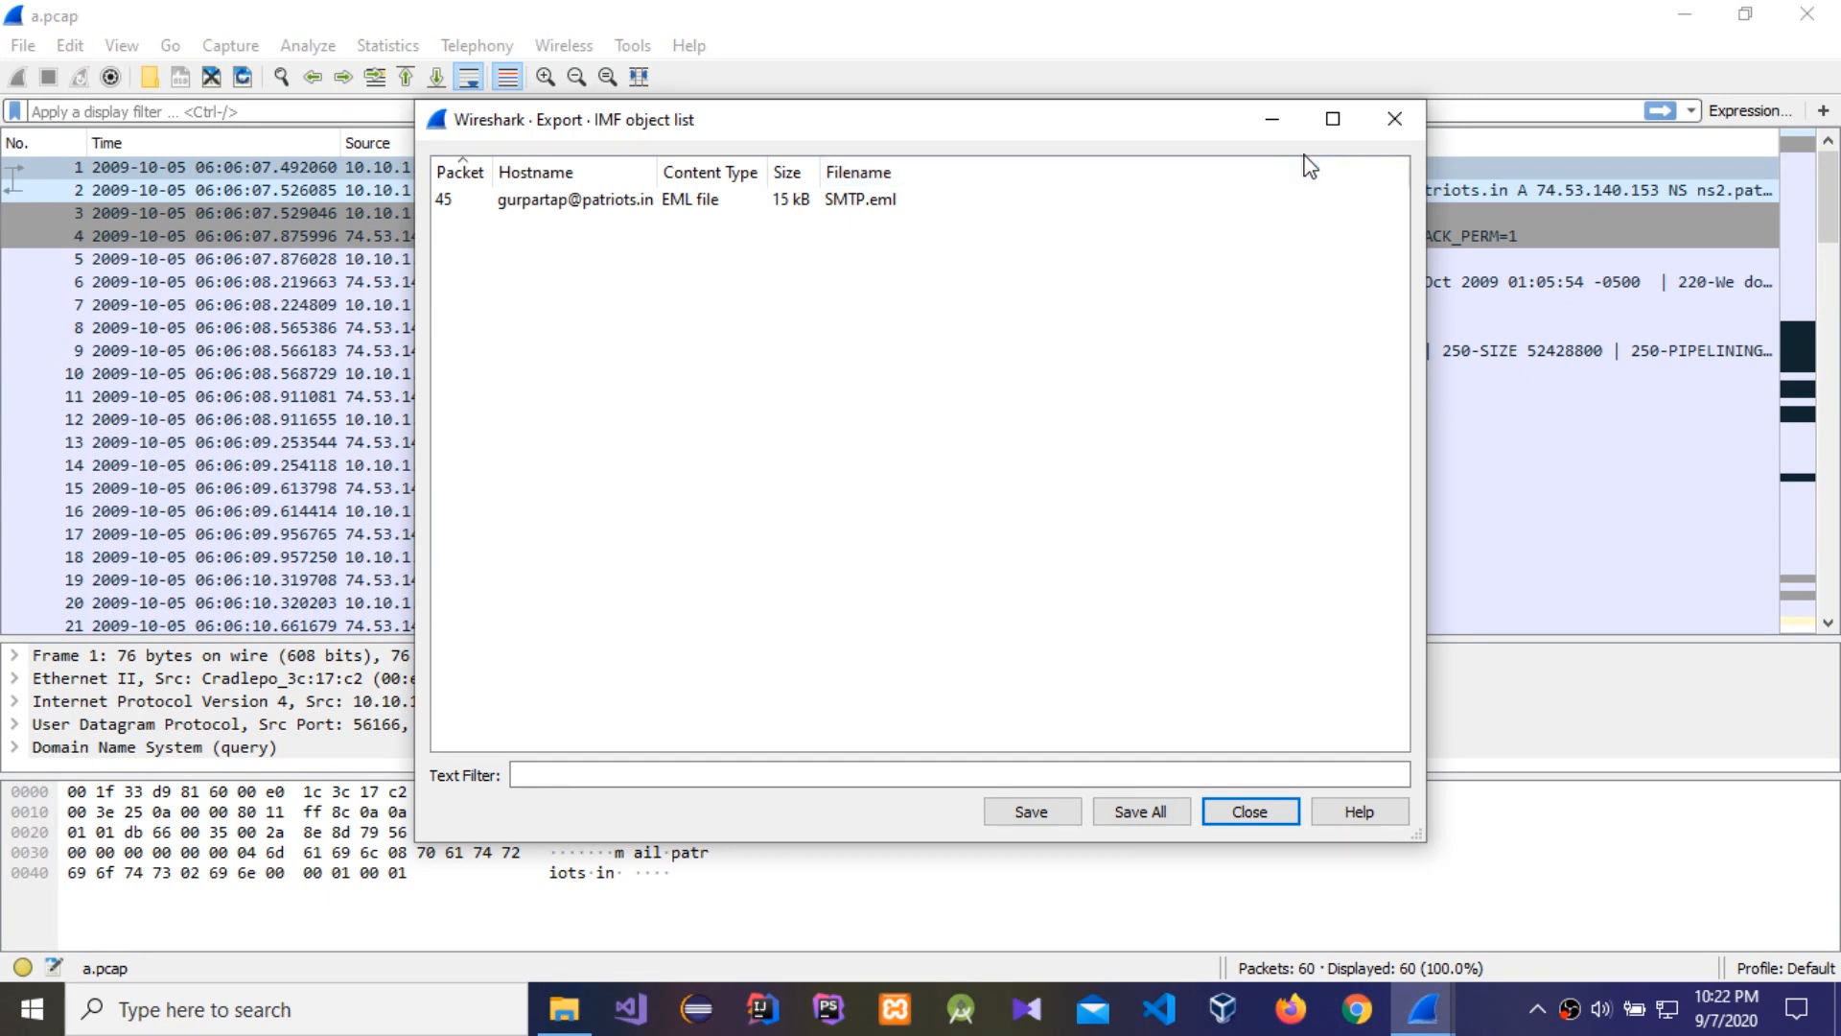
mouse_move(1333, 119)
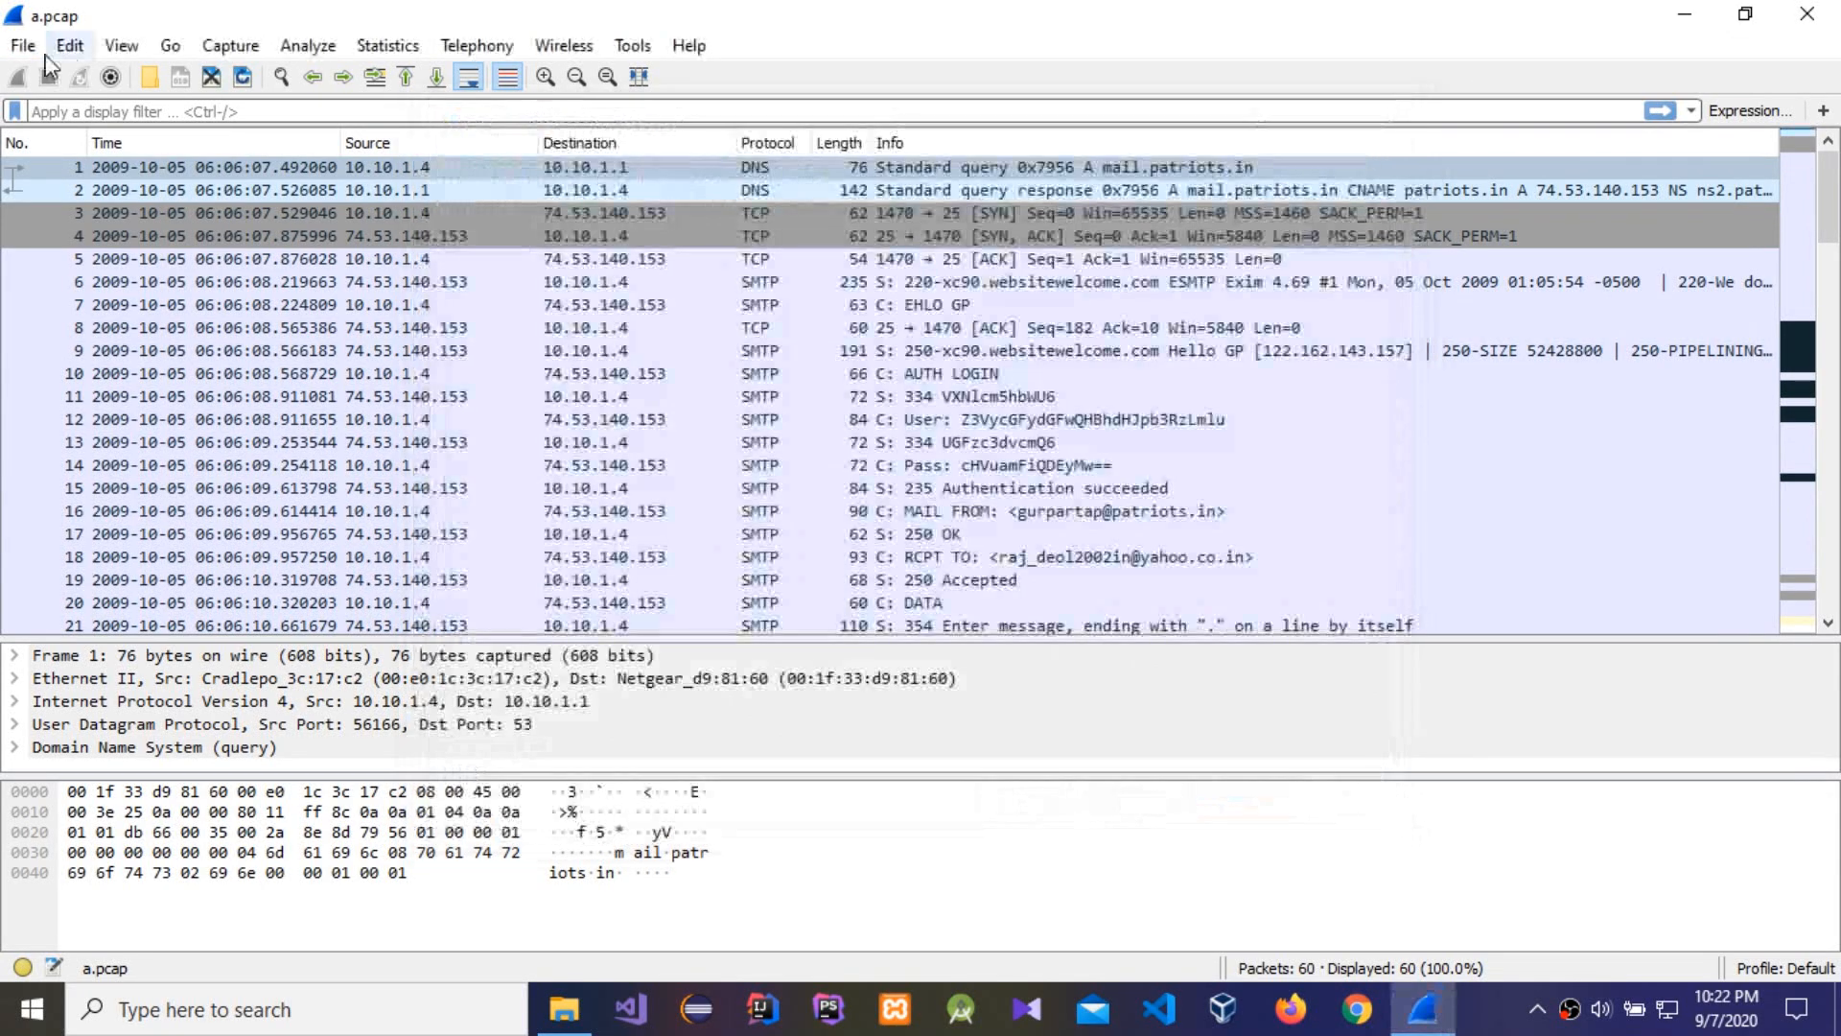
Save all IMF email objects, including SMTP.eml, into the Pcap folder
left_click(21, 45)
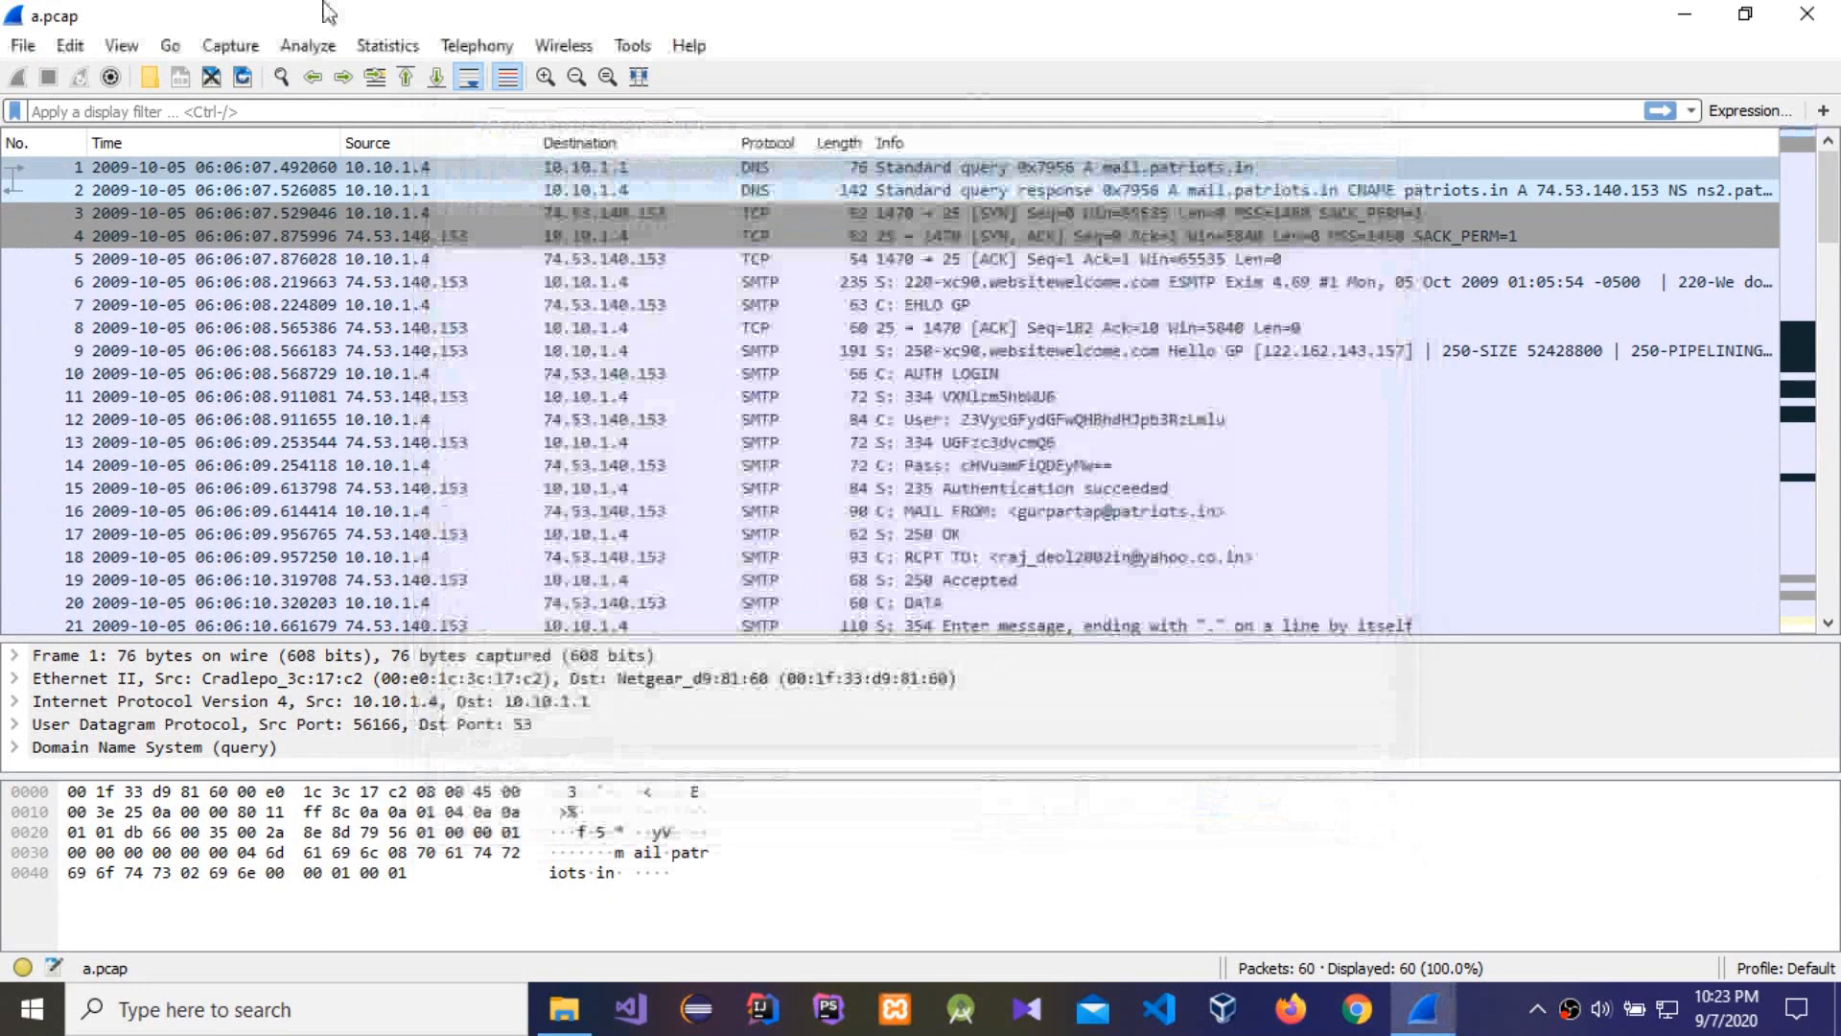
left_click(21, 45)
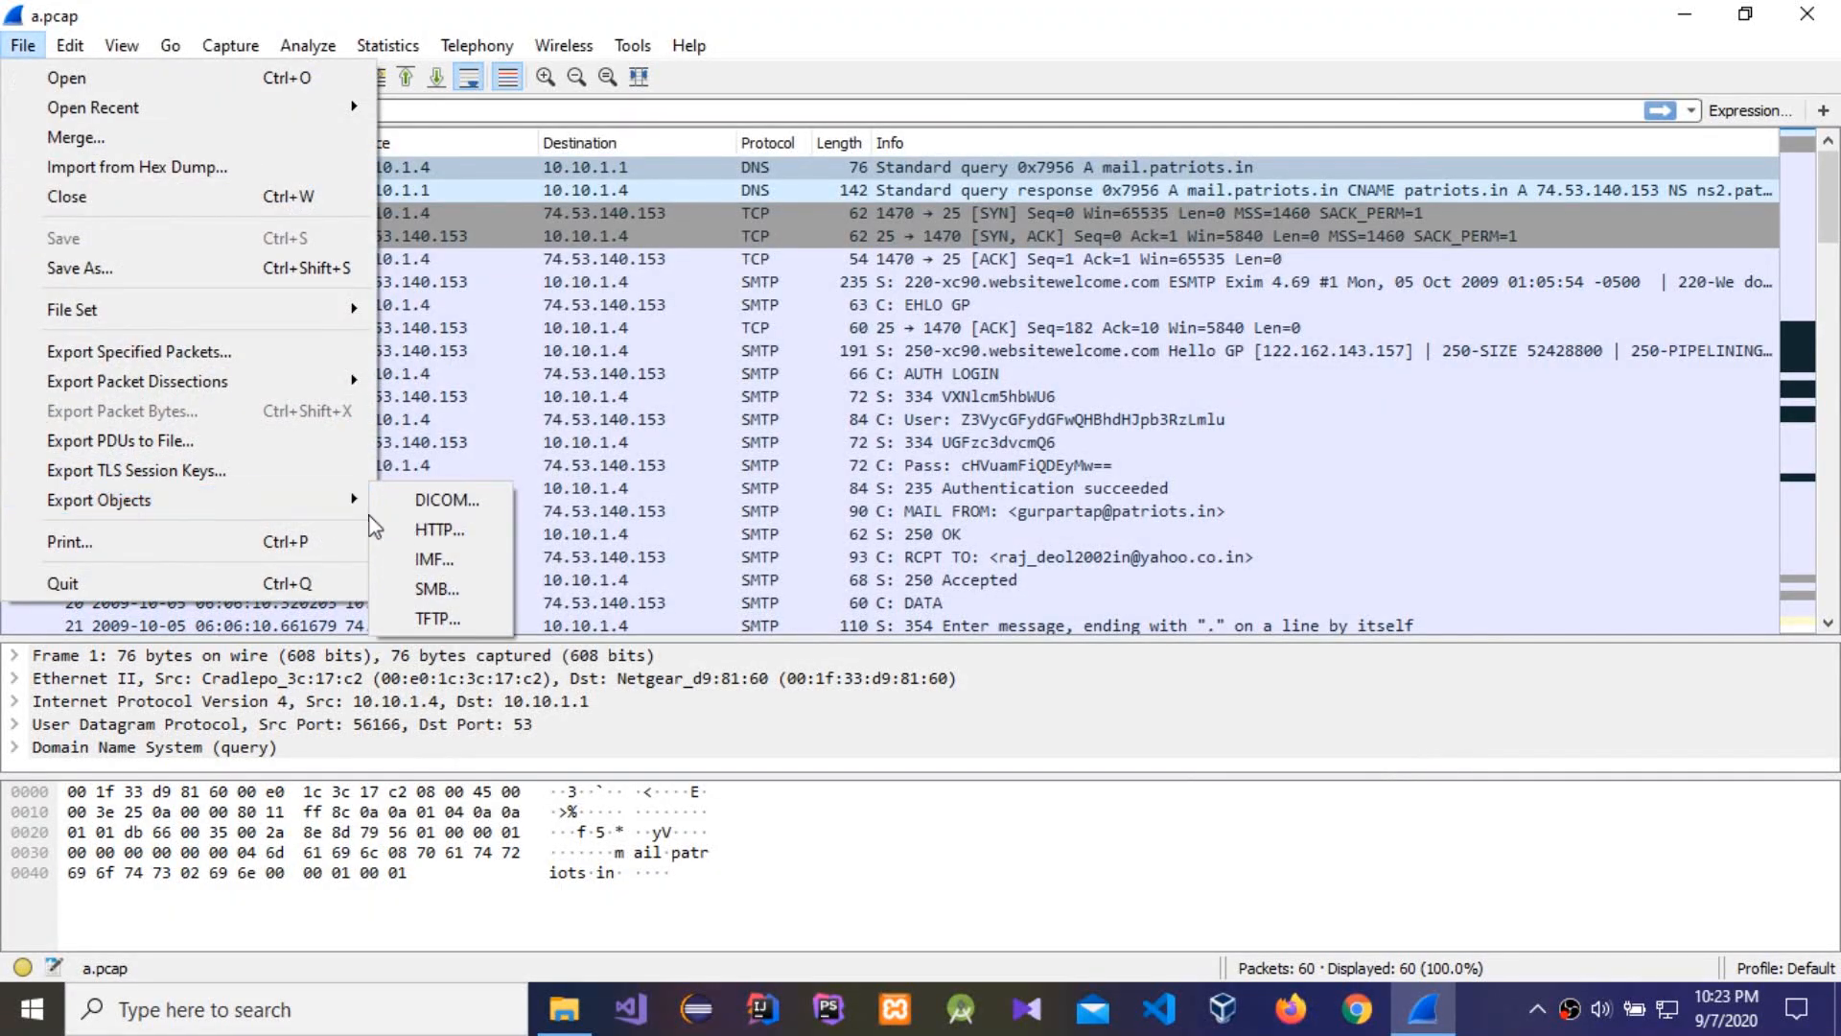
left_click(434, 559)
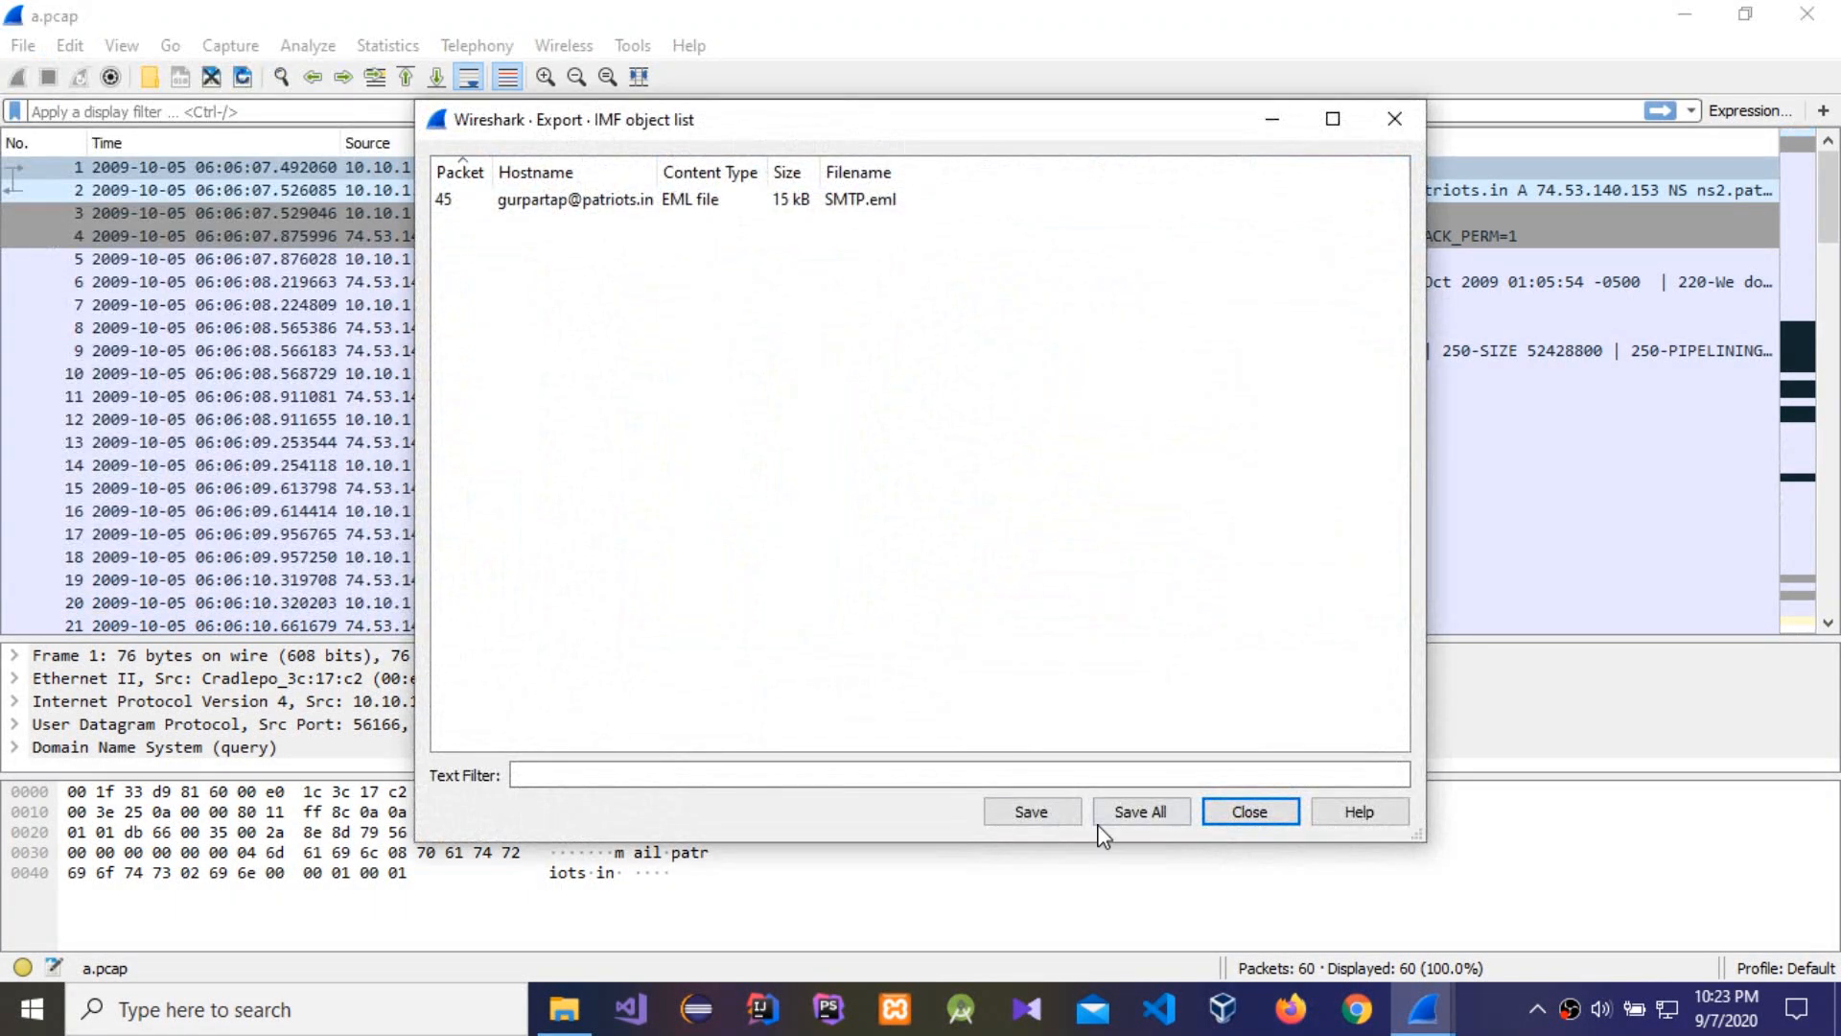
left_click(1140, 812)
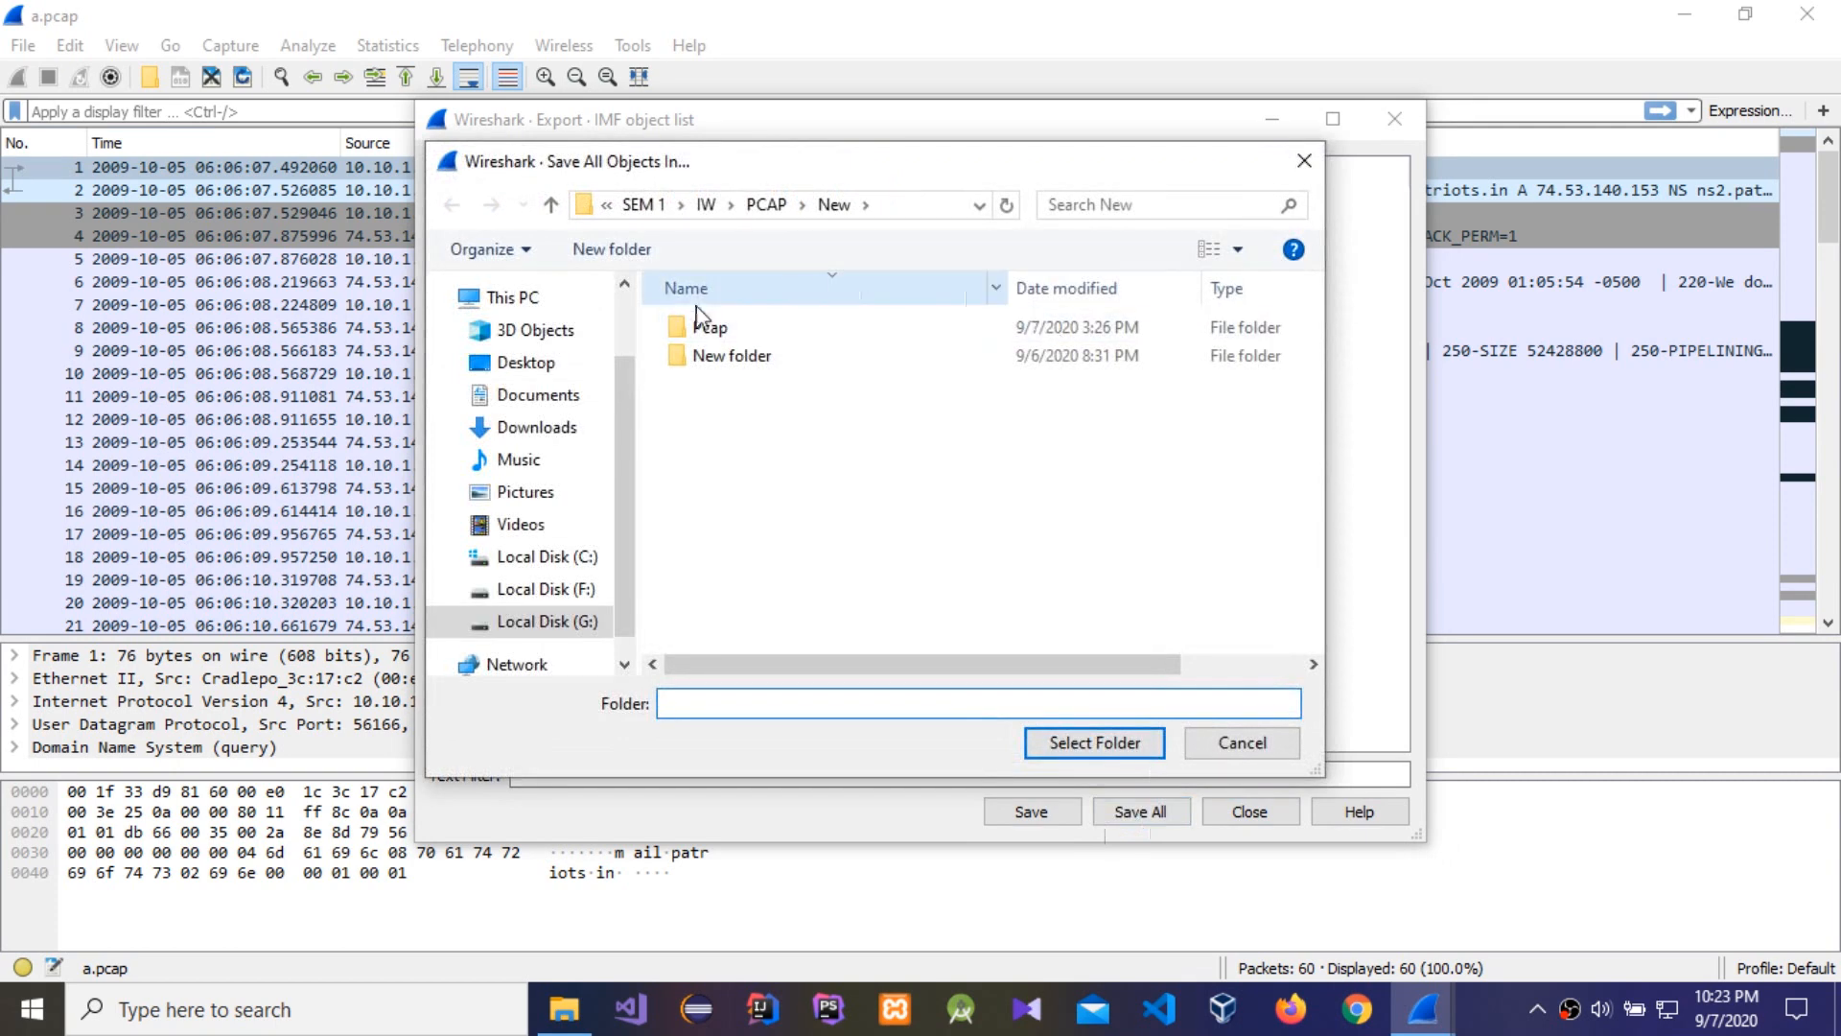
left_click(710, 326)
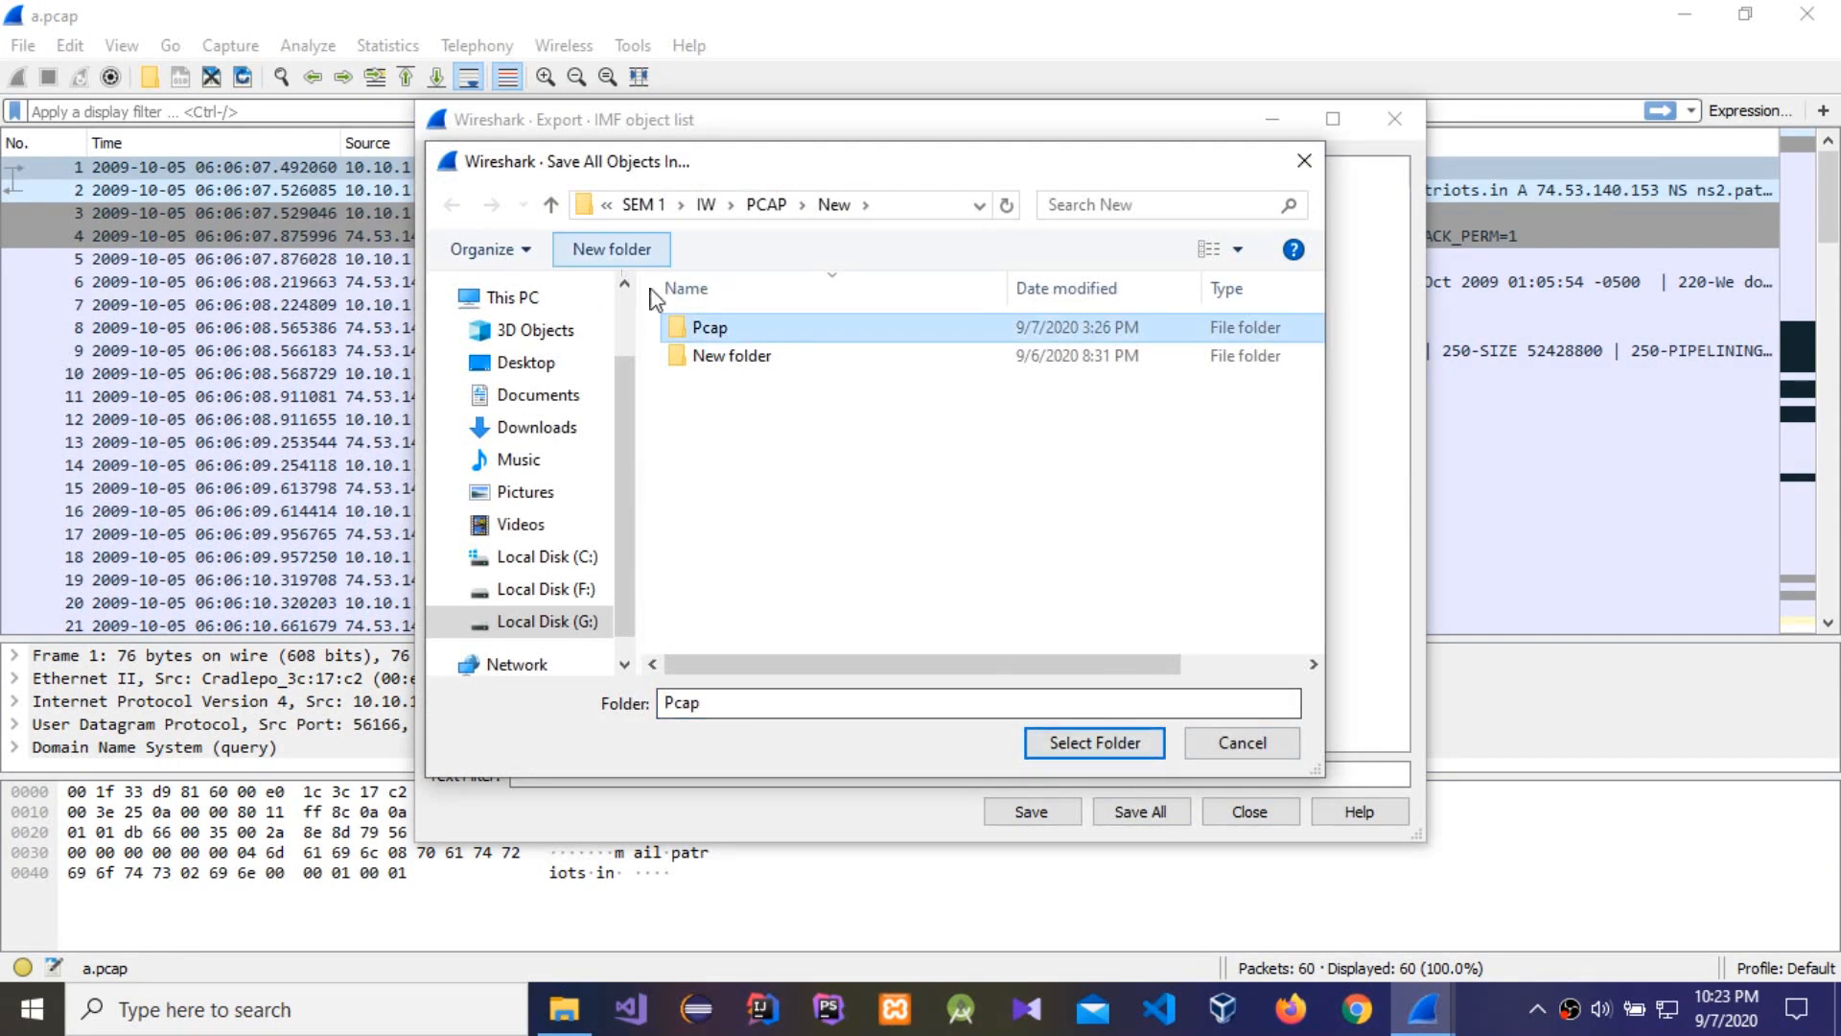
left_click(1092, 742)
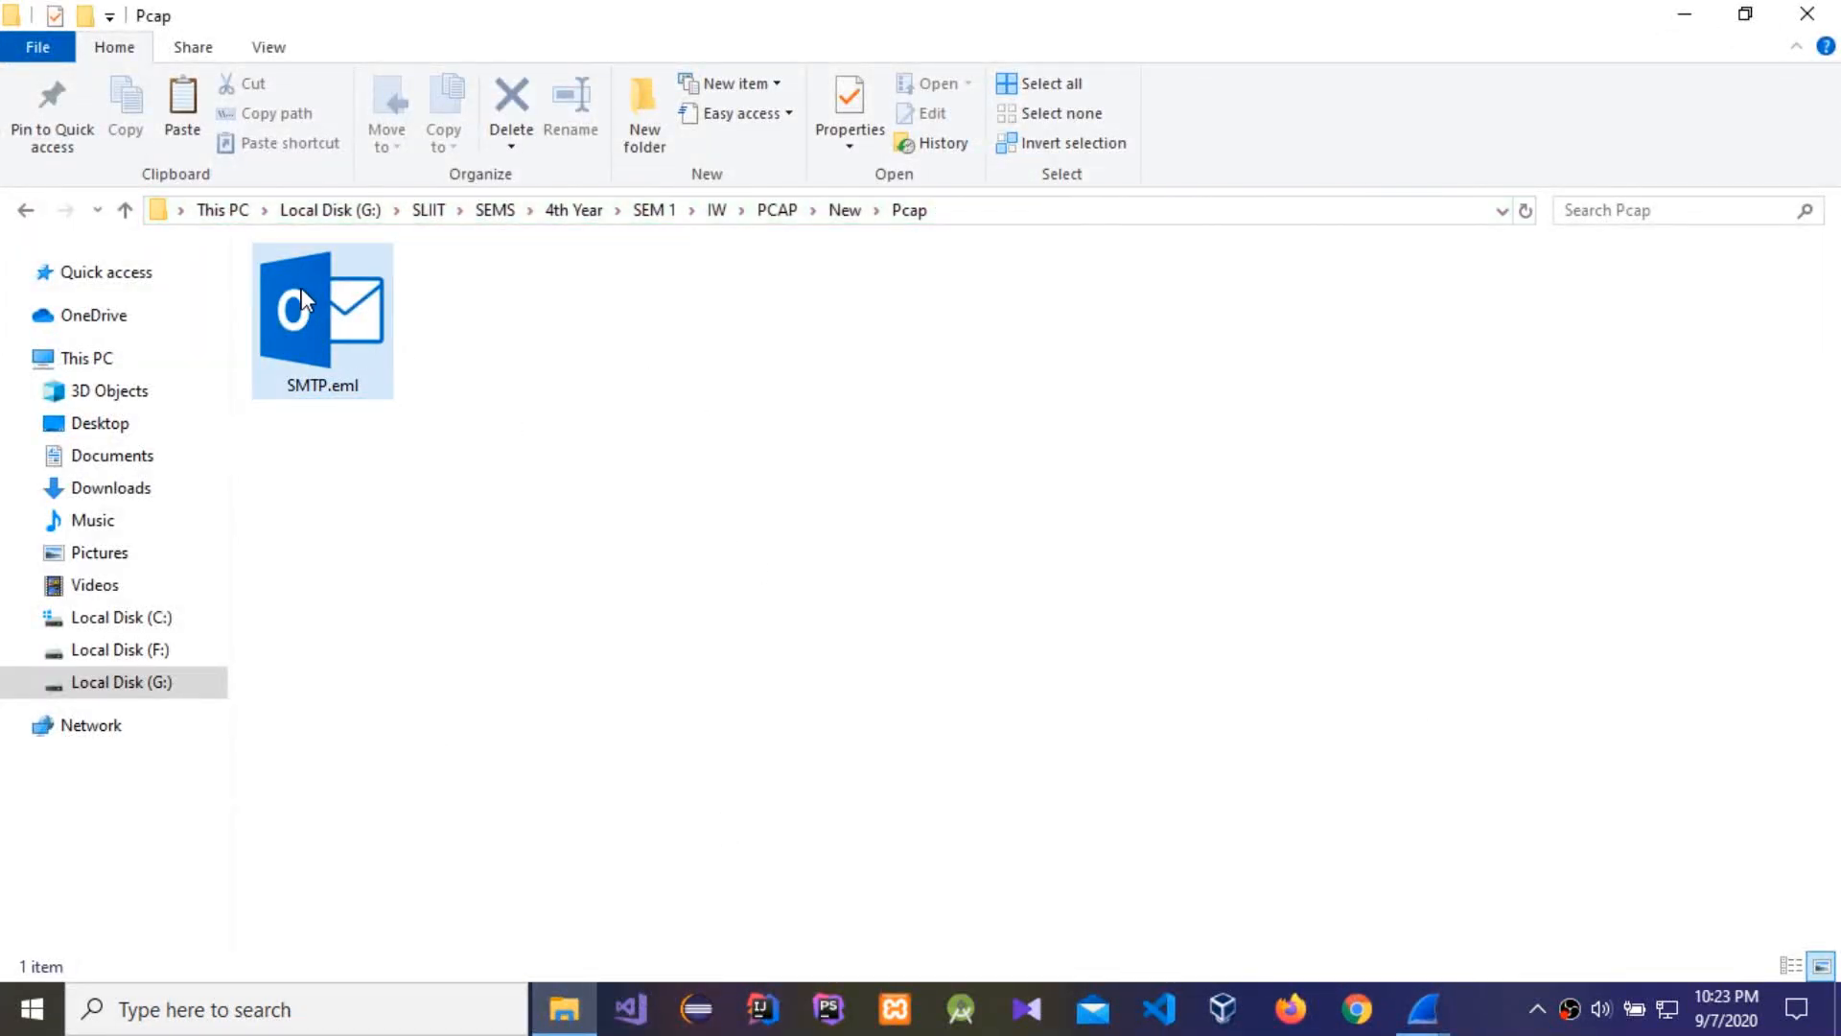
Select SMTP.eml in the Pcap folder and open it in Outlook
left_click(322, 311)
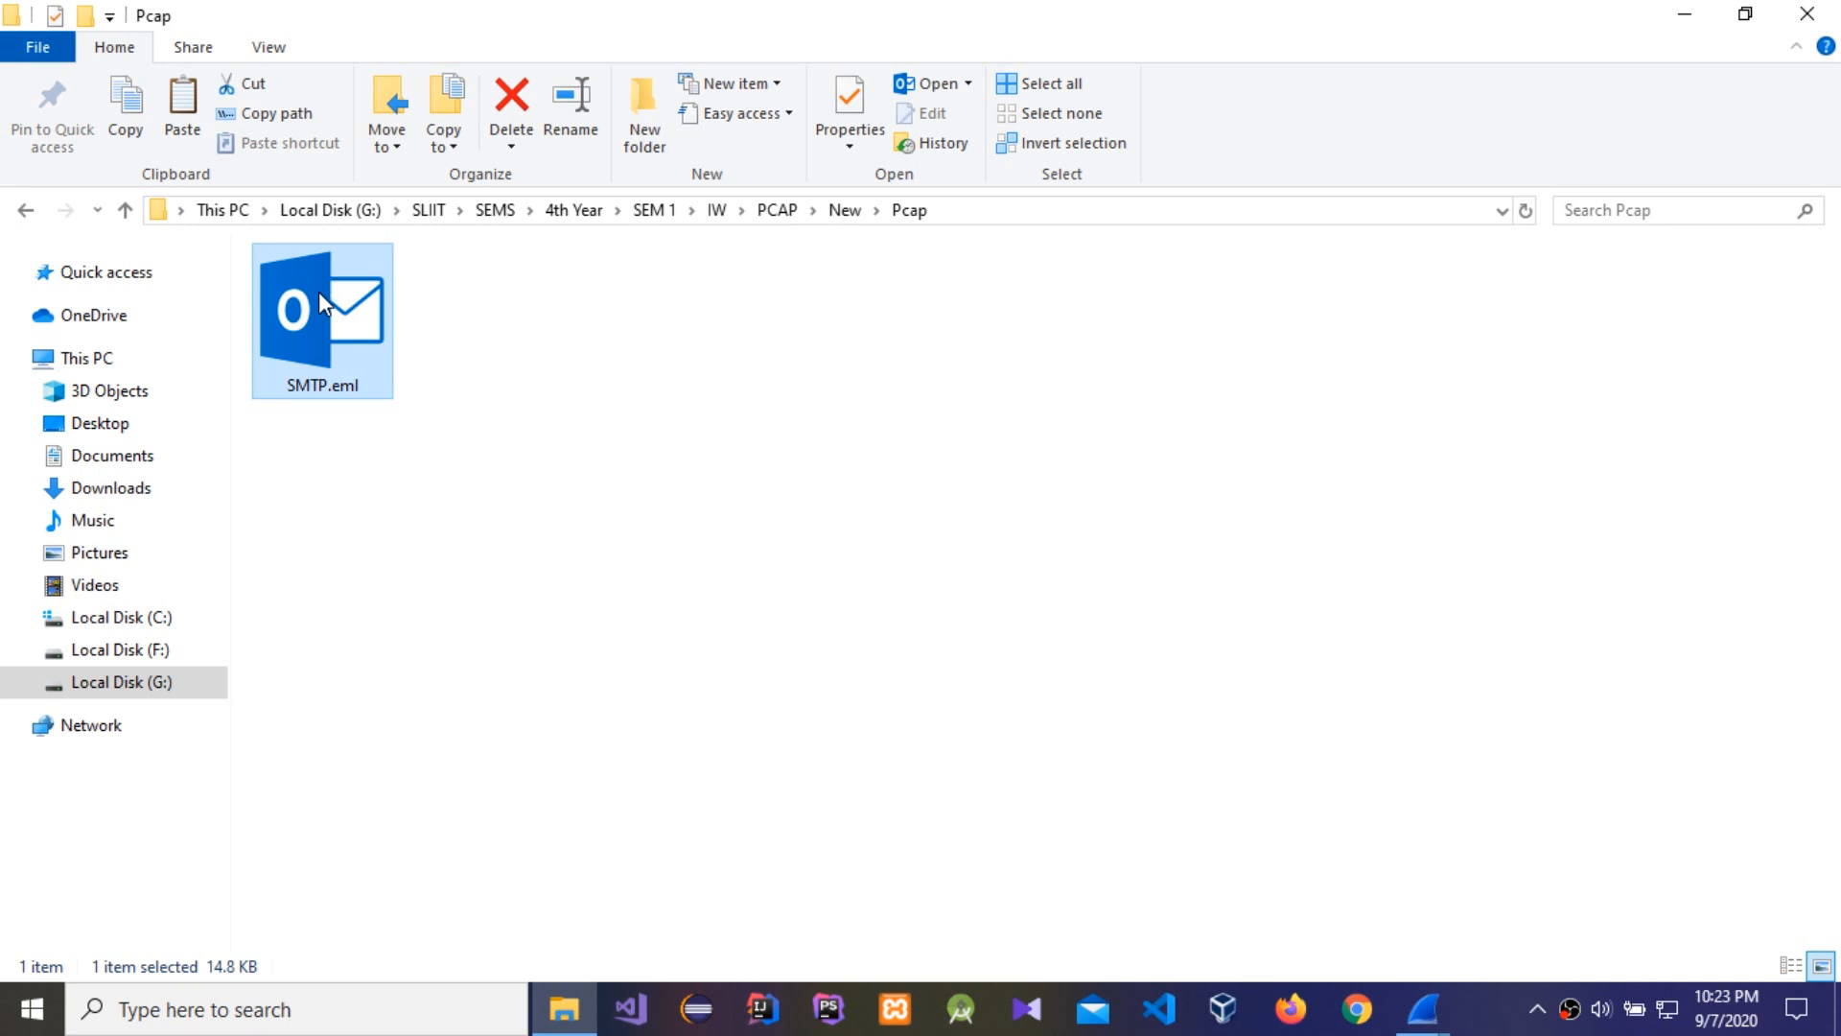
double_click(322, 320)
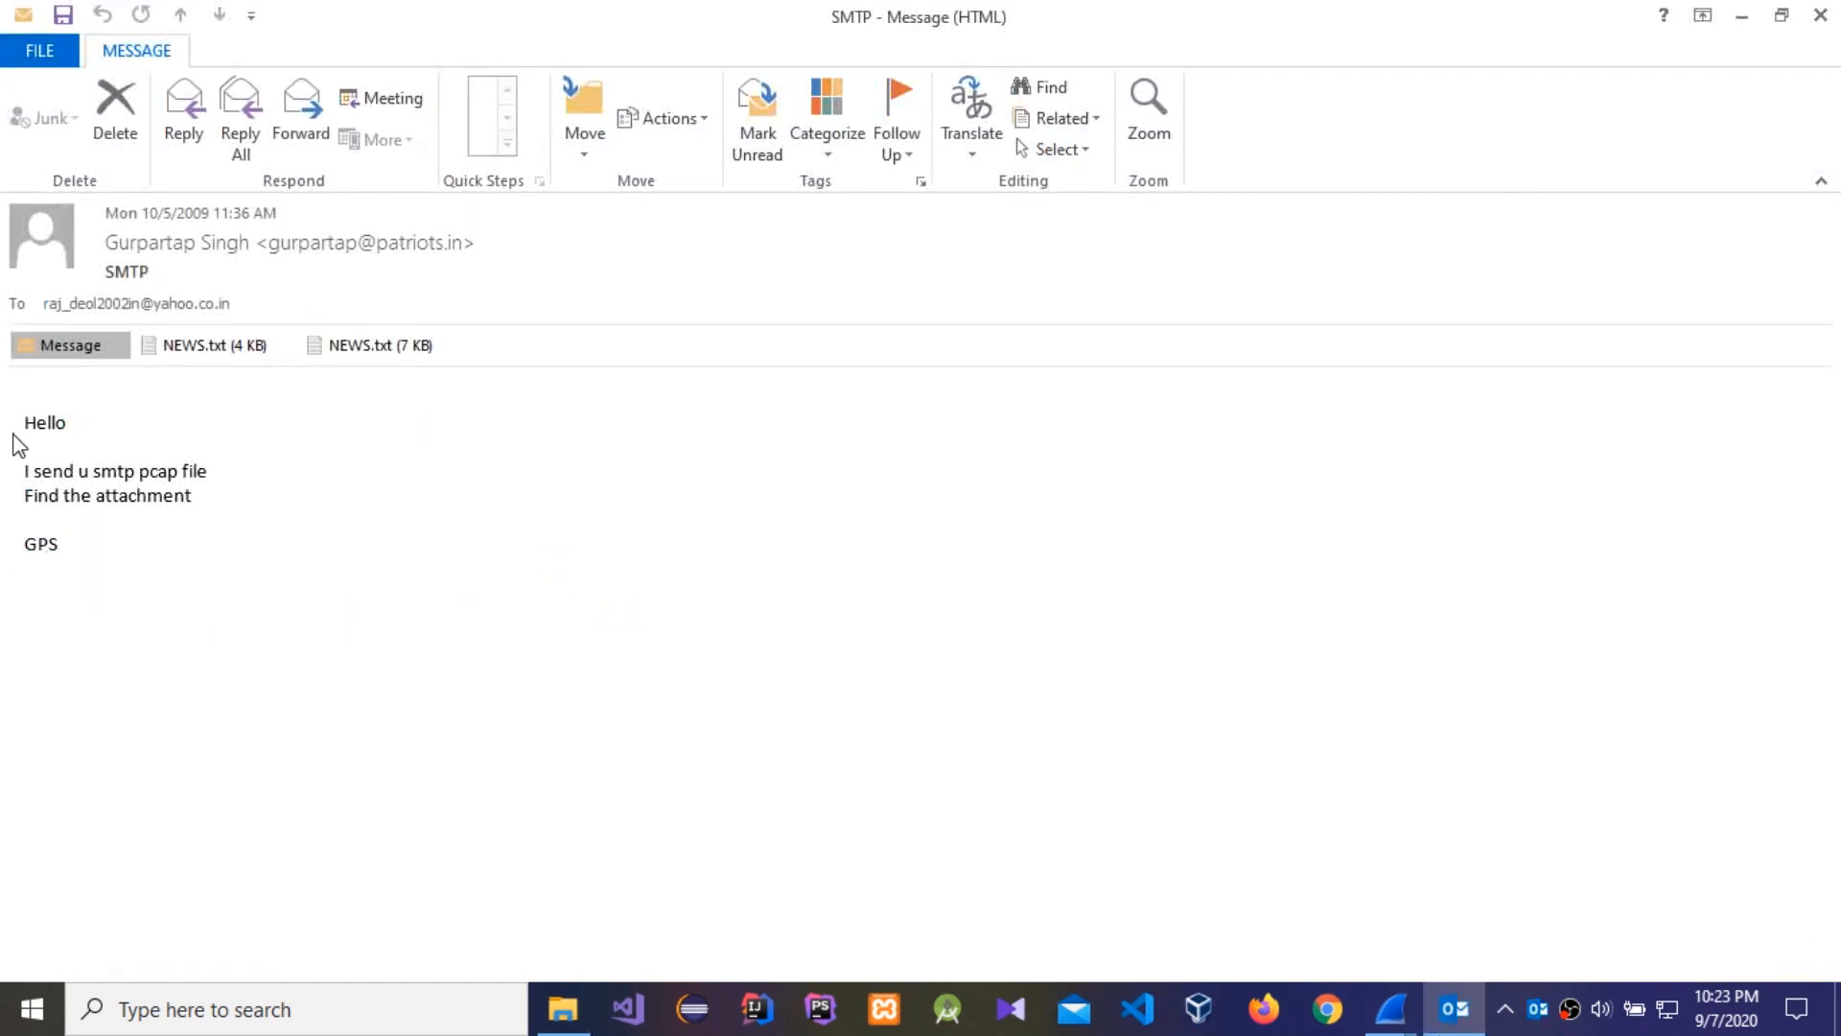
Preview the 4 KB and 7 KB NEWS.txt attachments, then return to the message body
left_click(211, 344)
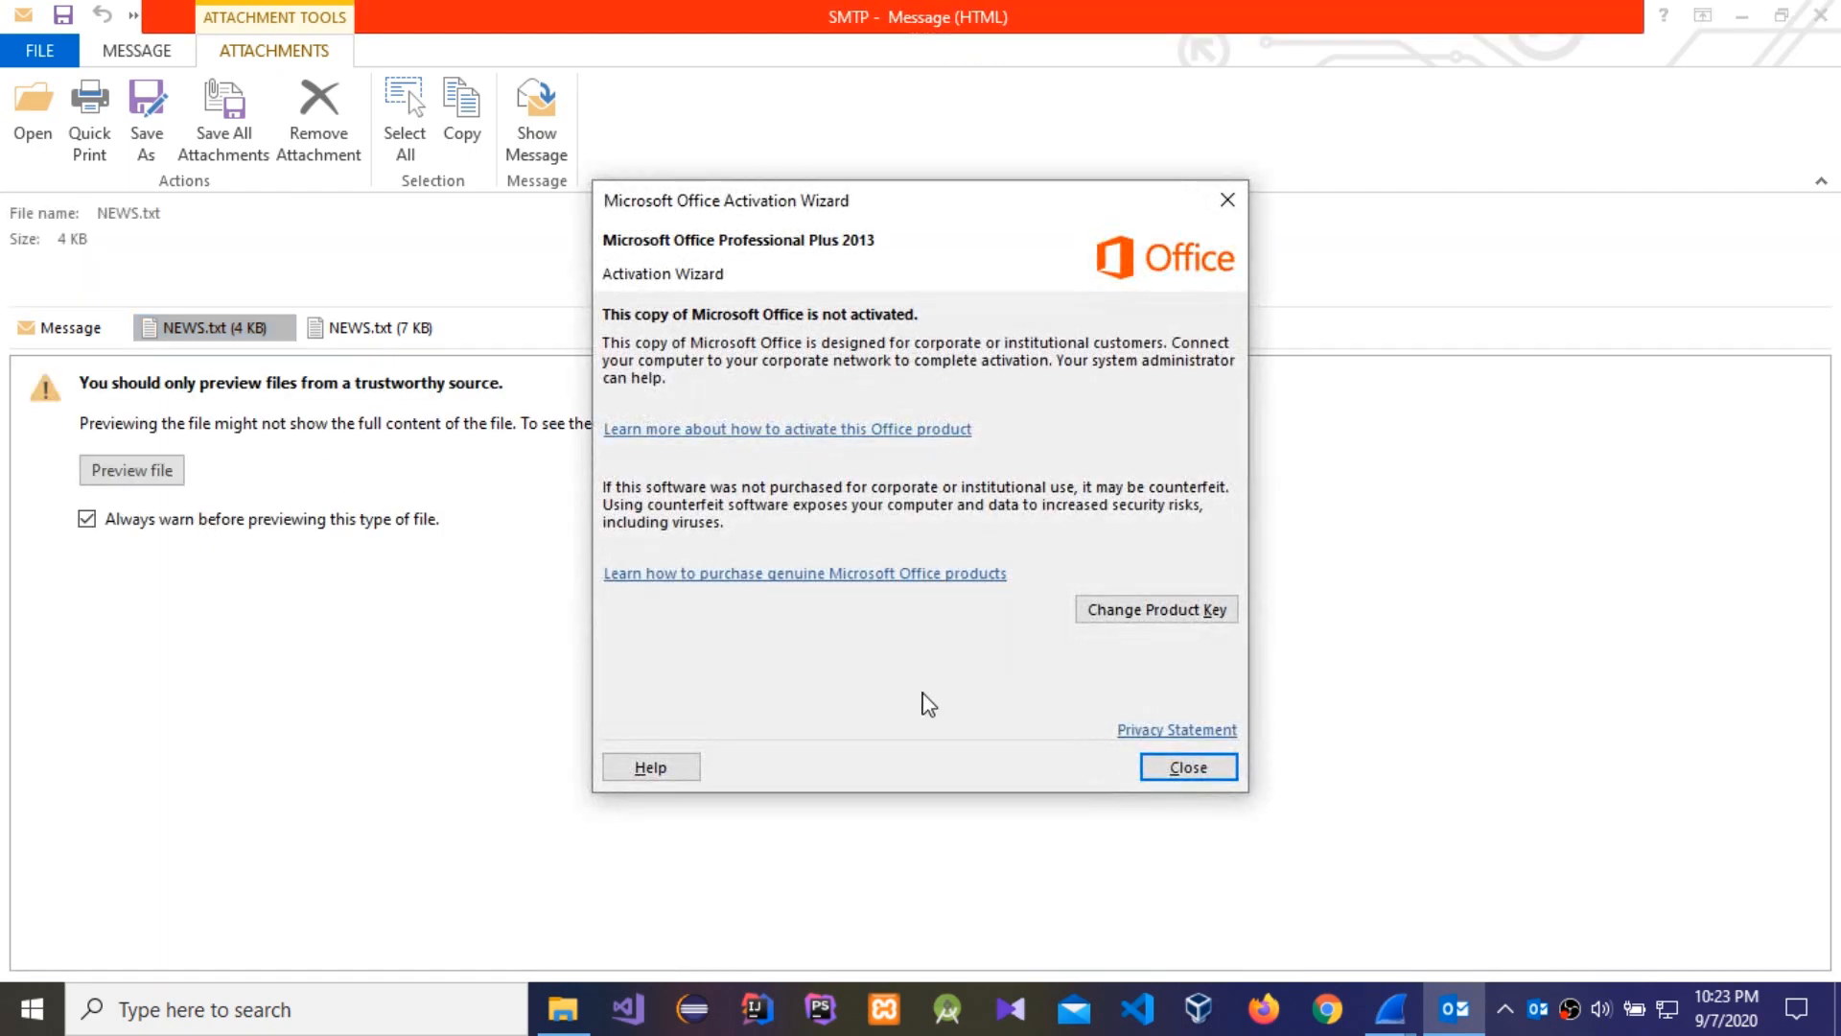
left_click(1185, 767)
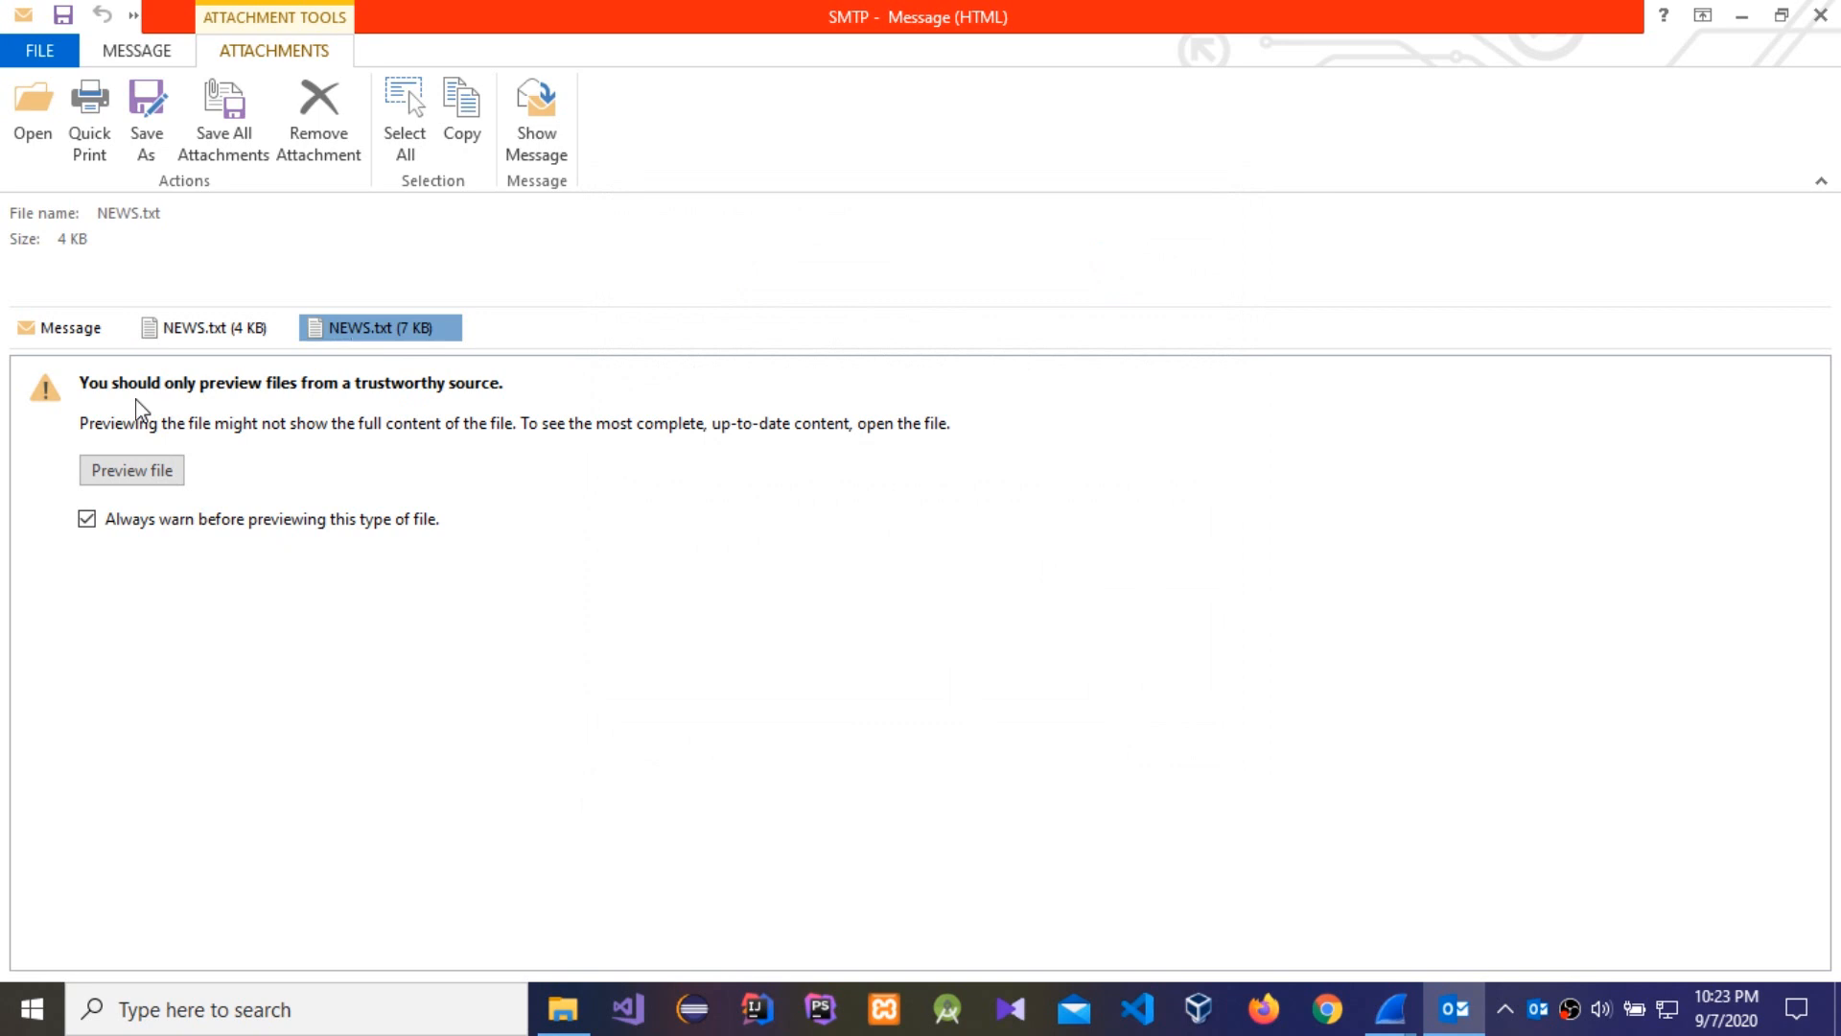
left_click(68, 326)
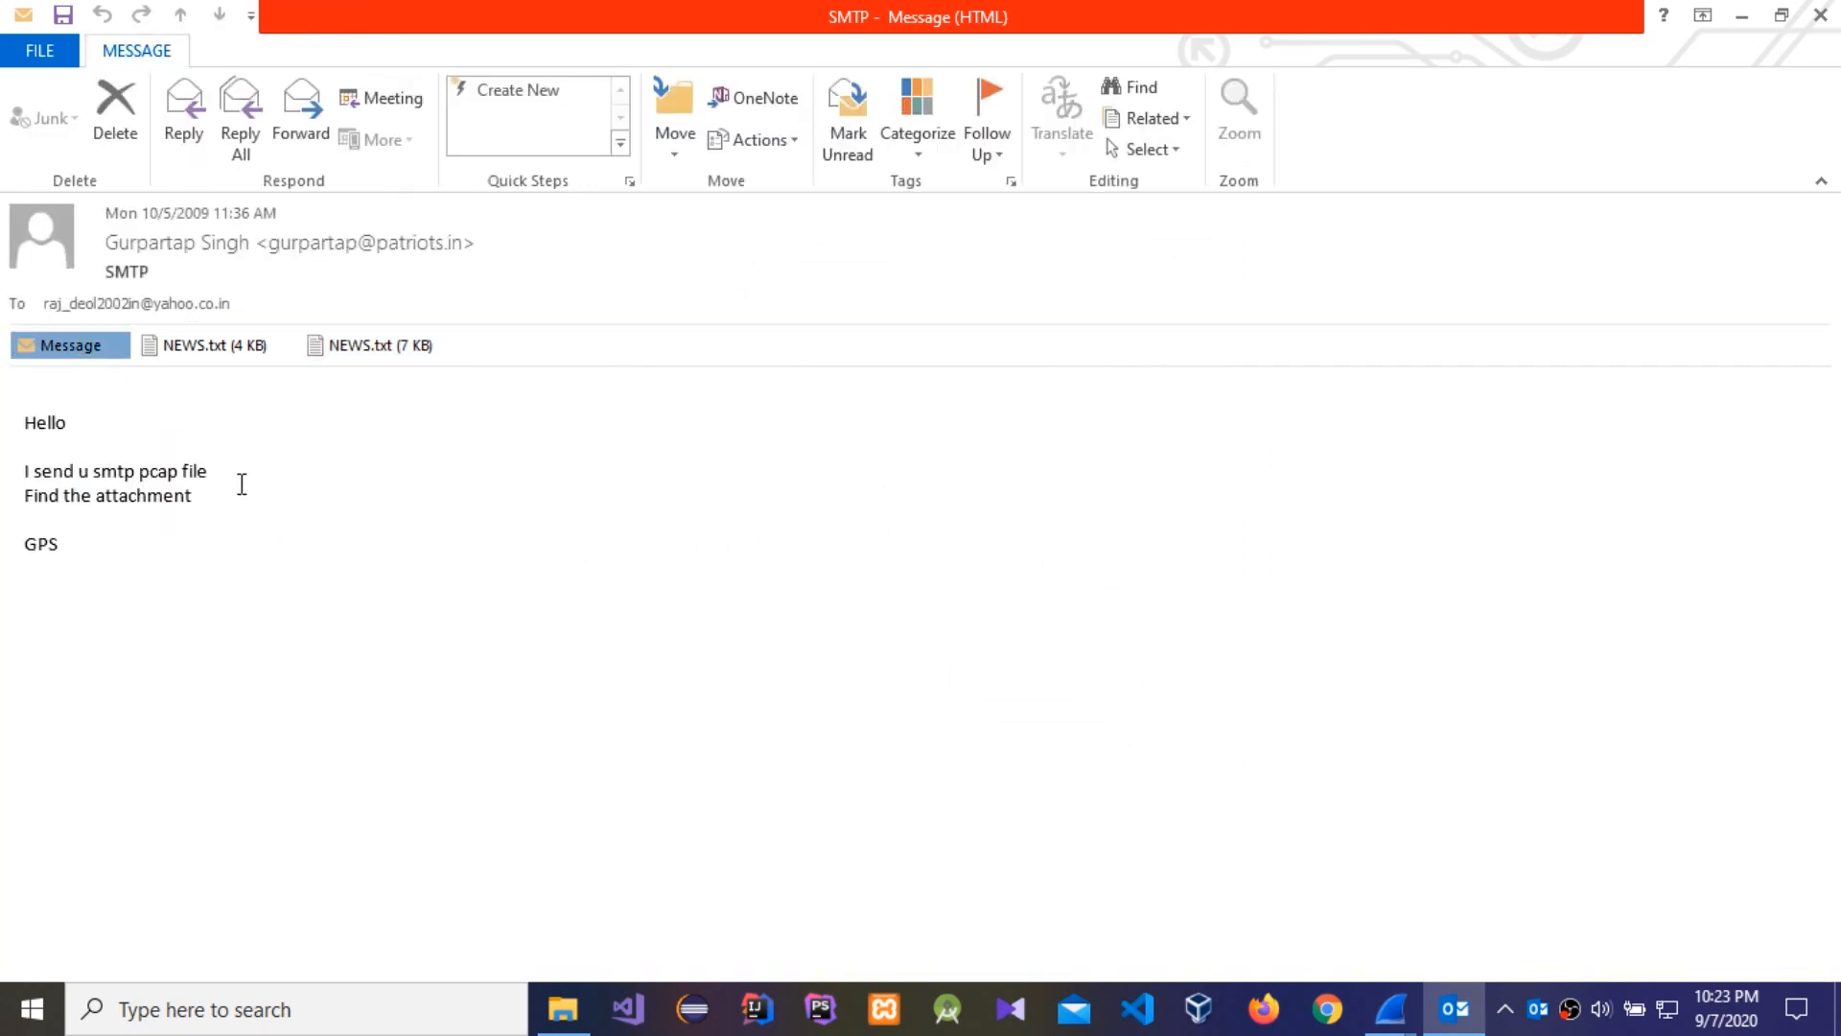
mouse_move(1324, 663)
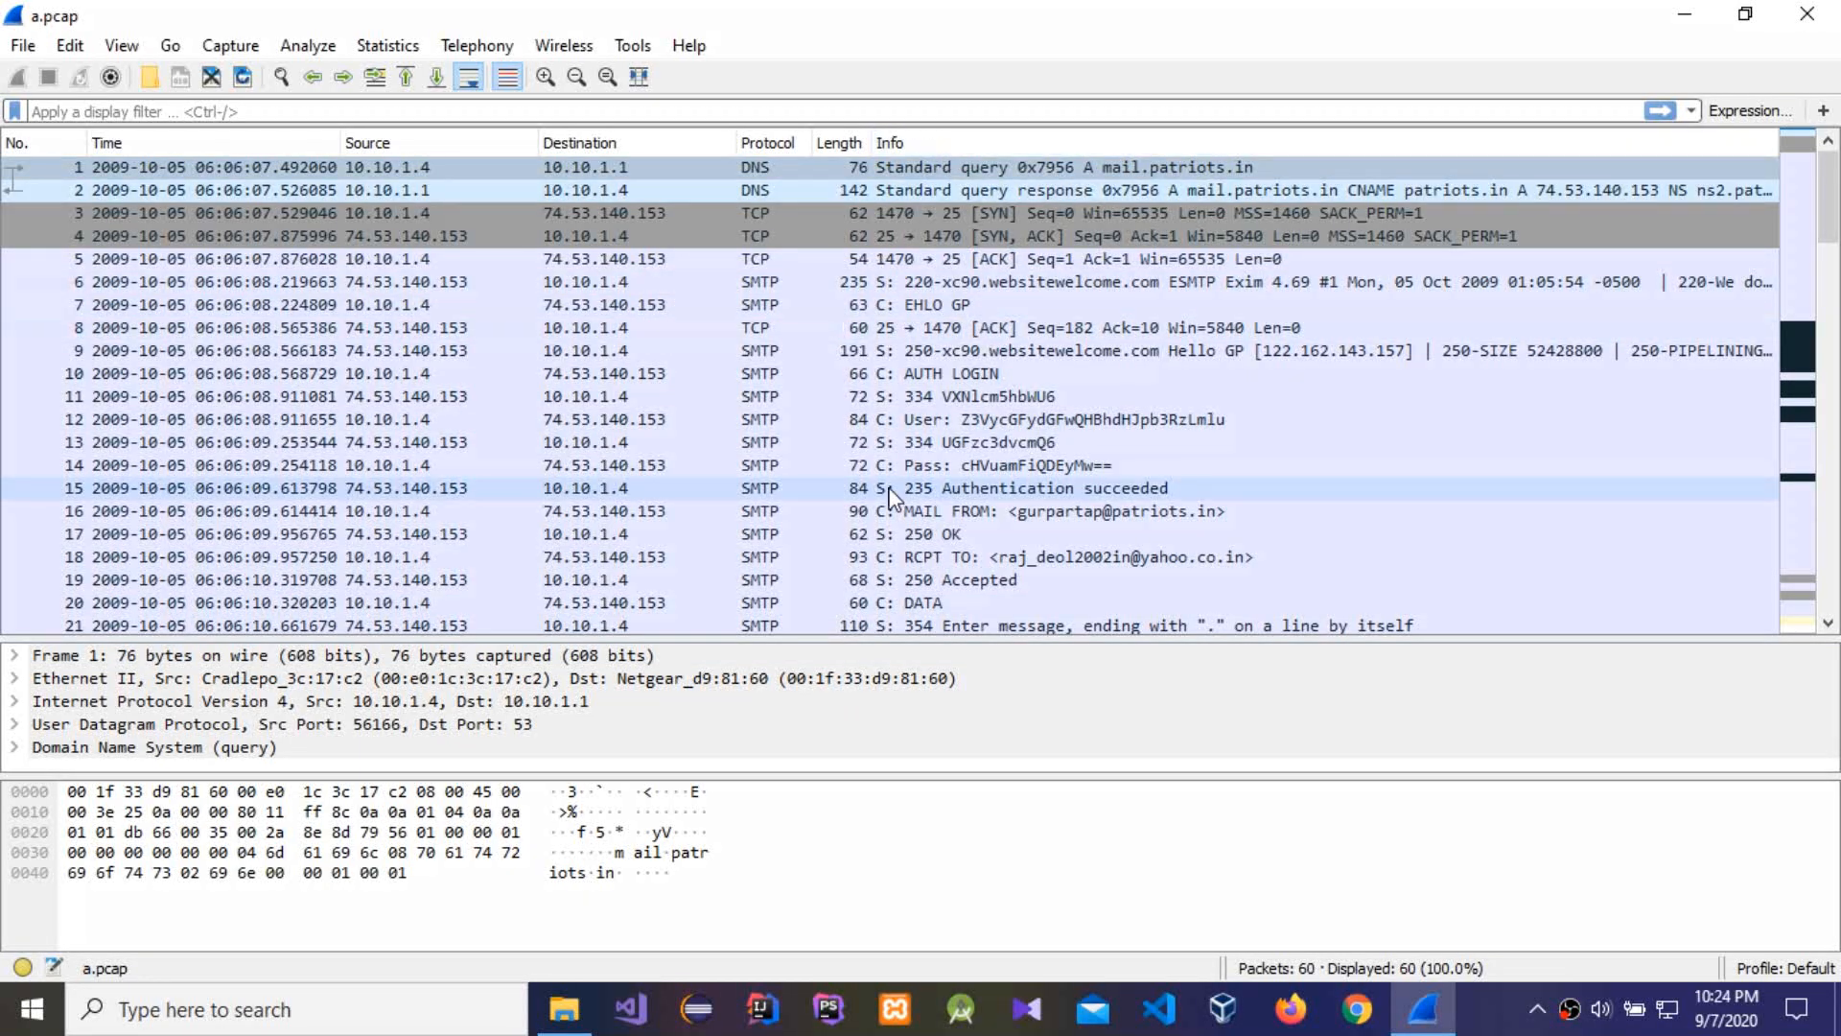
Expand packet 1's Frame and IPv4 header details in the packet details pane
scroll("down", 3)
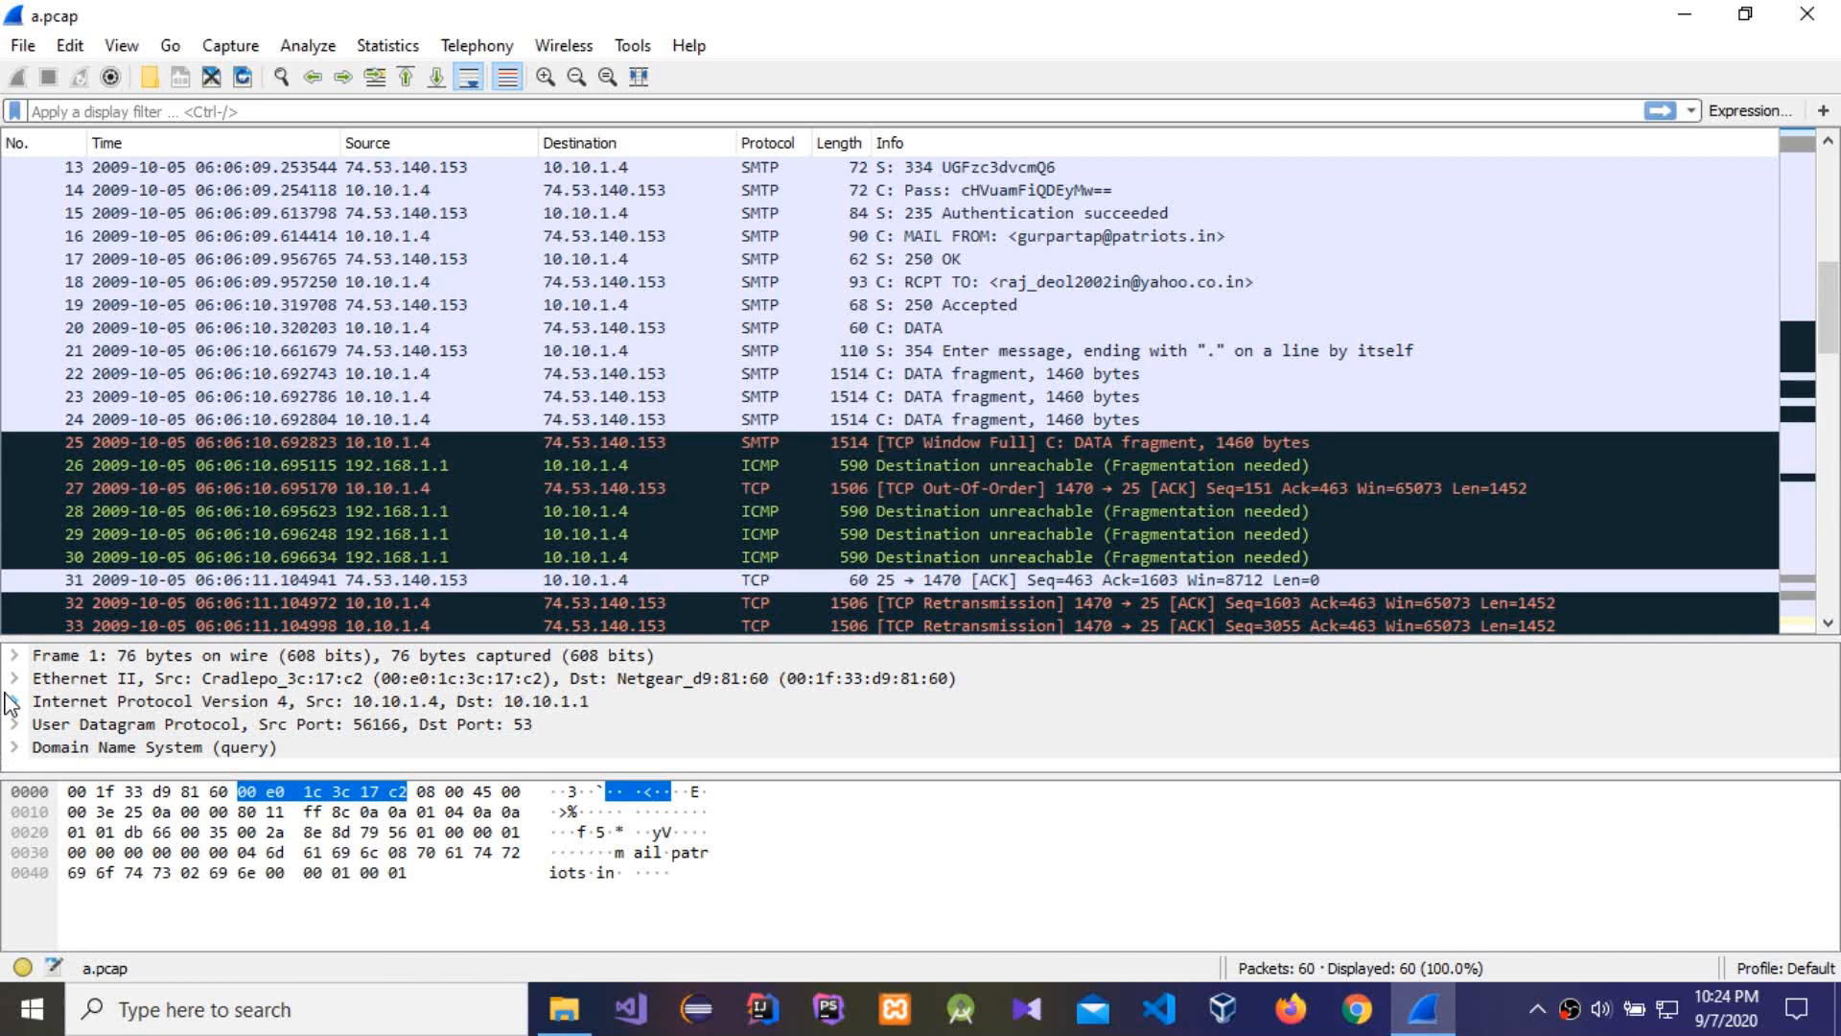
left_click(15, 655)
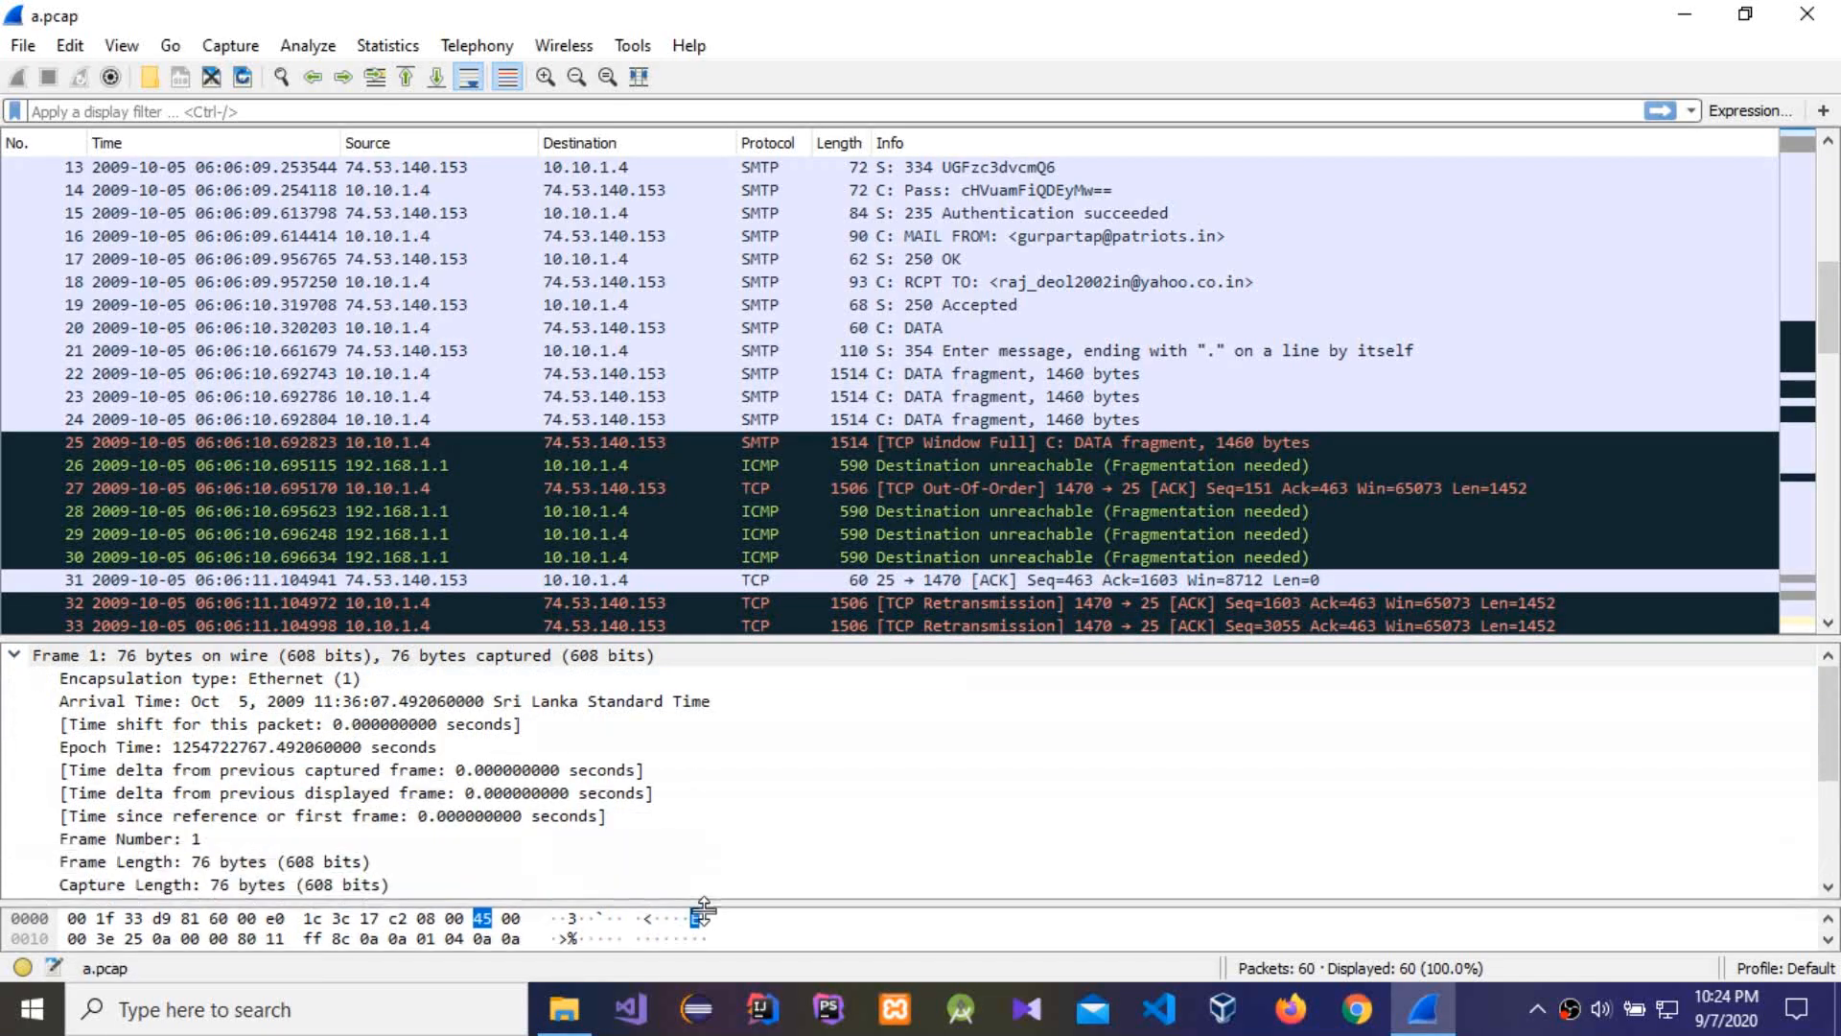
scroll("down", 3)
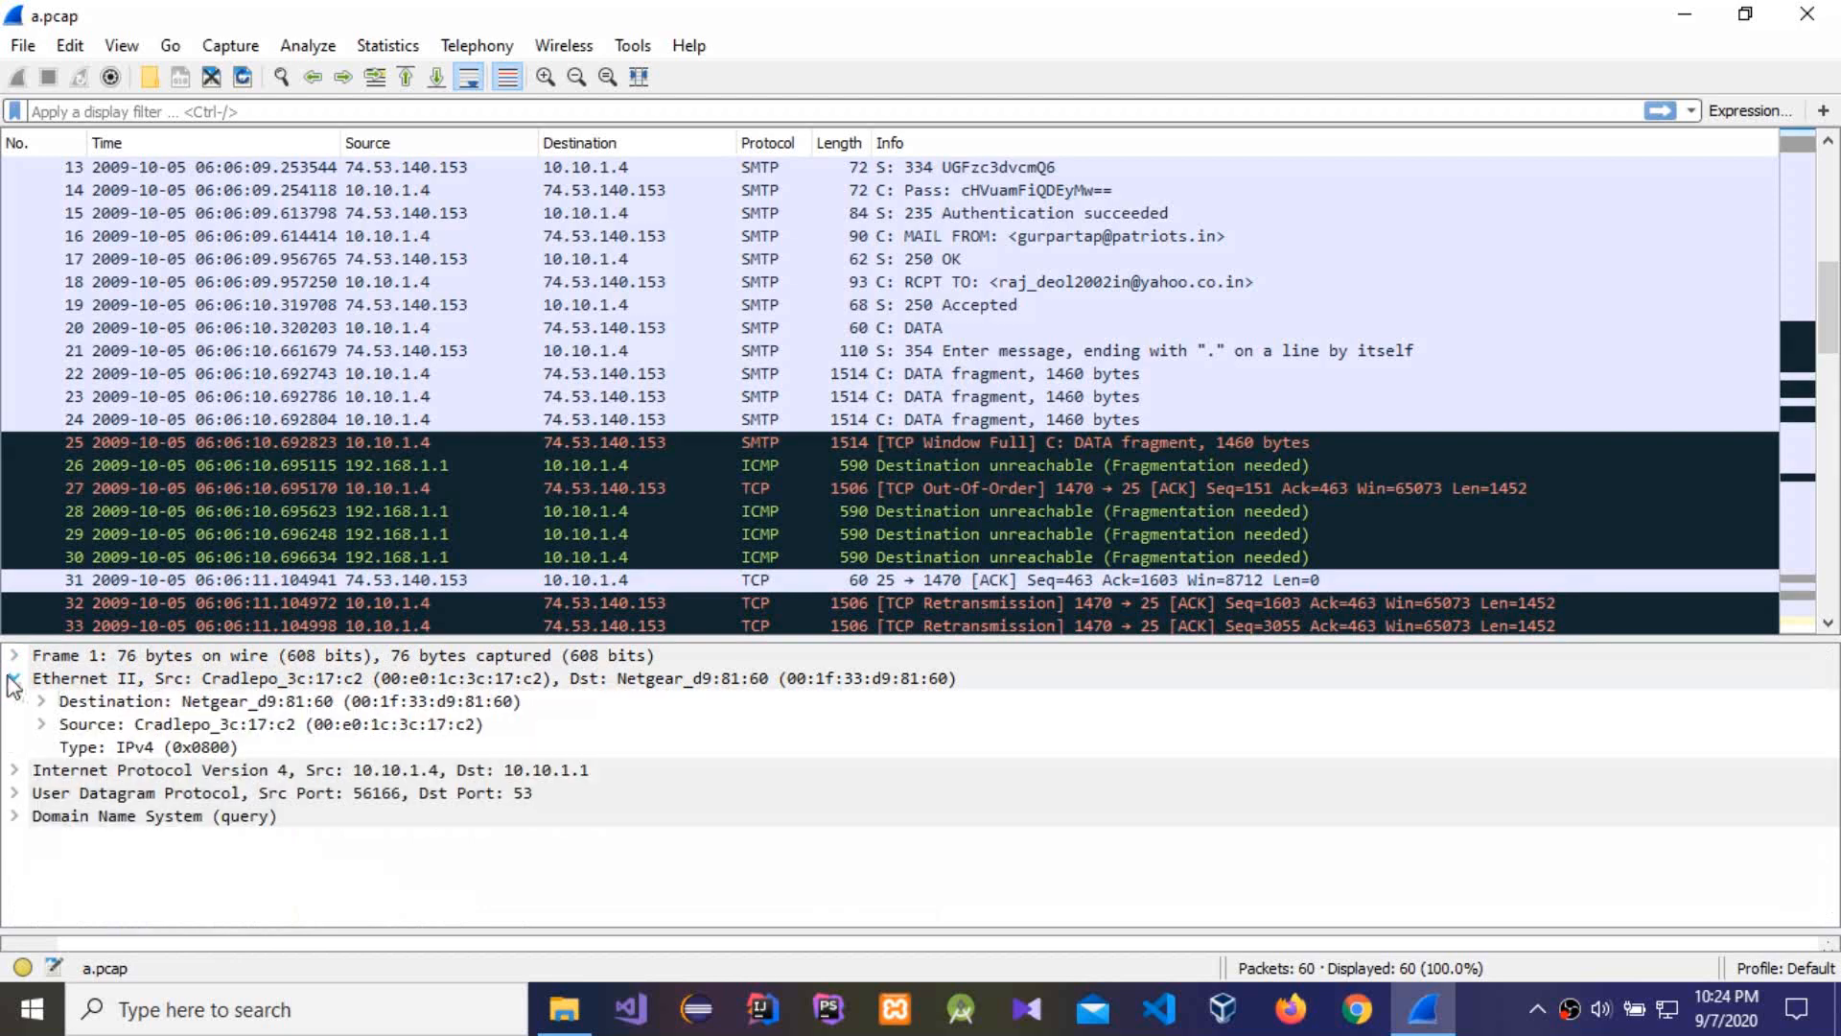
left_click(12, 770)
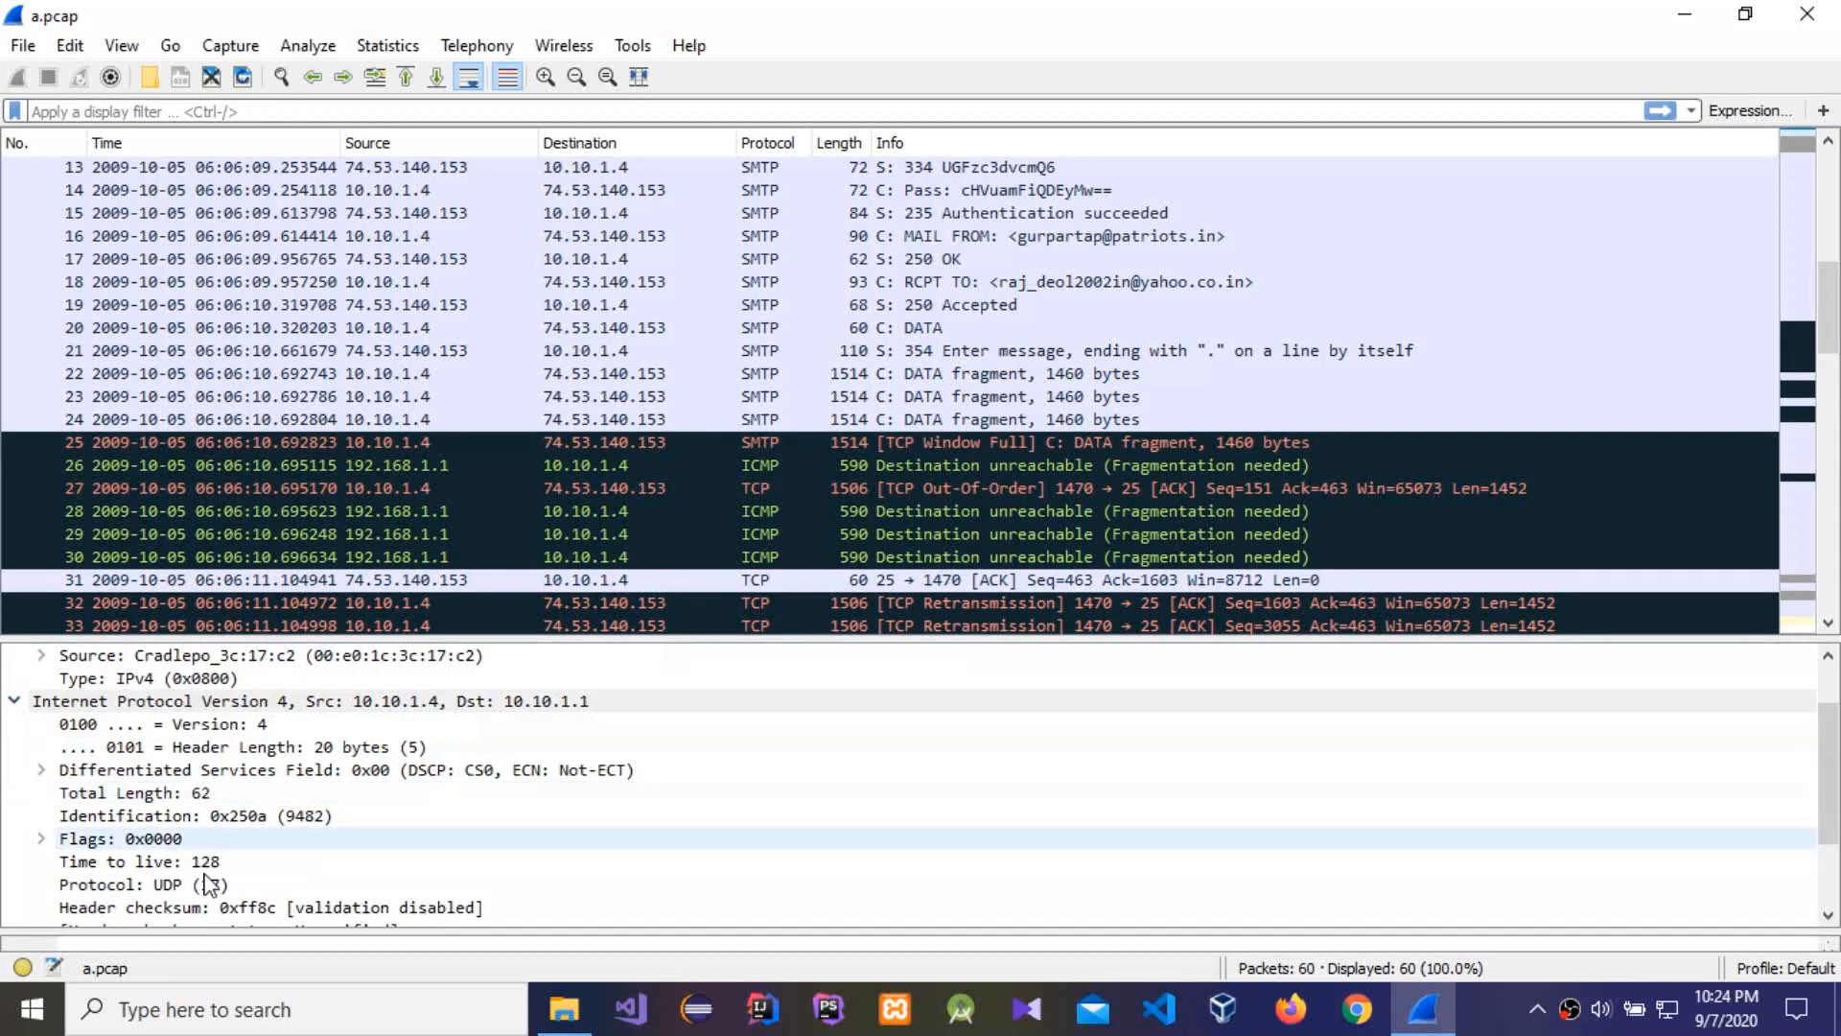
left_click(41, 838)
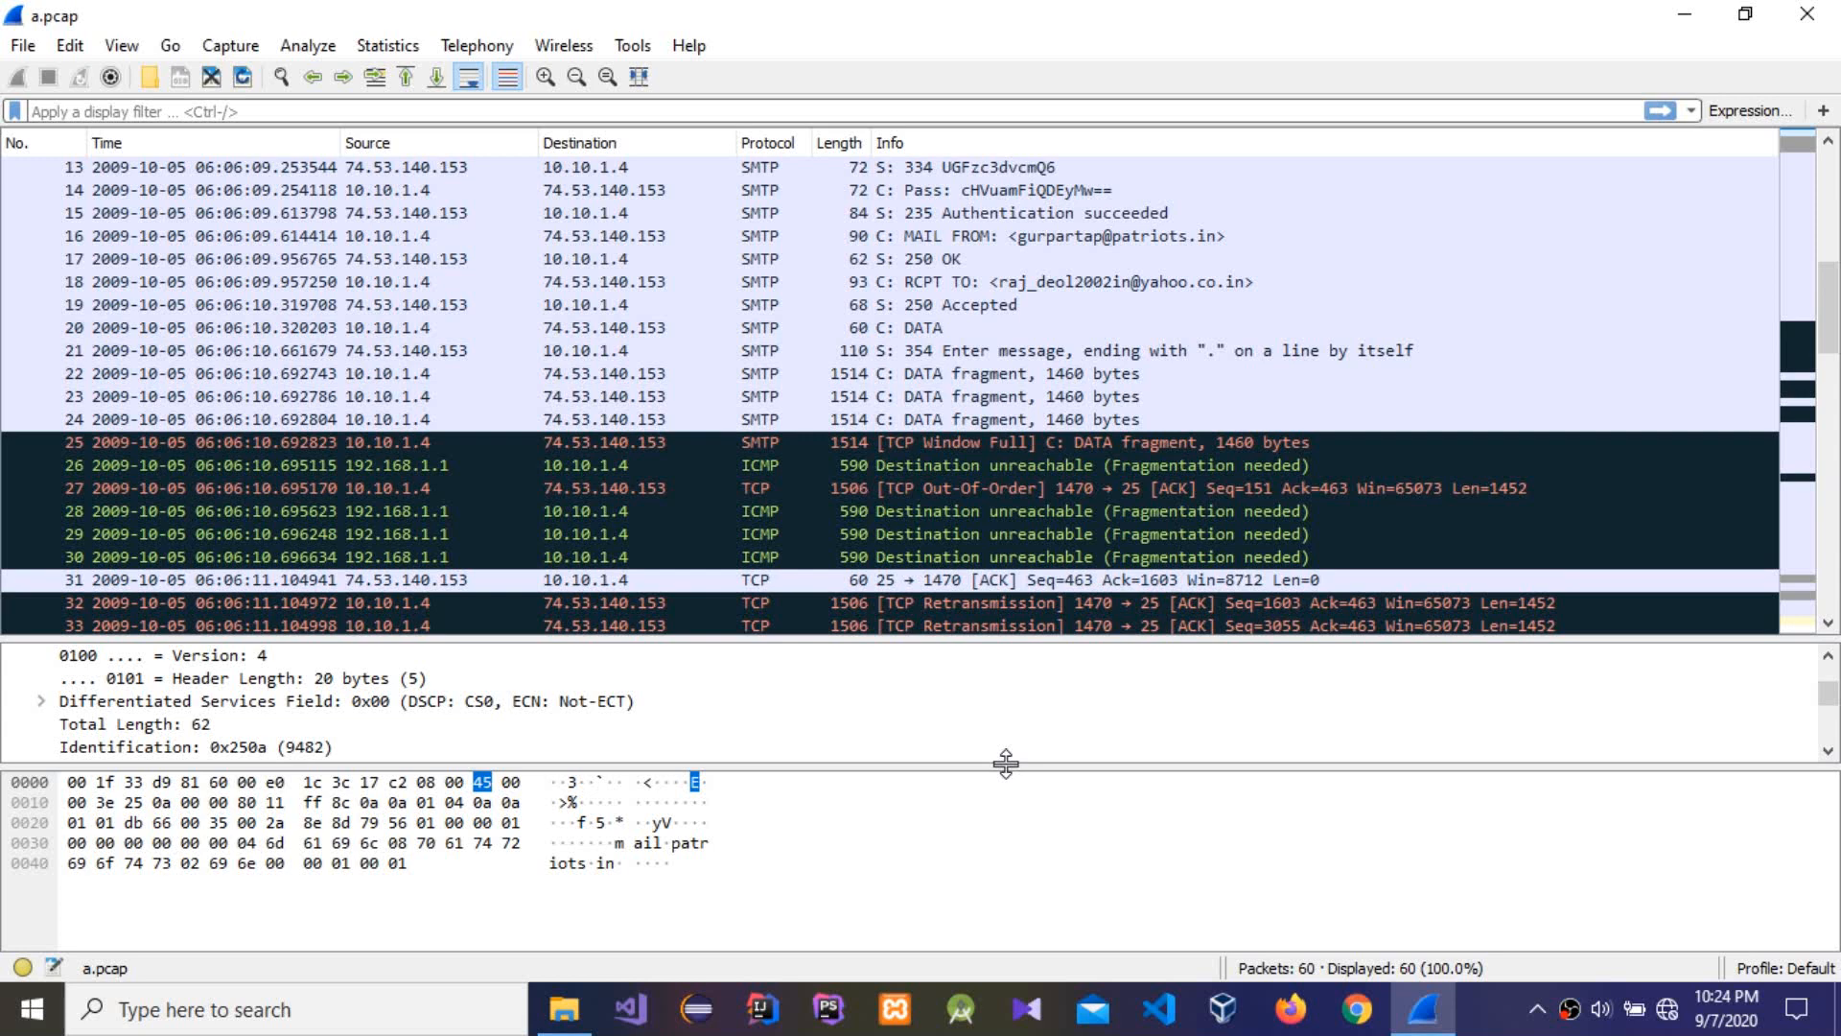
mouse_move(1114, 661)
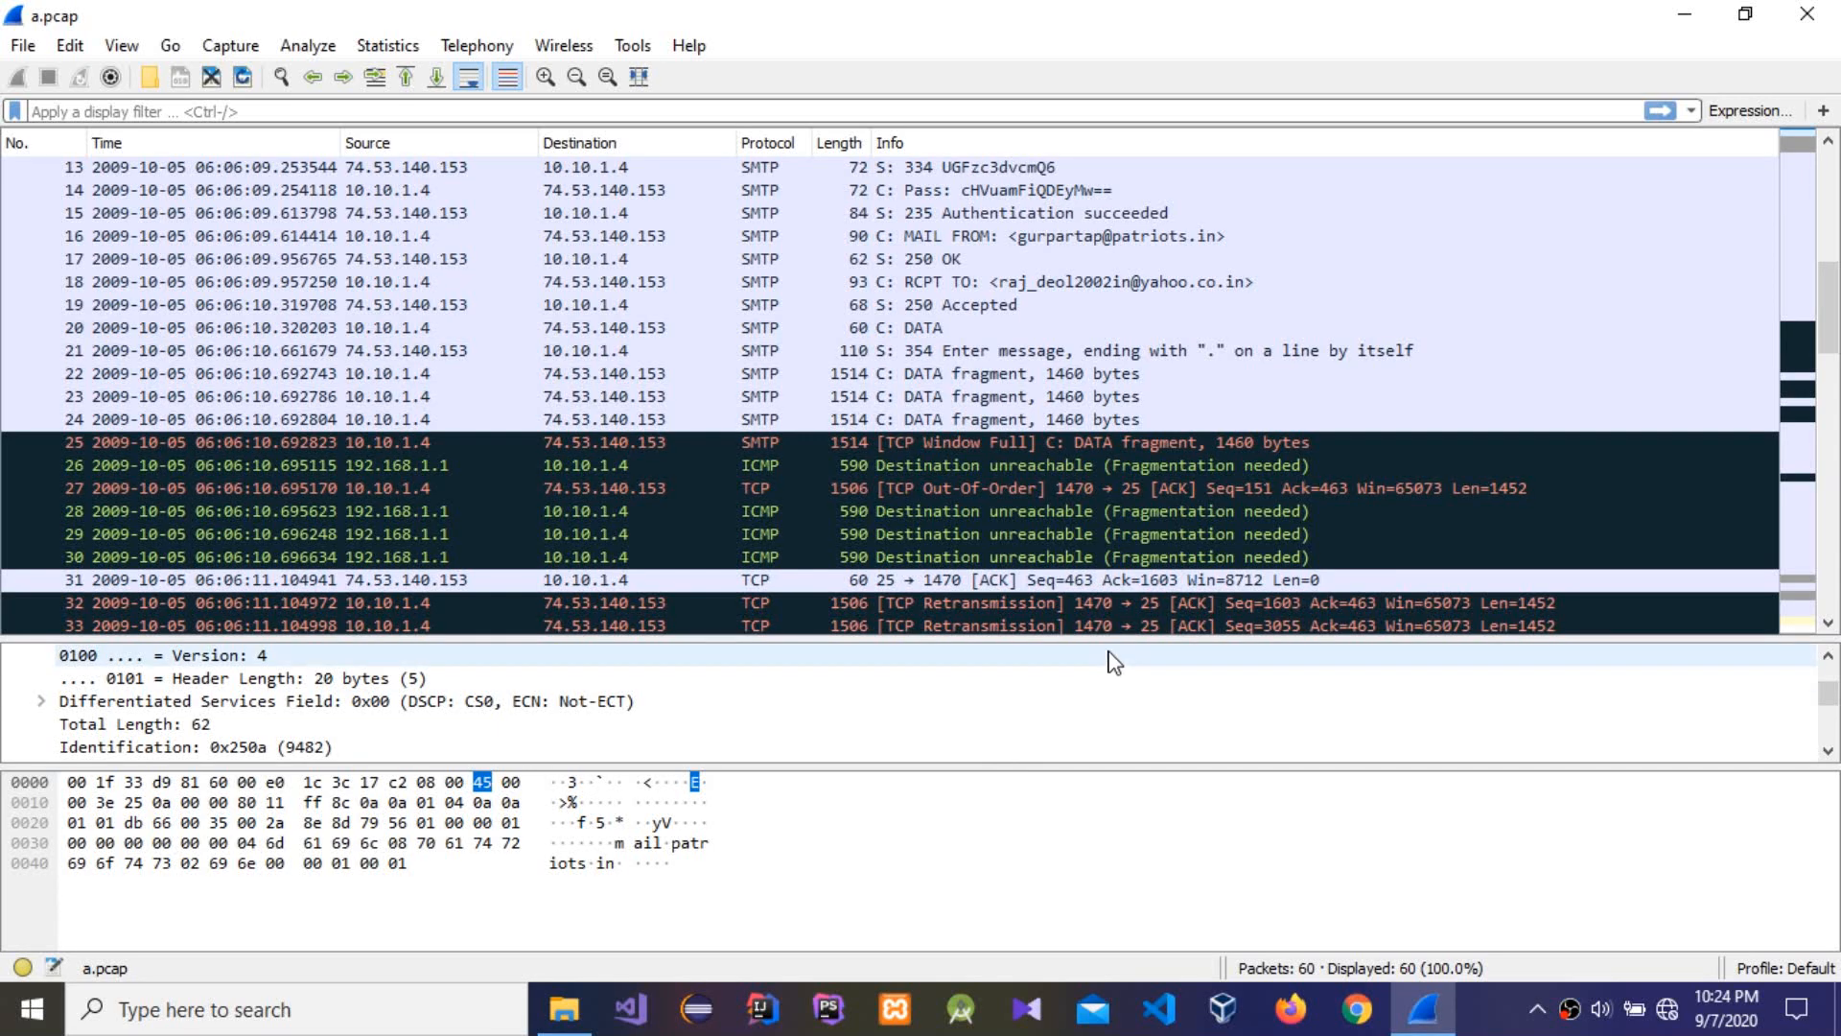